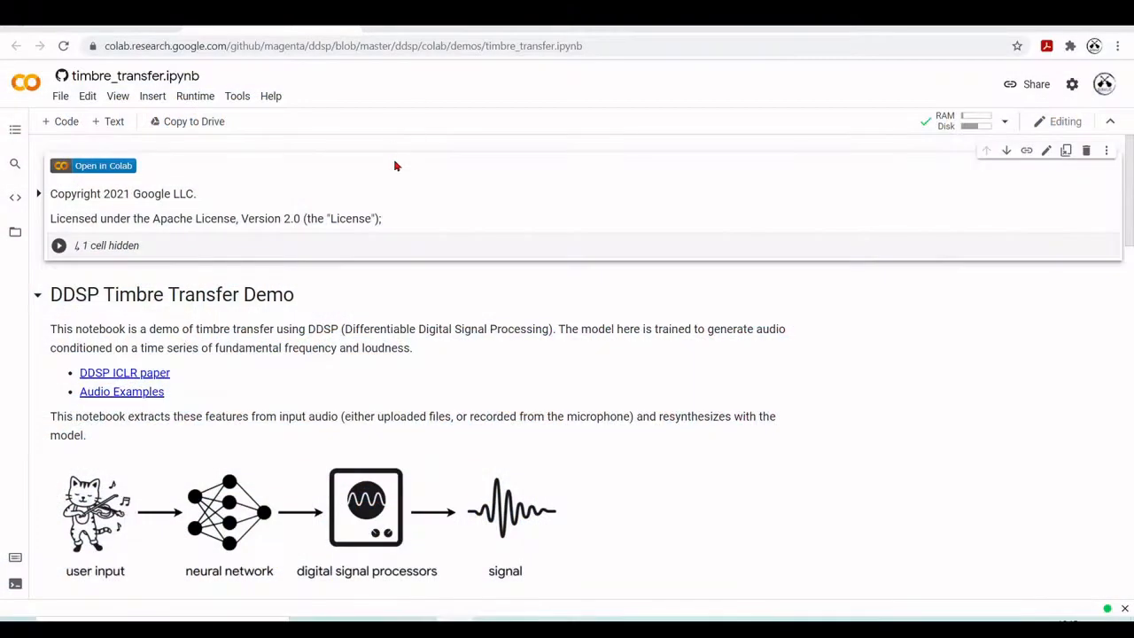
{"action": "mouse_move", "coordinate": [509, 385]}
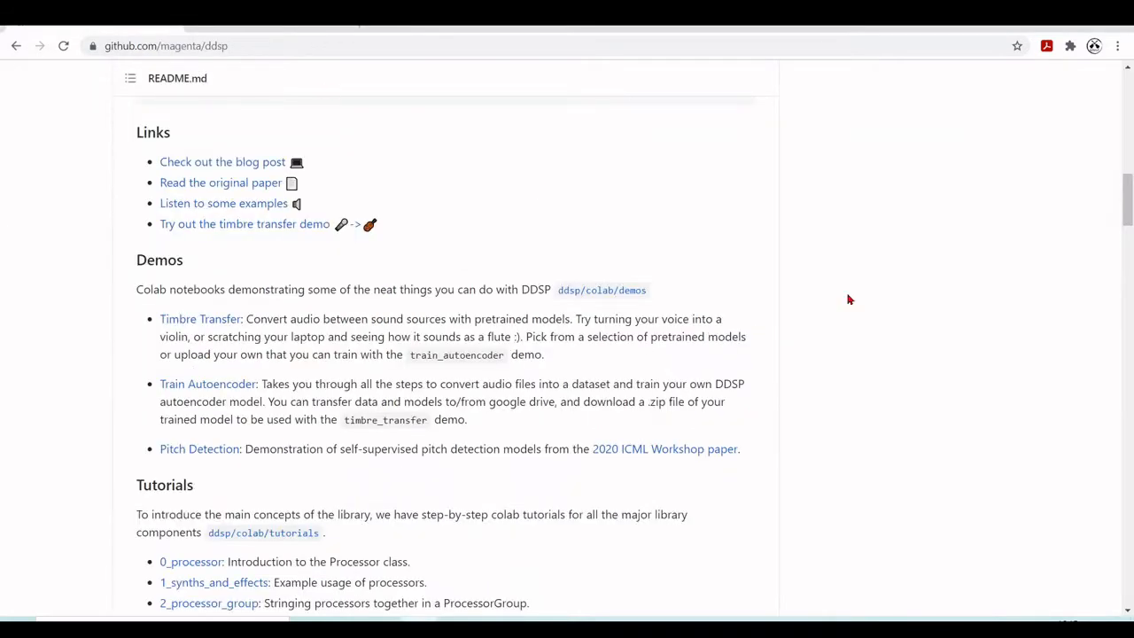
Review the DDSP README's Demos section, then switch back to the Timbre Transfer notebook in Colab
{"action": "scroll", "scroll_direction": "up", "scroll_amount": 3}
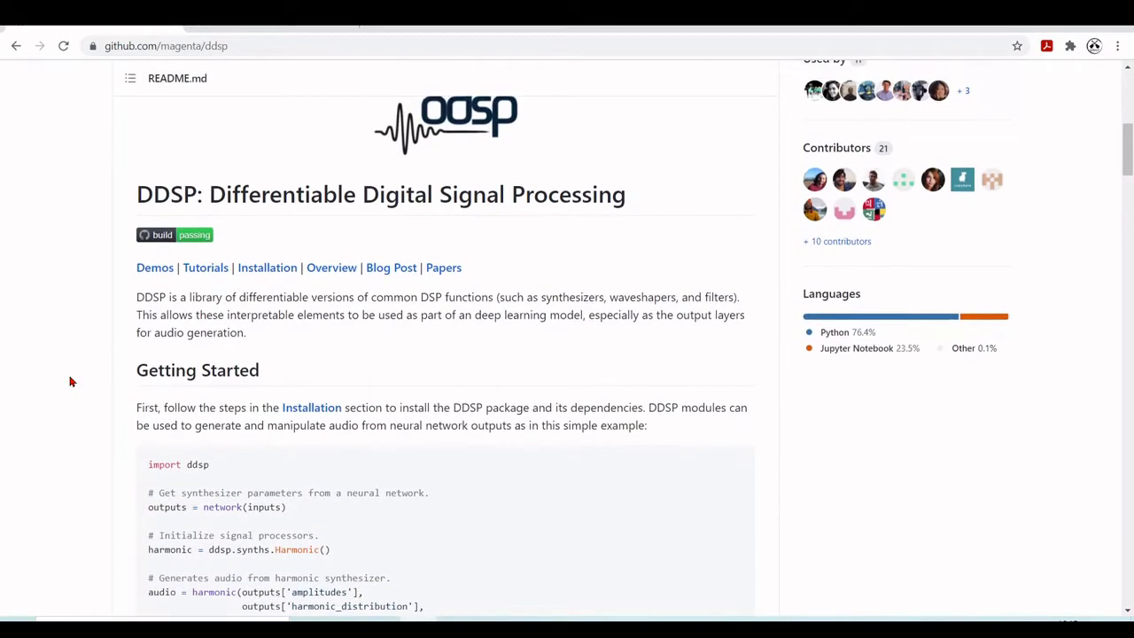
{"action": "scroll", "scroll_direction": "up", "scroll_amount": 3}
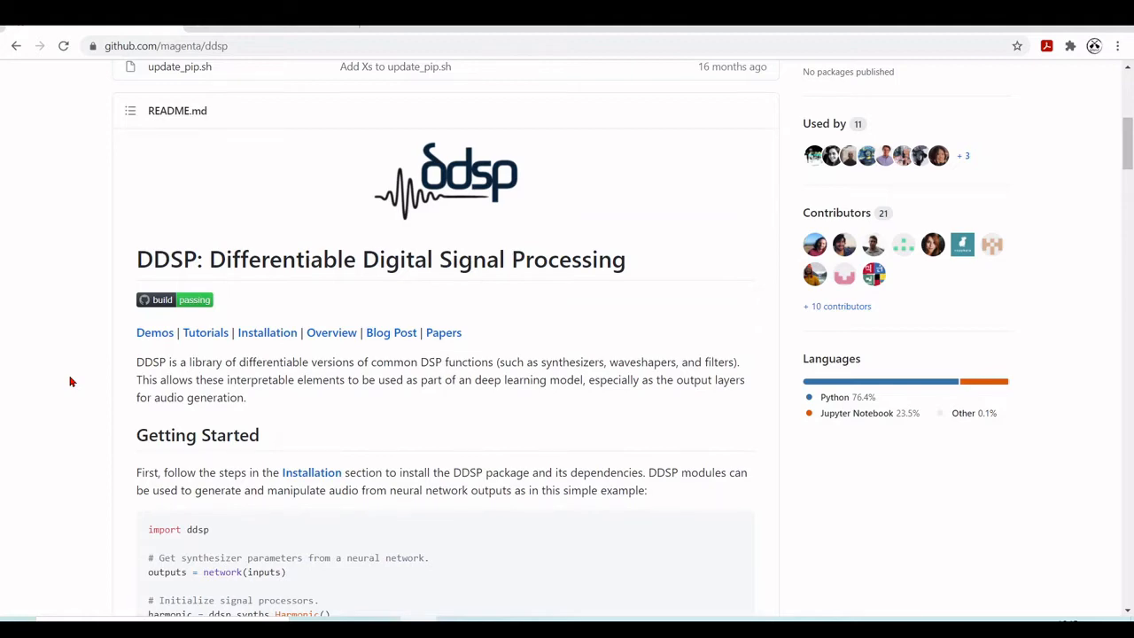
{"action": "mouse_move", "coordinate": [779, 443]}
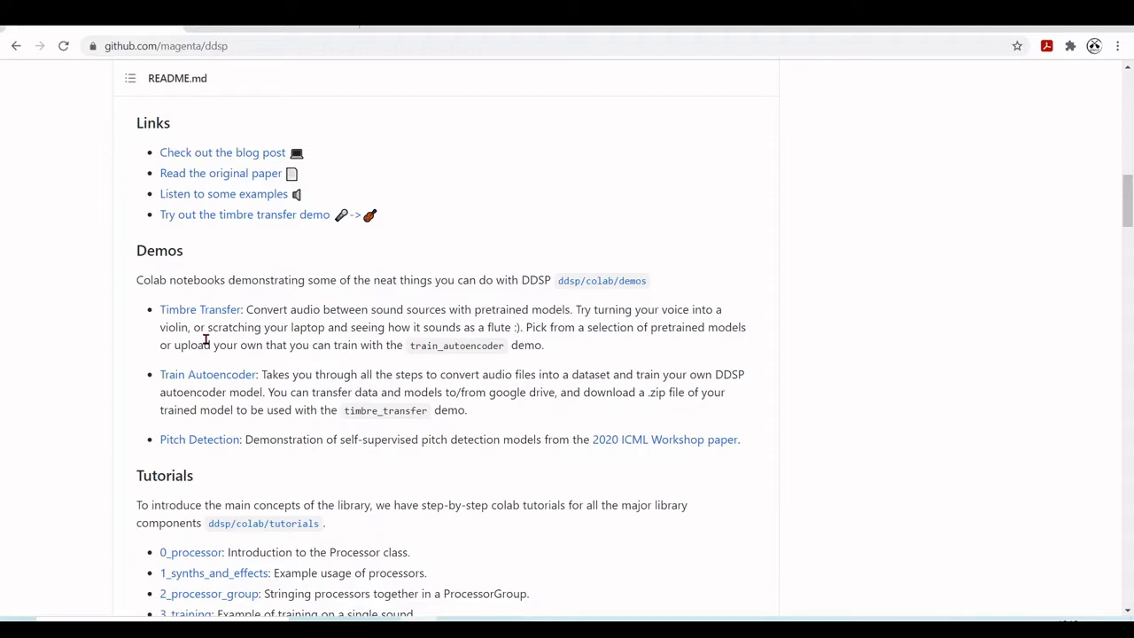
{"action": "mouse_move", "coordinate": [510, 234]}
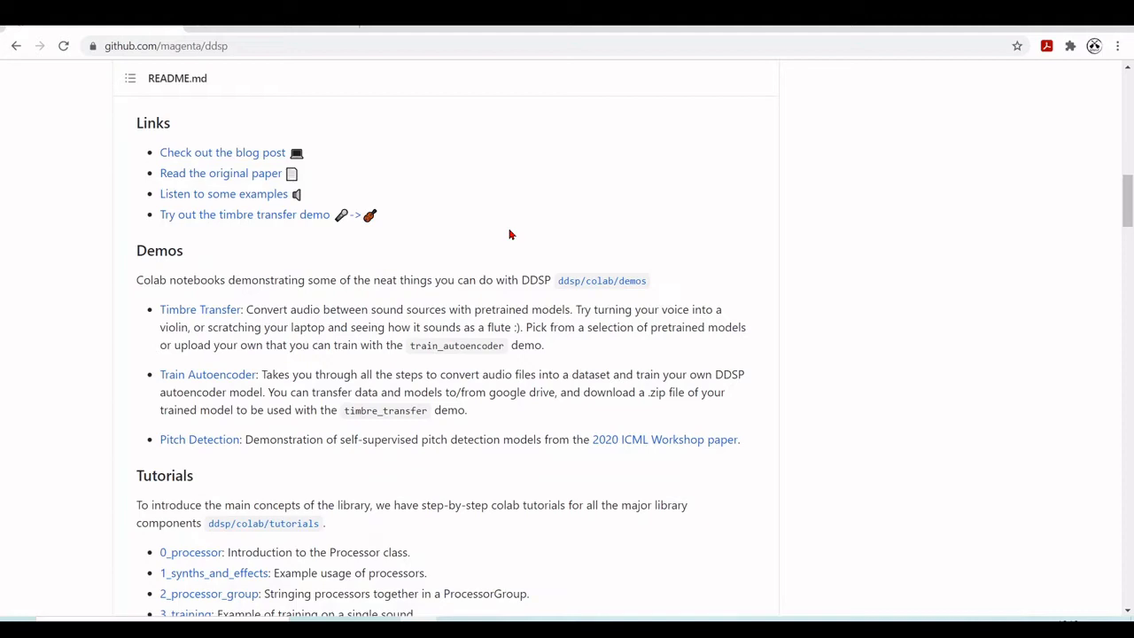
{"action": "mouse_move", "coordinate": [479, 305]}
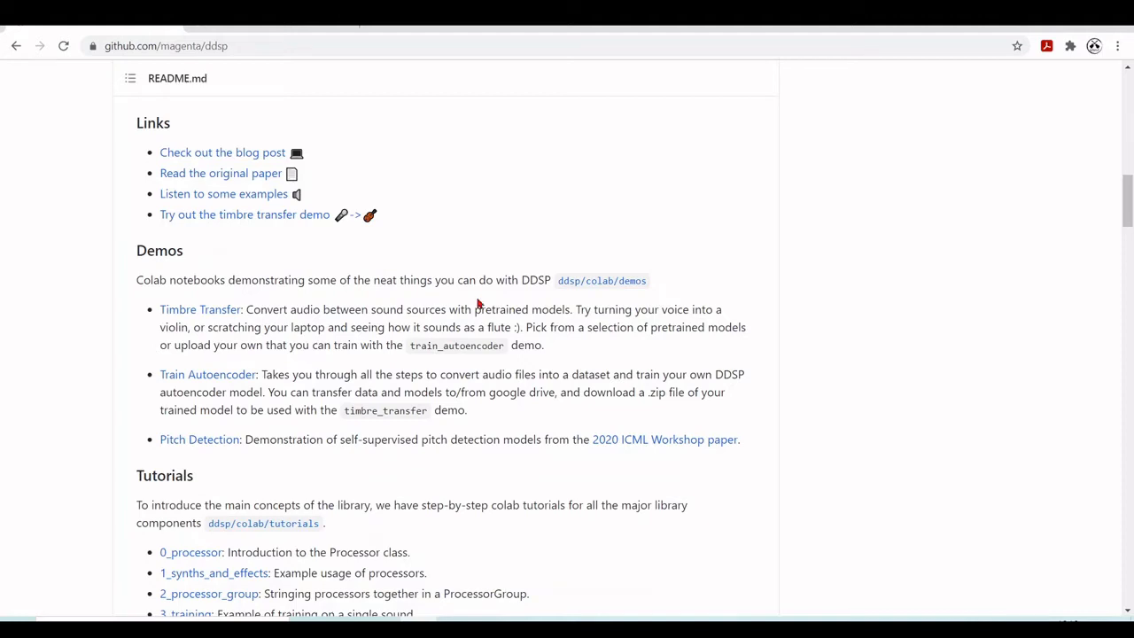
{"action": "mouse_move", "coordinate": [714, 326]}
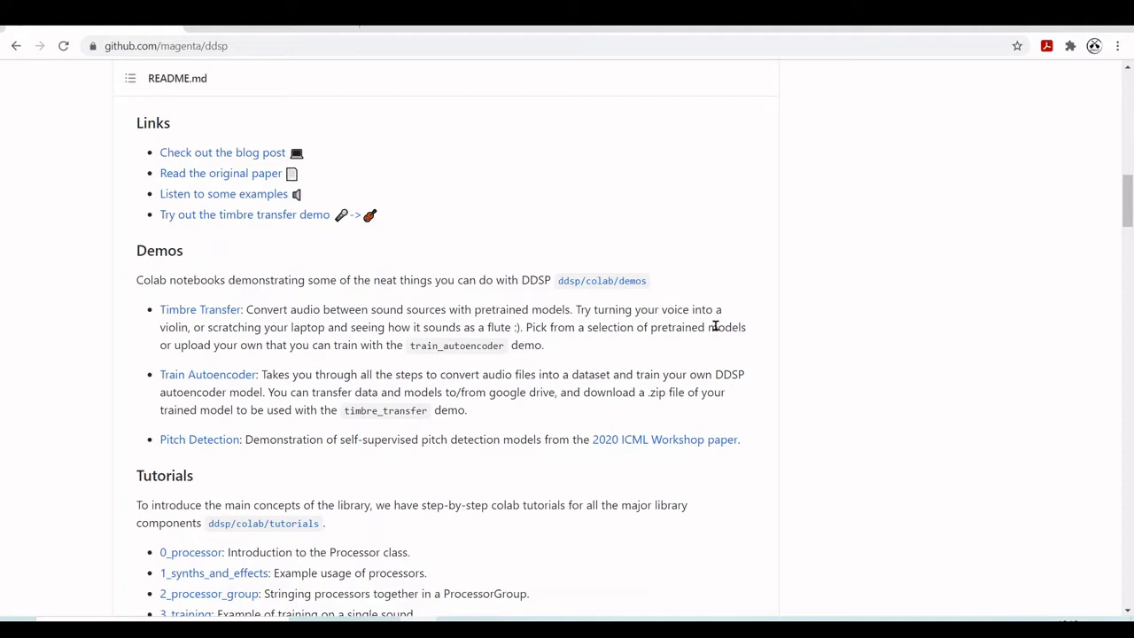
{"action": "left_click", "coordinate": [244, 214]}
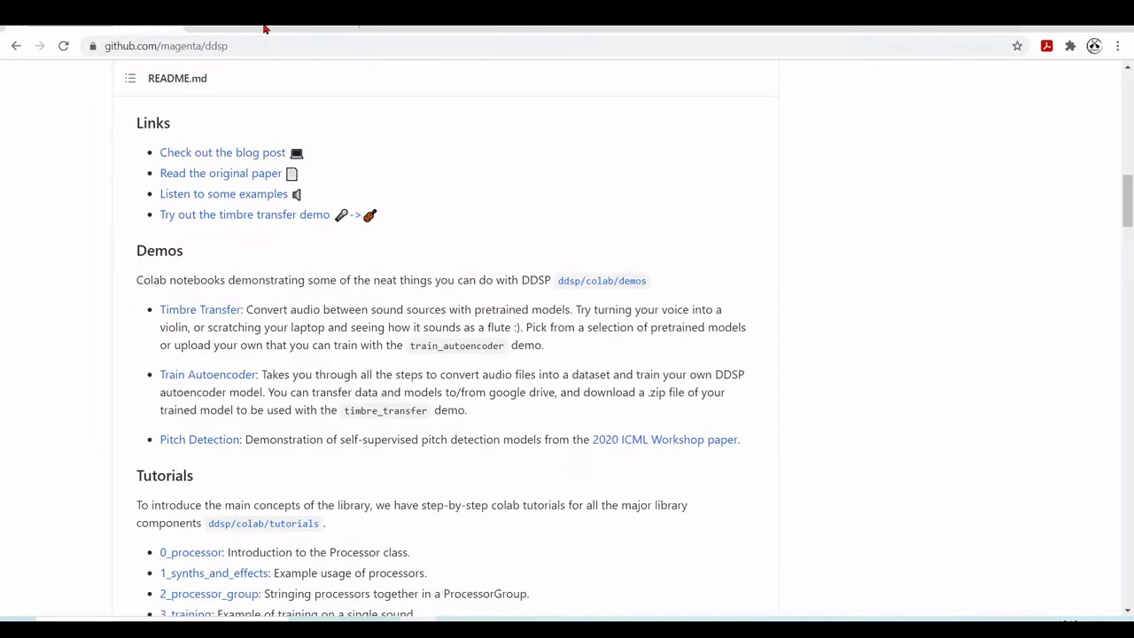
{"action": "left_click", "coordinate": [244, 214]}
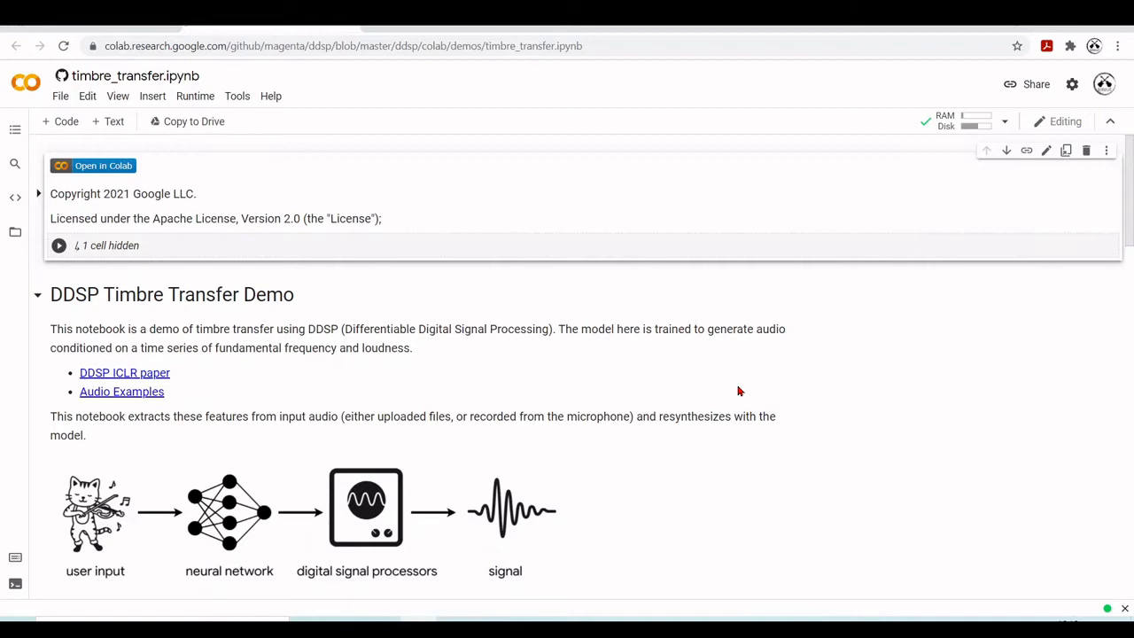
{"action": "mouse_move", "coordinate": [900, 386]}
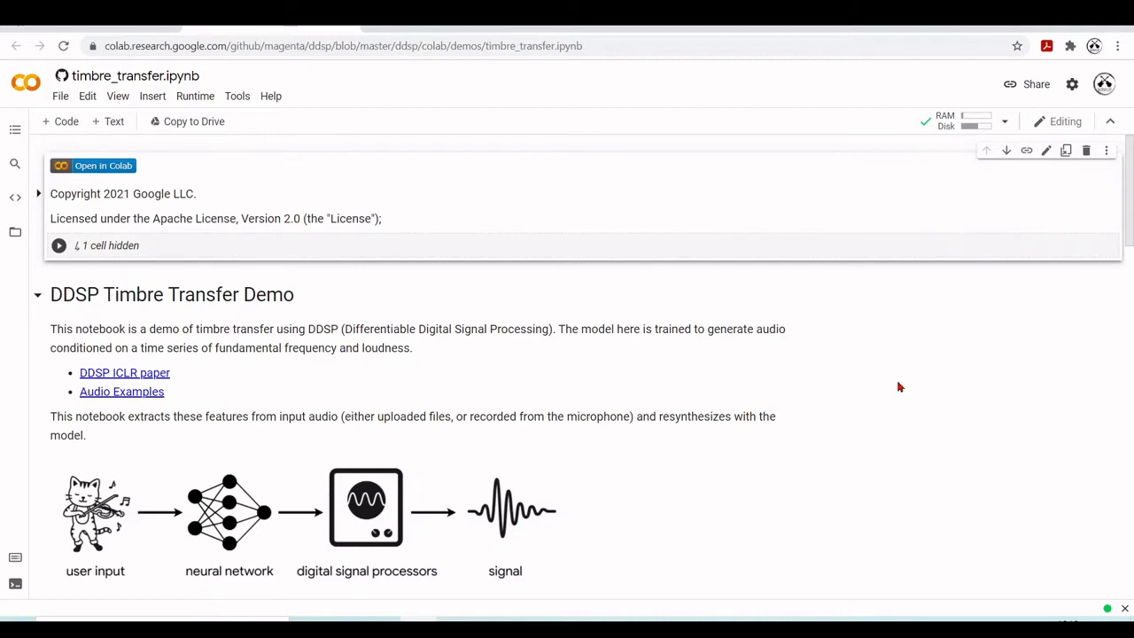
{"action": "scroll", "scroll_direction": "down", "scroll_amount": 3}
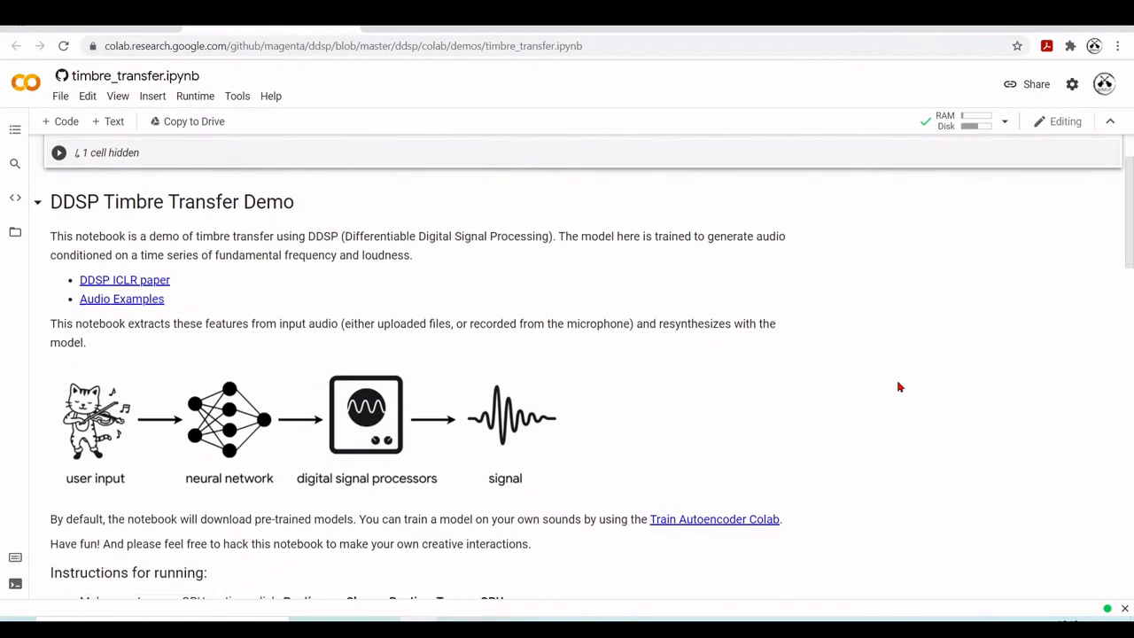
{"action": "scroll", "scroll_direction": "down", "scroll_amount": 3}
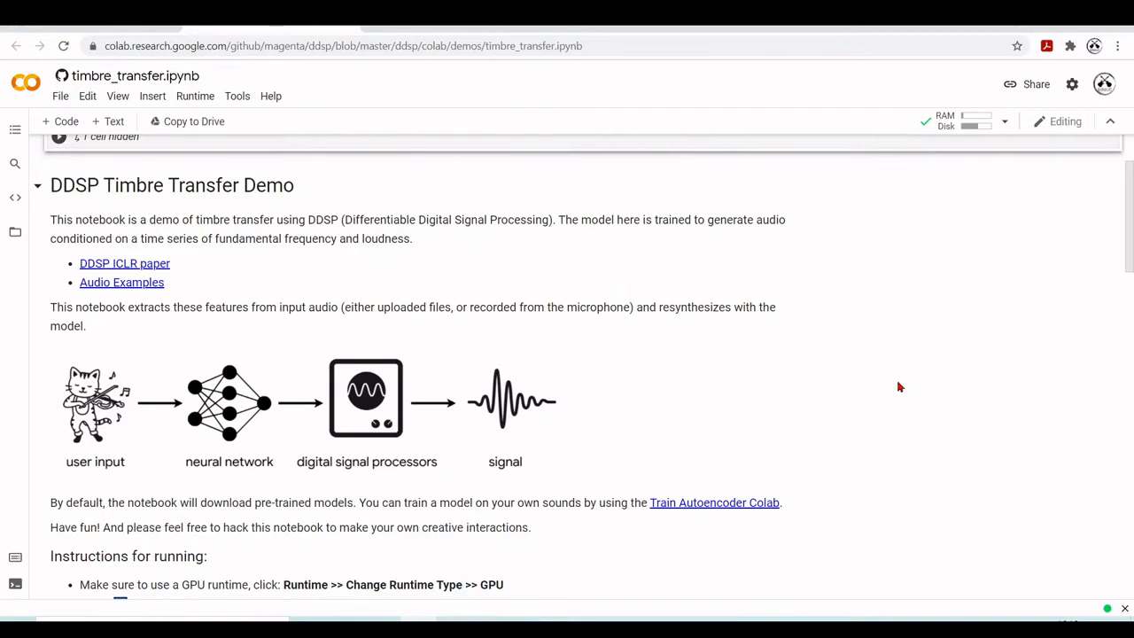
{"action": "scroll", "scroll_direction": "up", "scroll_amount": 3}
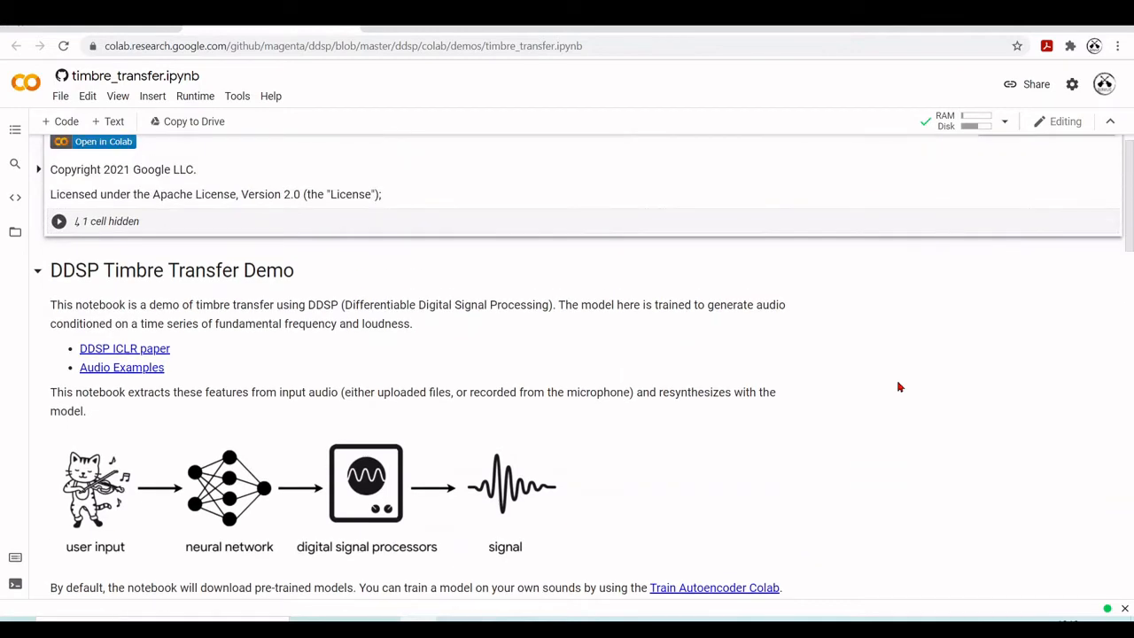
{"action": "scroll", "scroll_direction": "down", "scroll_amount": 3}
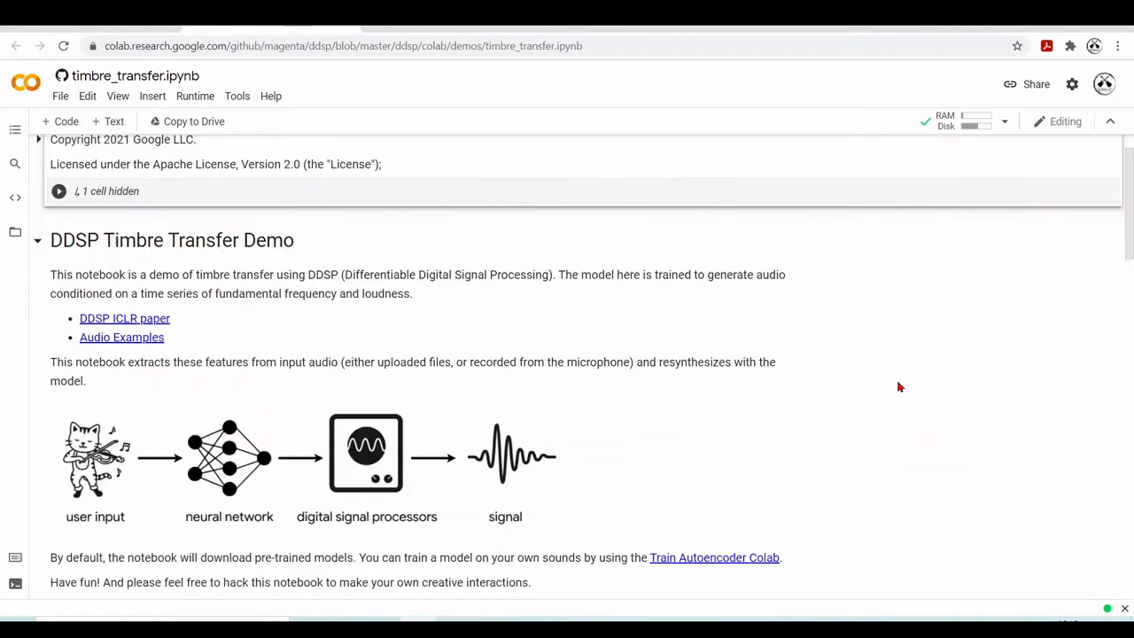
{"action": "scroll", "scroll_direction": "down", "scroll_amount": 3}
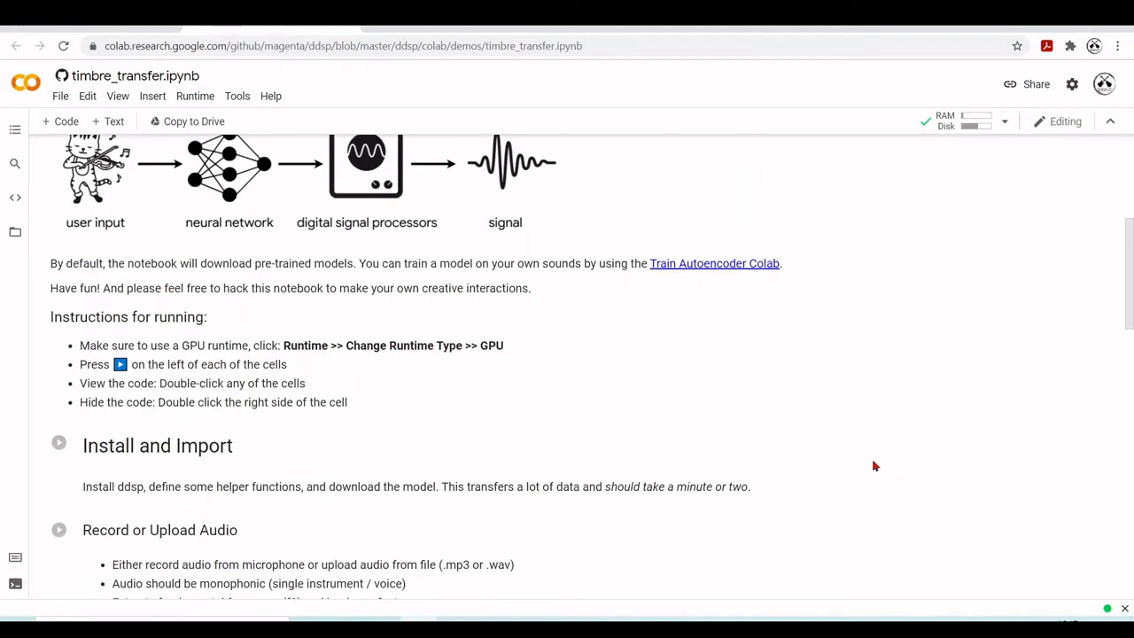
{"action": "scroll", "scroll_direction": "down", "scroll_amount": 3}
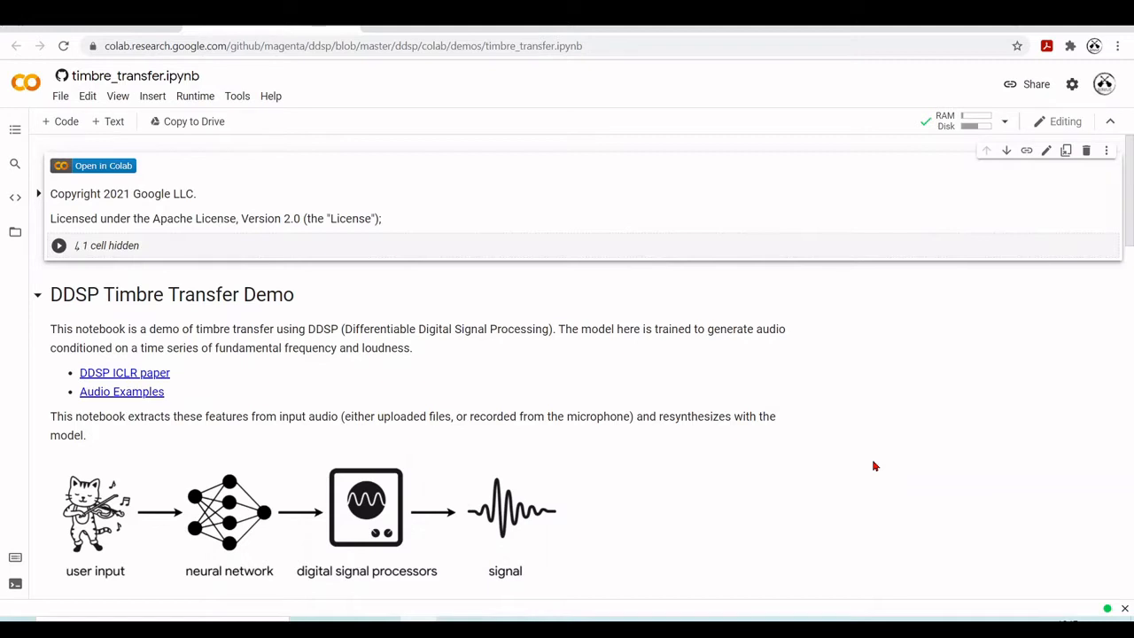
Scroll through the running instructions down to the Install and Import and Record or Upload Audio sections
{"action": "scroll", "scroll_direction": "down", "scroll_amount": 3}
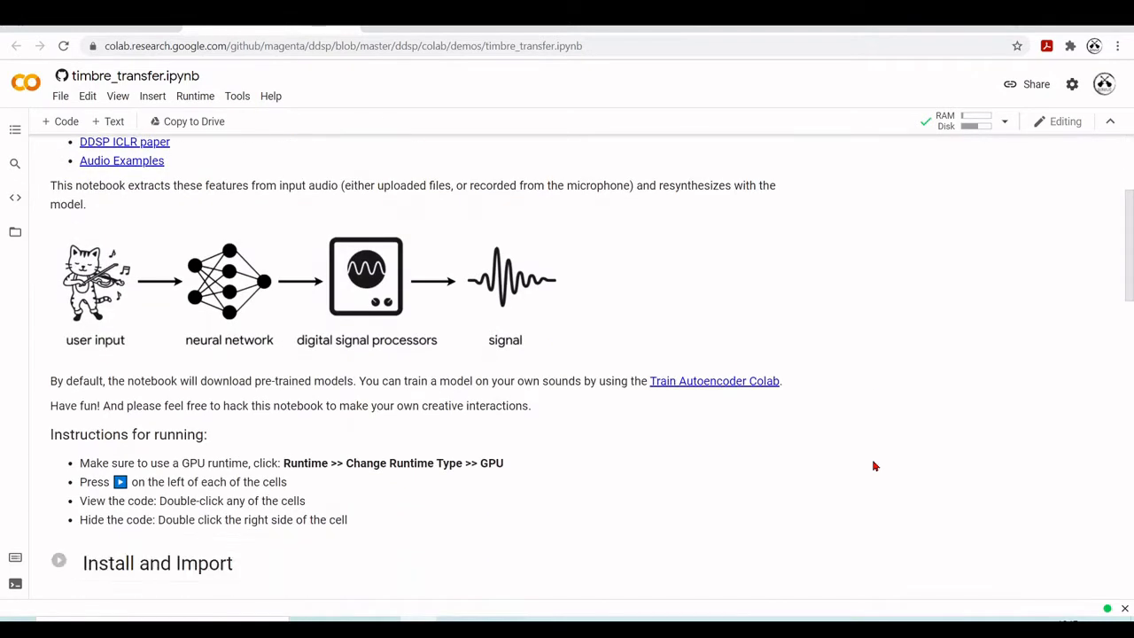
{"action": "scroll", "scroll_direction": "down", "scroll_amount": 3}
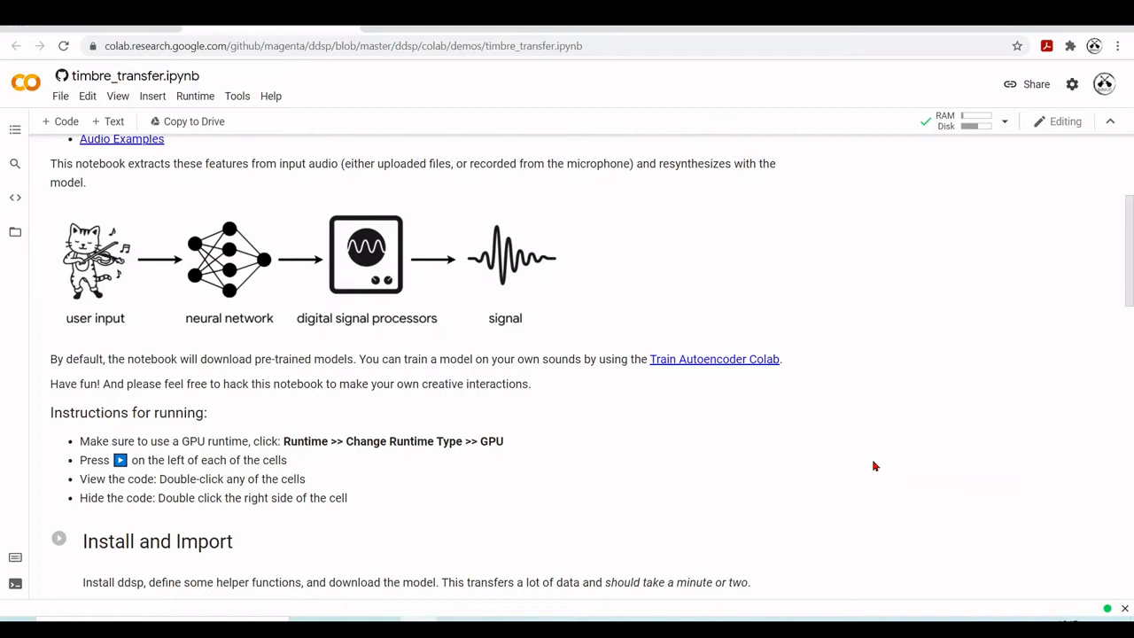
{"action": "mouse_move", "coordinate": [122, 335]}
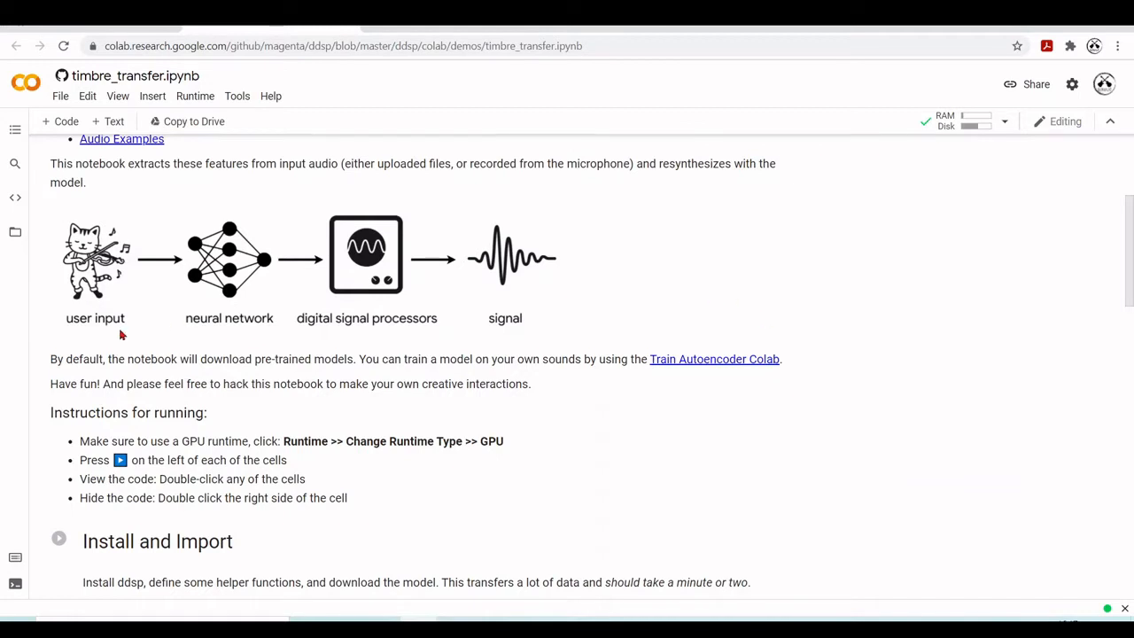
{"action": "mouse_move", "coordinate": [259, 316]}
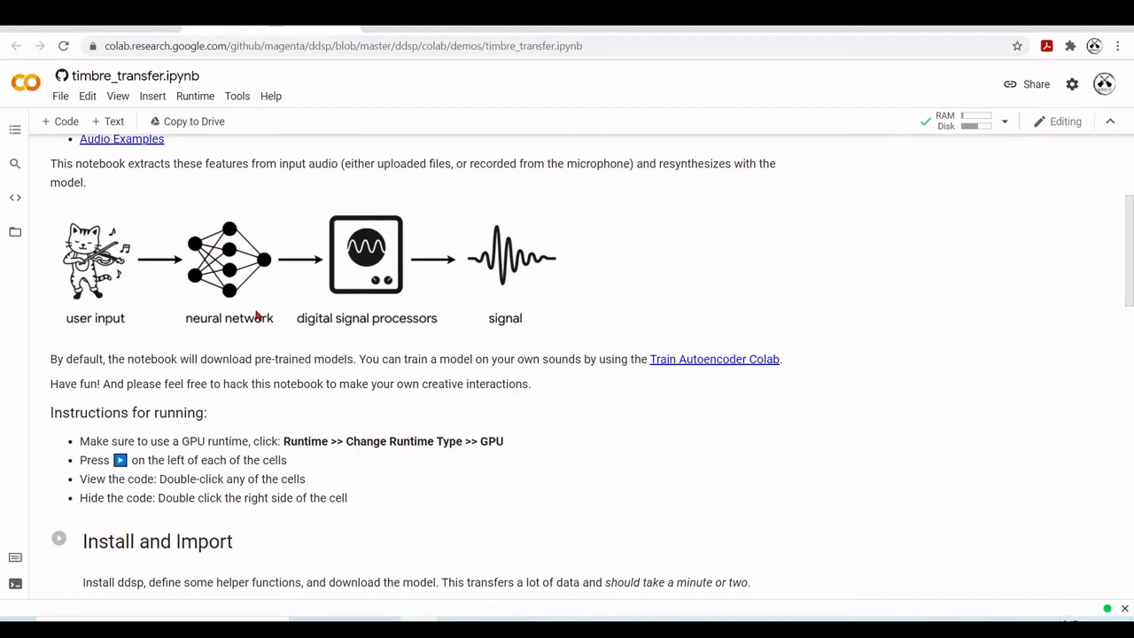
{"action": "mouse_move", "coordinate": [284, 305]}
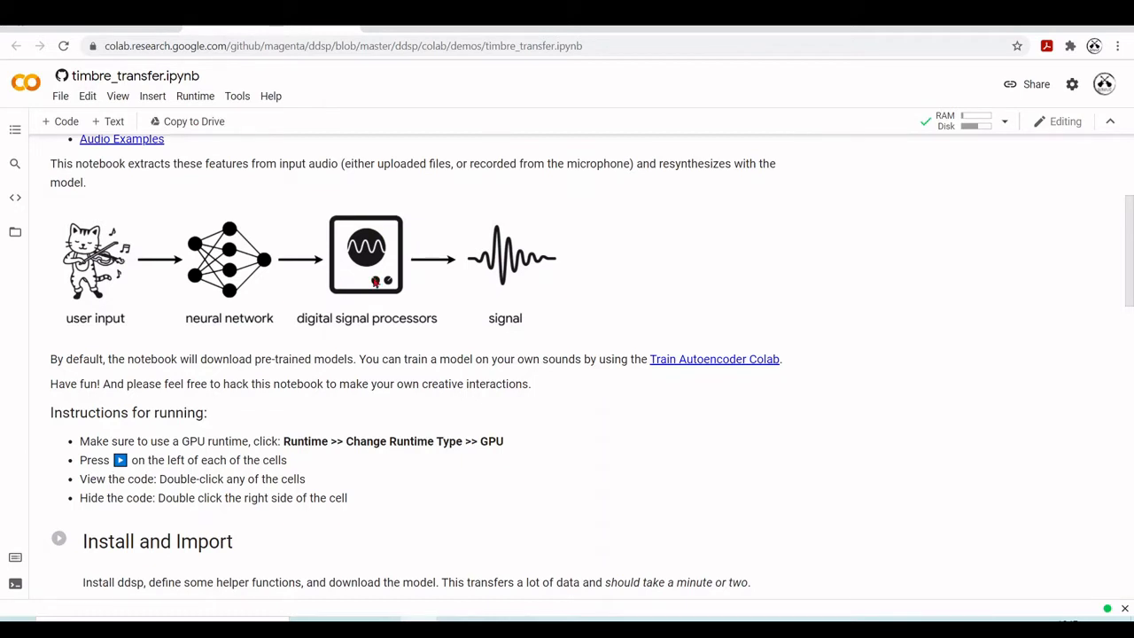
{"action": "mouse_move", "coordinate": [457, 263]}
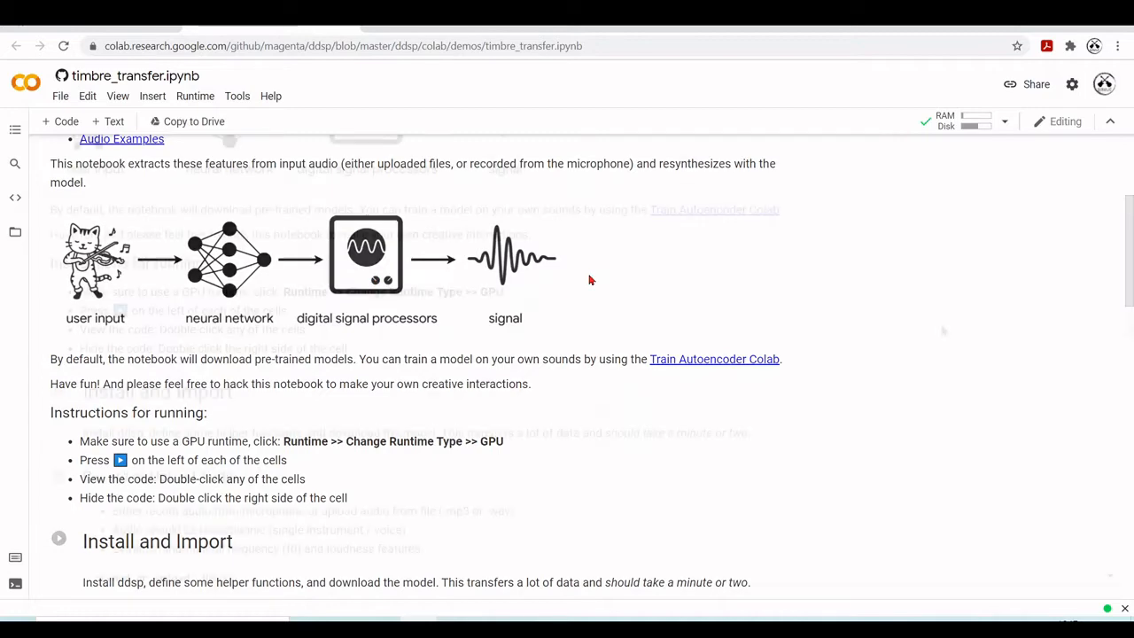
{"action": "scroll", "scroll_direction": "down", "scroll_amount": 3}
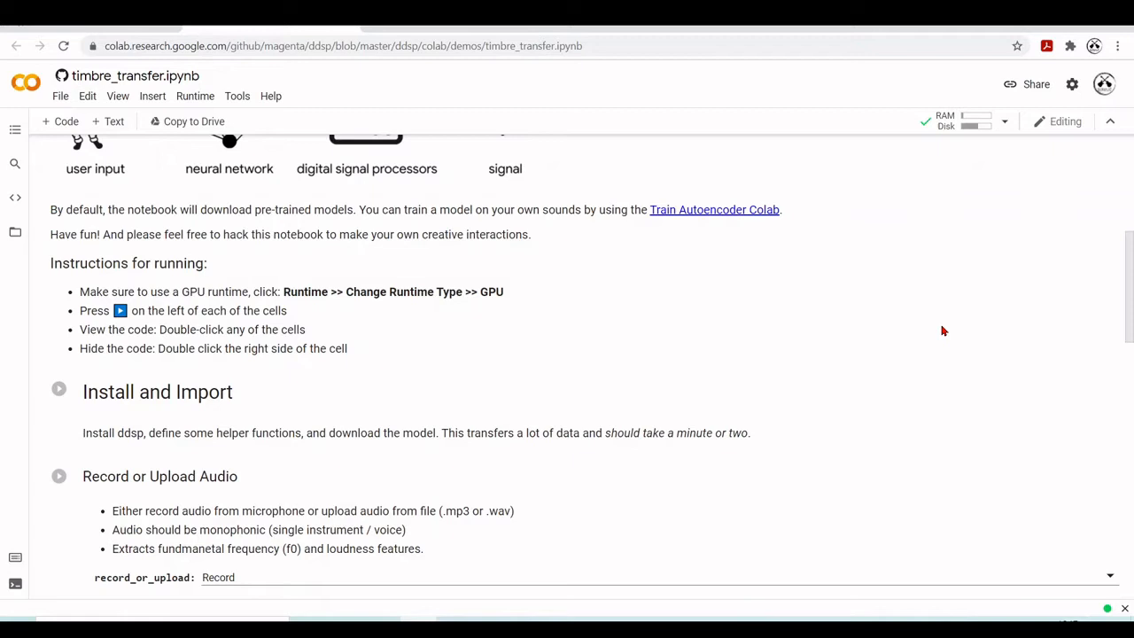
{"action": "mouse_move", "coordinate": [748, 216]}
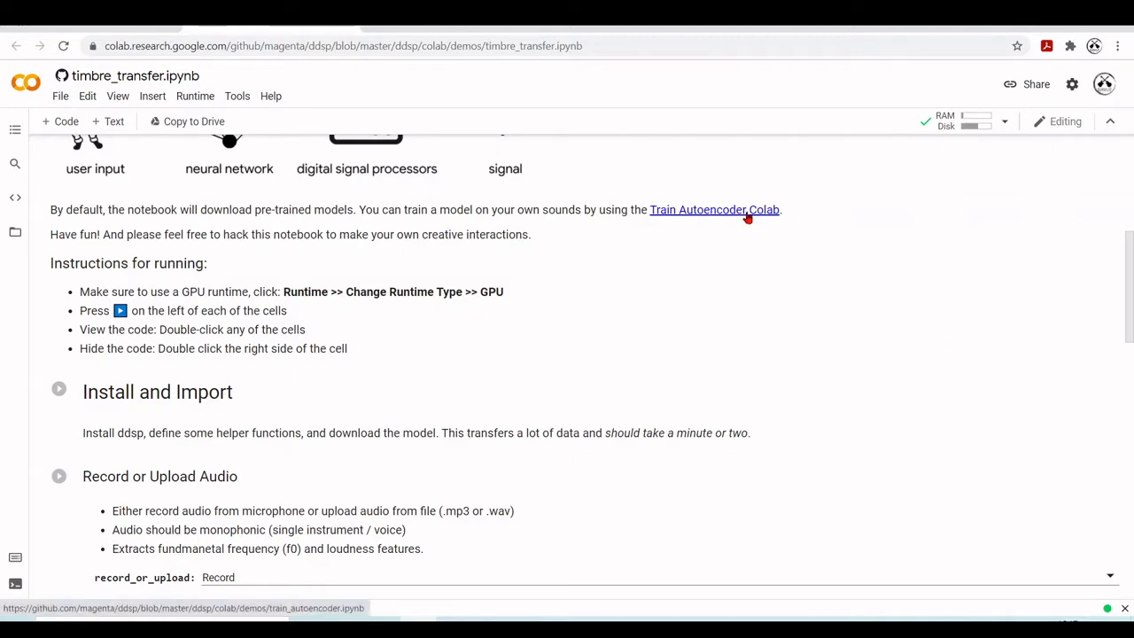
{"action": "mouse_move", "coordinate": [893, 236]}
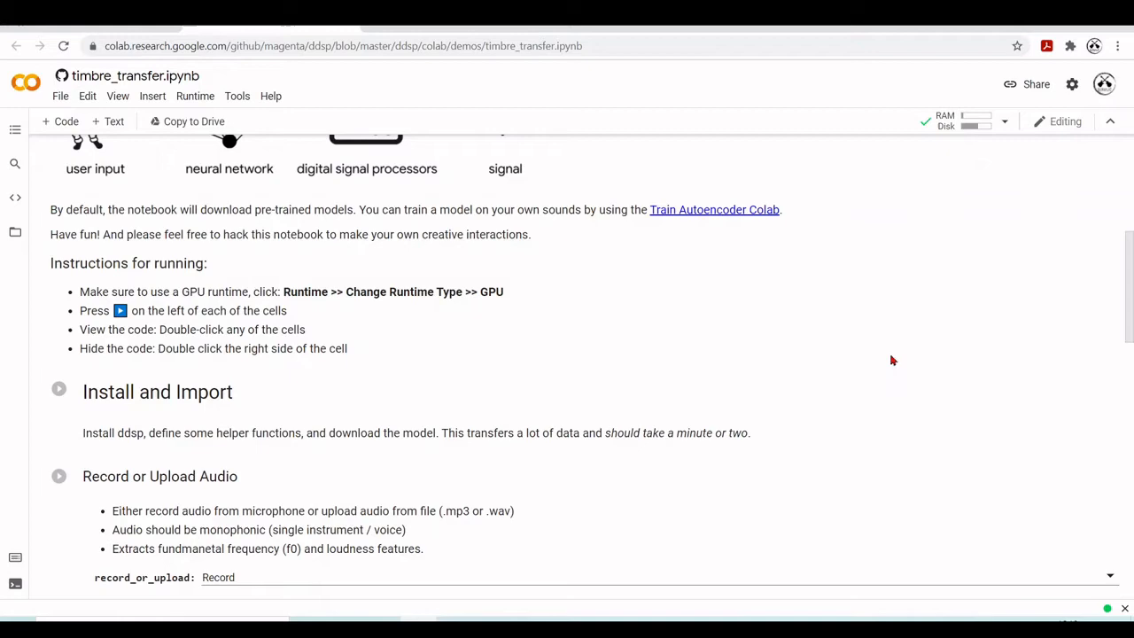
{"action": "scroll", "scroll_direction": "down", "scroll_amount": 3}
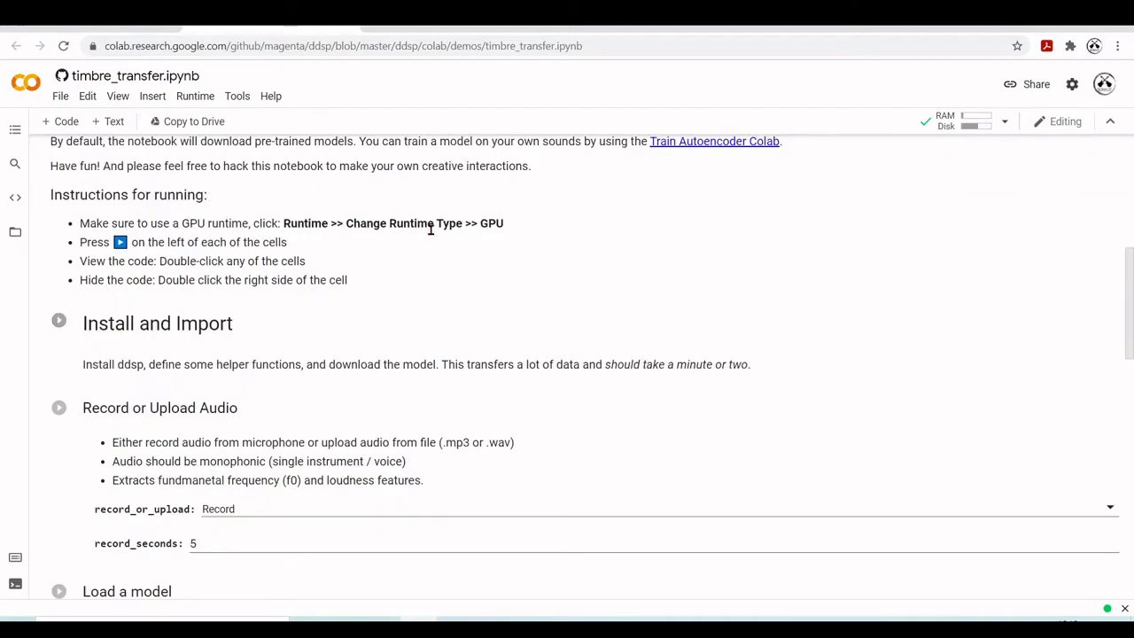
{"action": "left_click", "coordinate": [195, 95]}
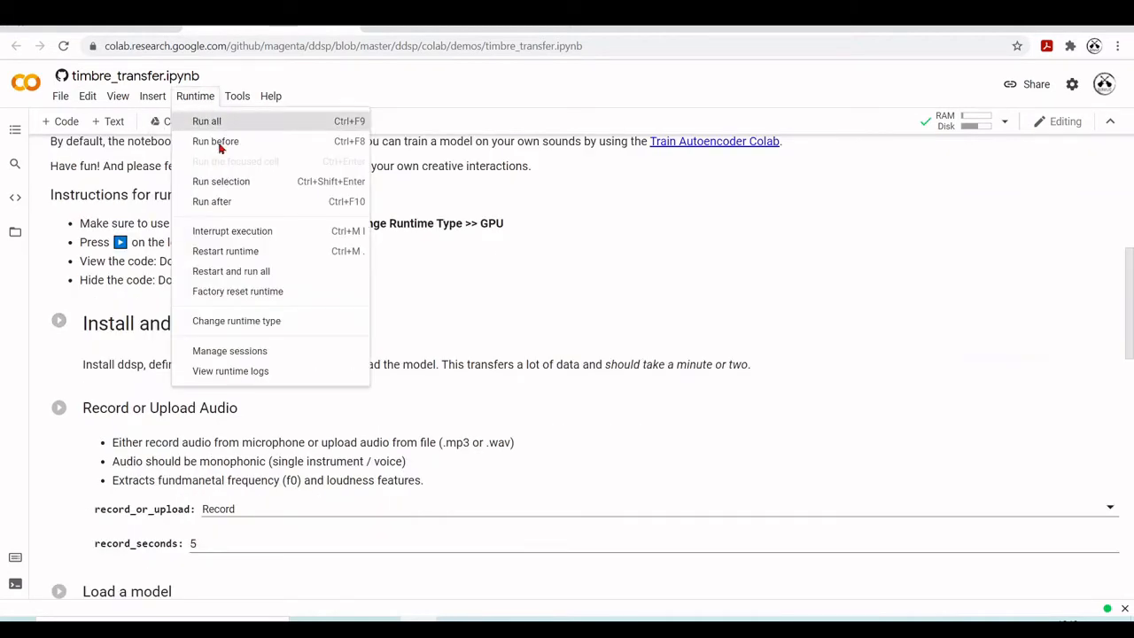
{"action": "left_click", "coordinate": [238, 321]}
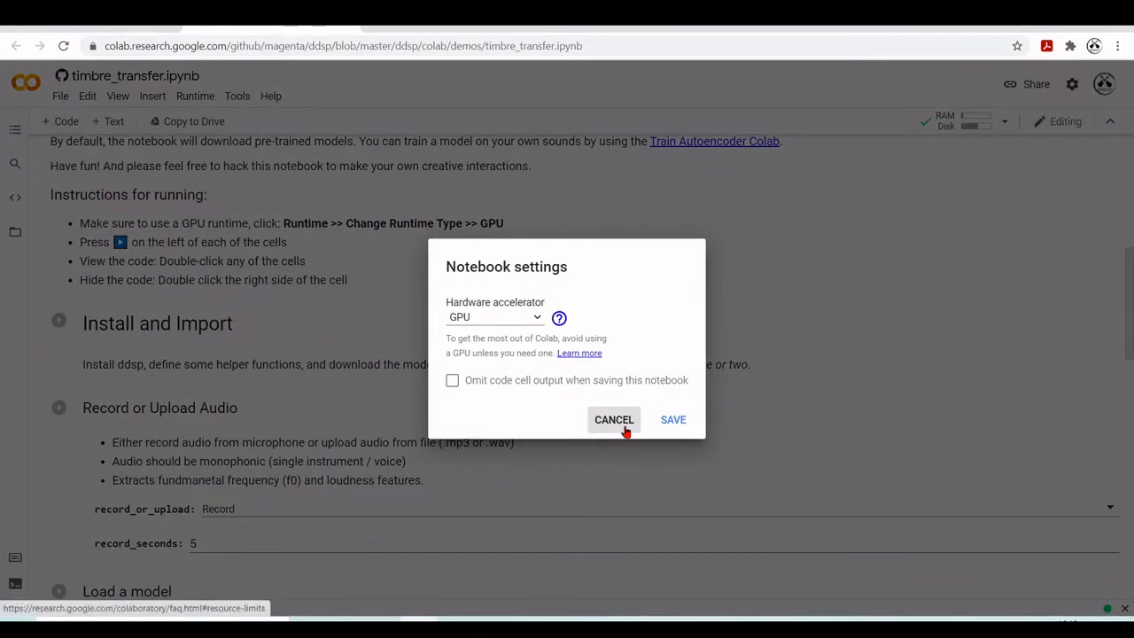
{"action": "left_click", "coordinate": [613, 418]}
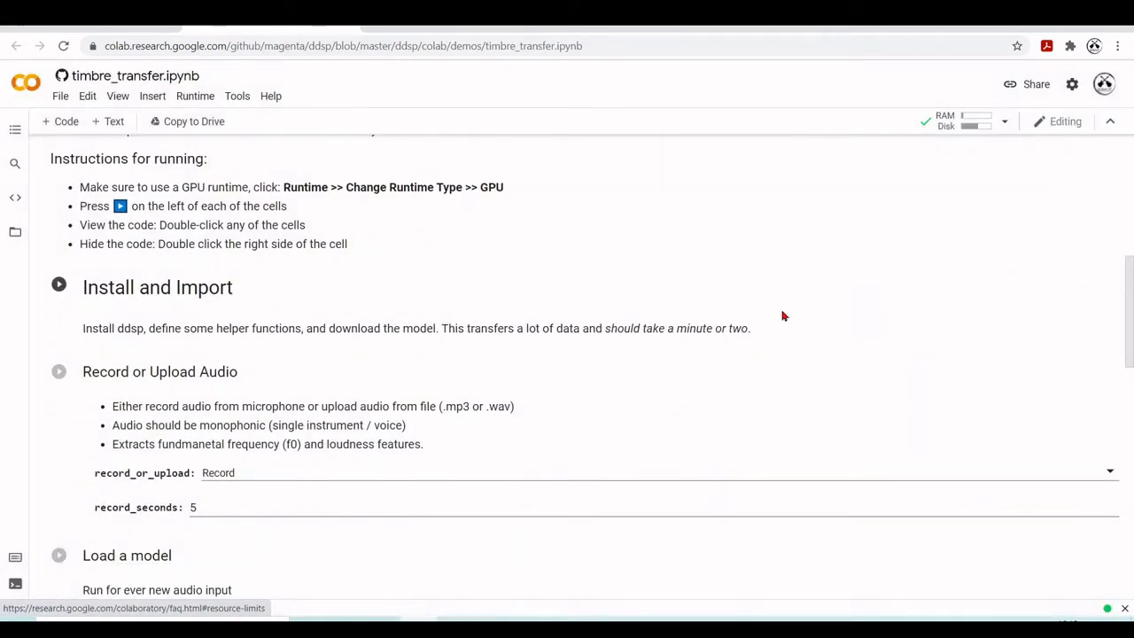
{"action": "mouse_move", "coordinate": [556, 336]}
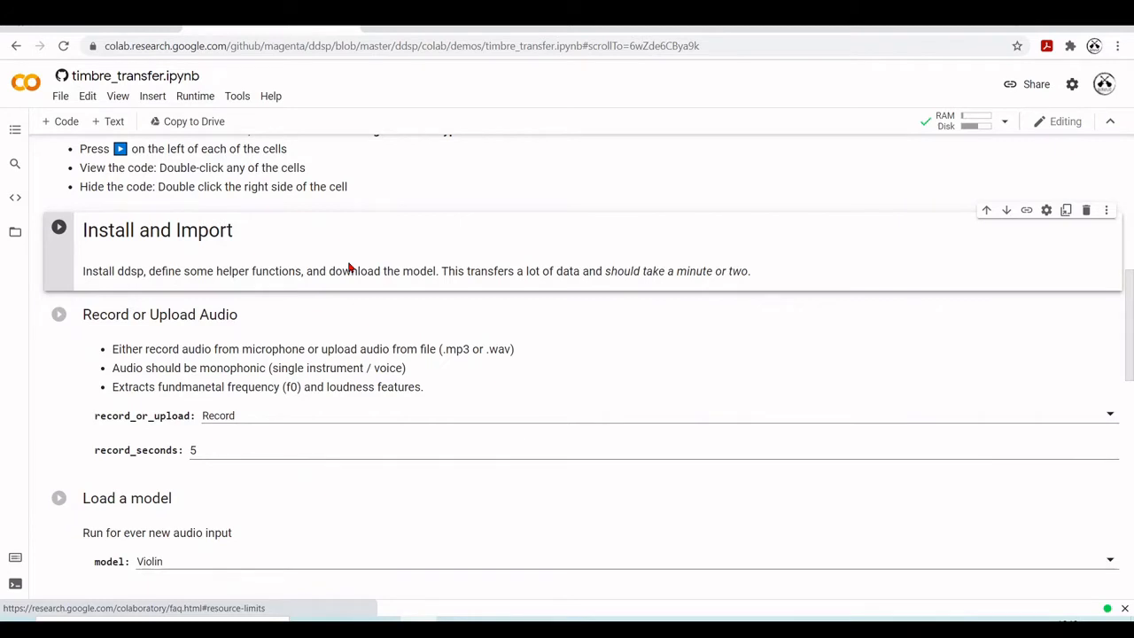
Run the Install and Import cell so ddsp installs and the model downloads, ending in Done
{"action": "left_click", "coordinate": [58, 227]}
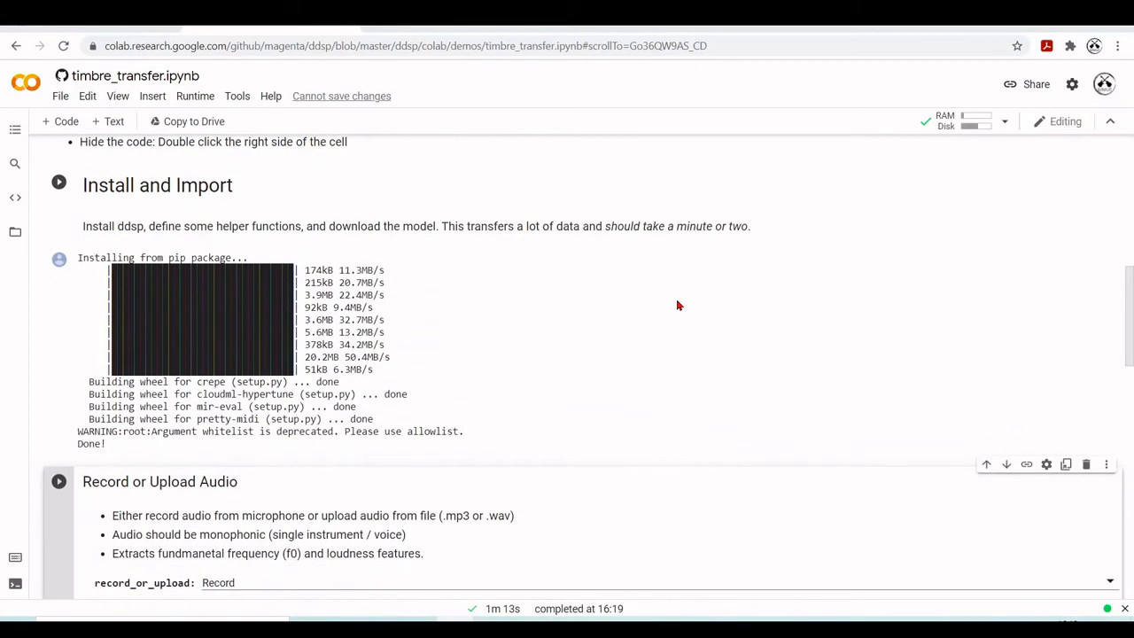
{"action": "scroll", "scroll_direction": "down", "scroll_amount": 3}
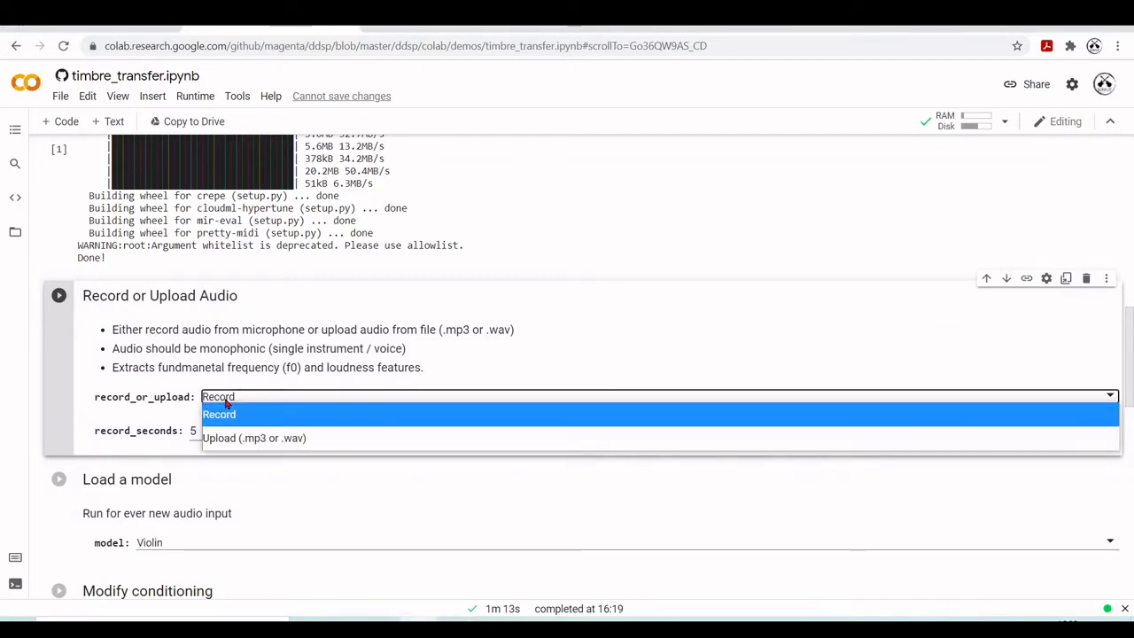
Keep Record as the record_or_upload source with record_seconds left at 5
{"action": "left_click", "coordinate": [219, 414]}
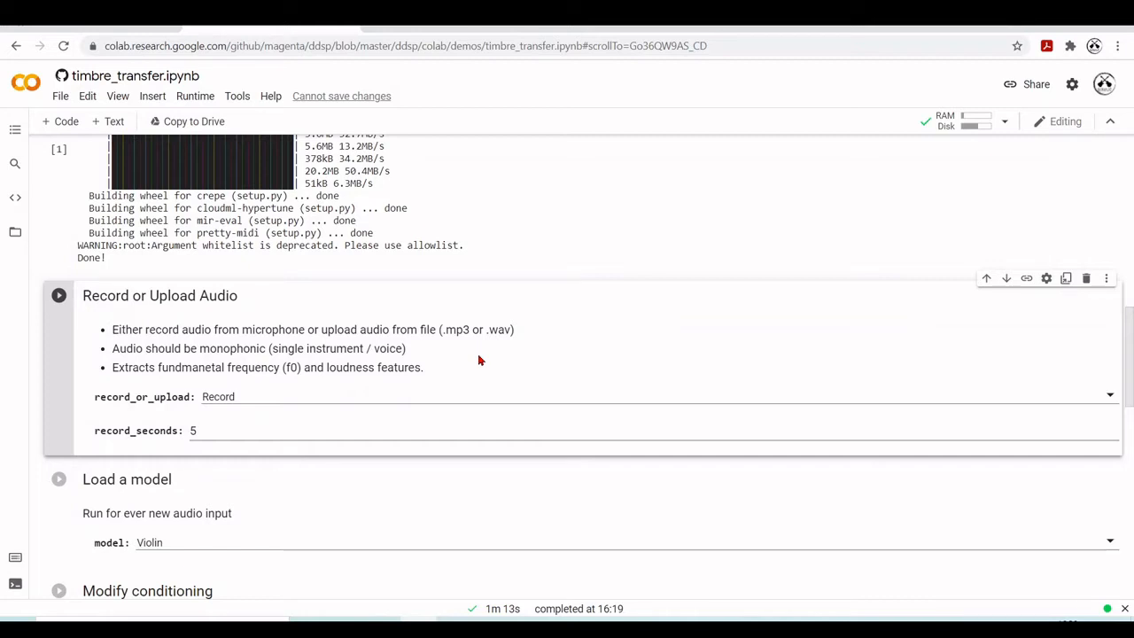
{"action": "mouse_move", "coordinate": [305, 408]}
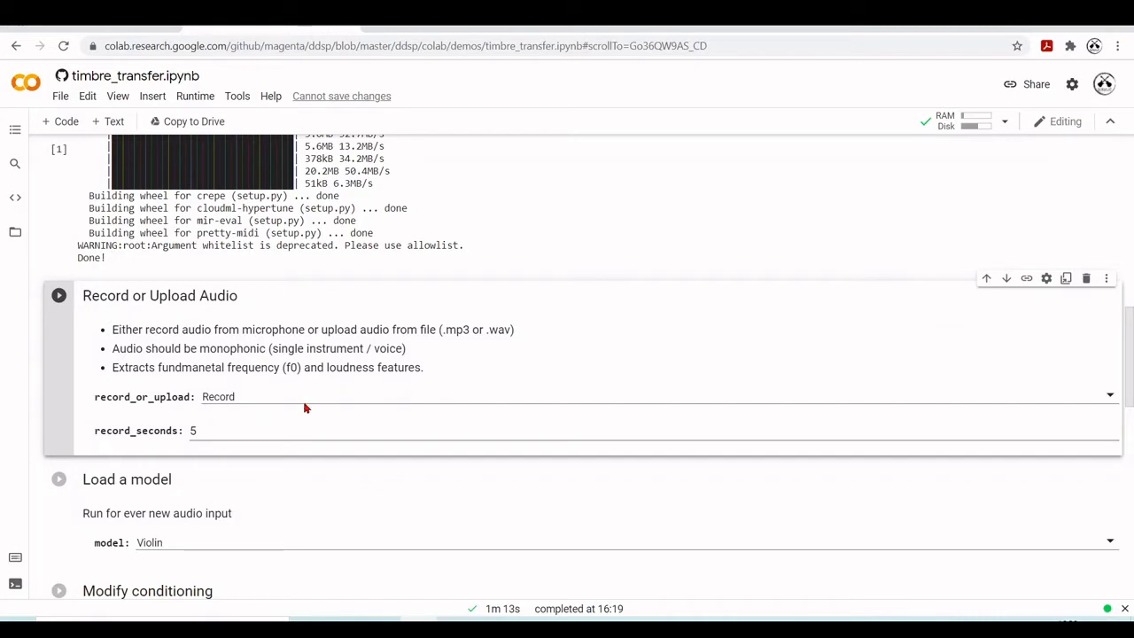
{"action": "mouse_move", "coordinate": [383, 376]}
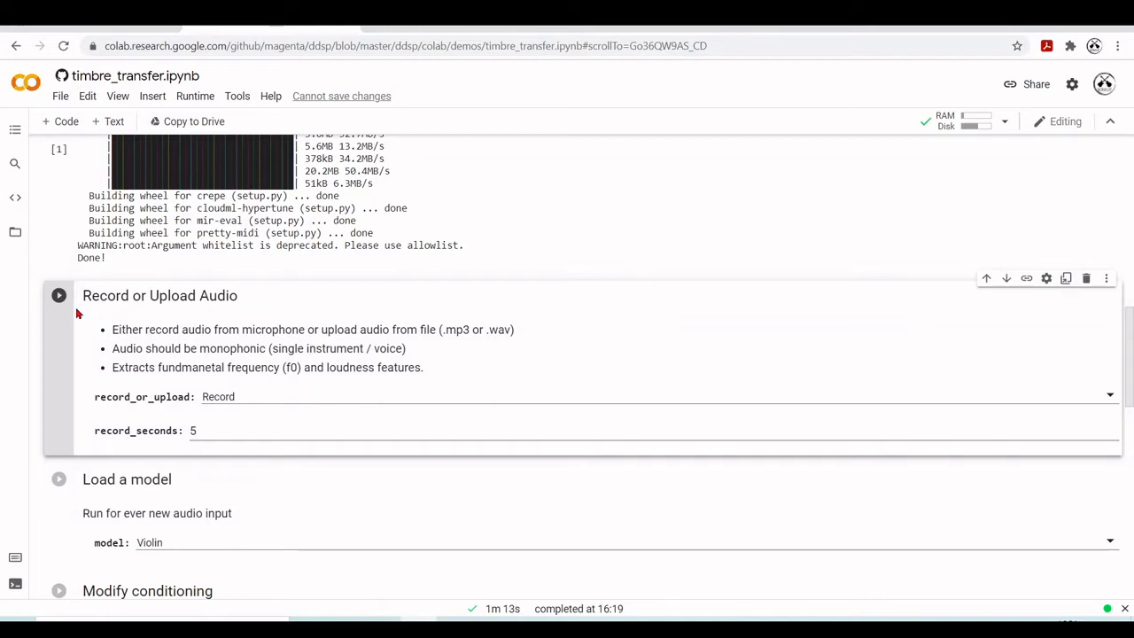
Run the Record or Upload Audio cell to capture five seconds of audio and extract its features
{"action": "left_click", "coordinate": [58, 294]}
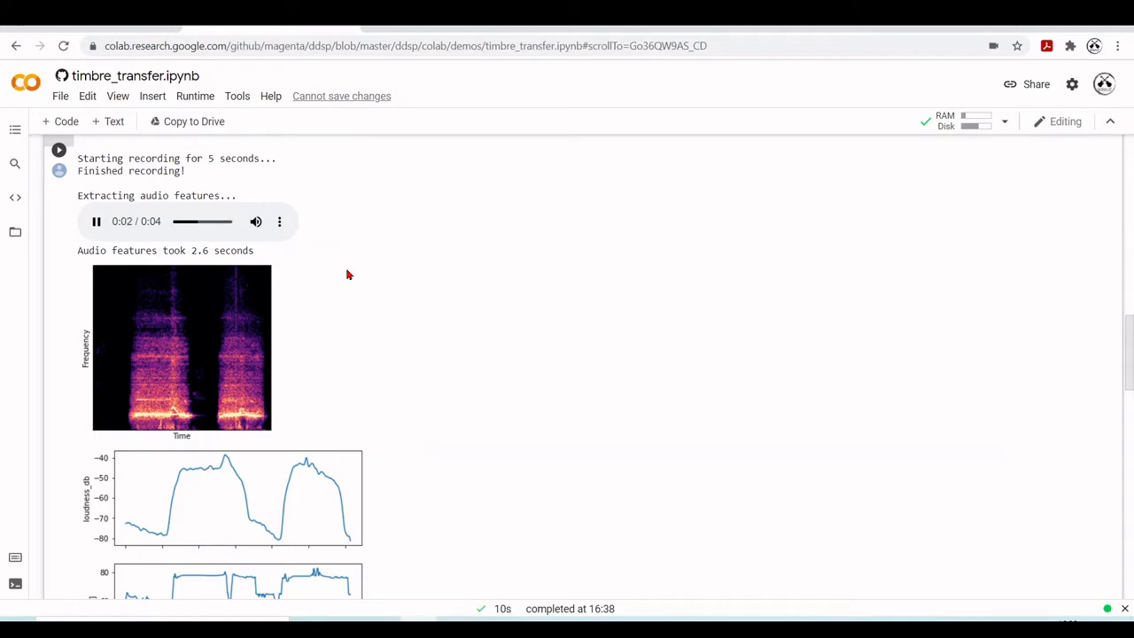
{"action": "scroll", "scroll_direction": "down", "scroll_amount": 3}
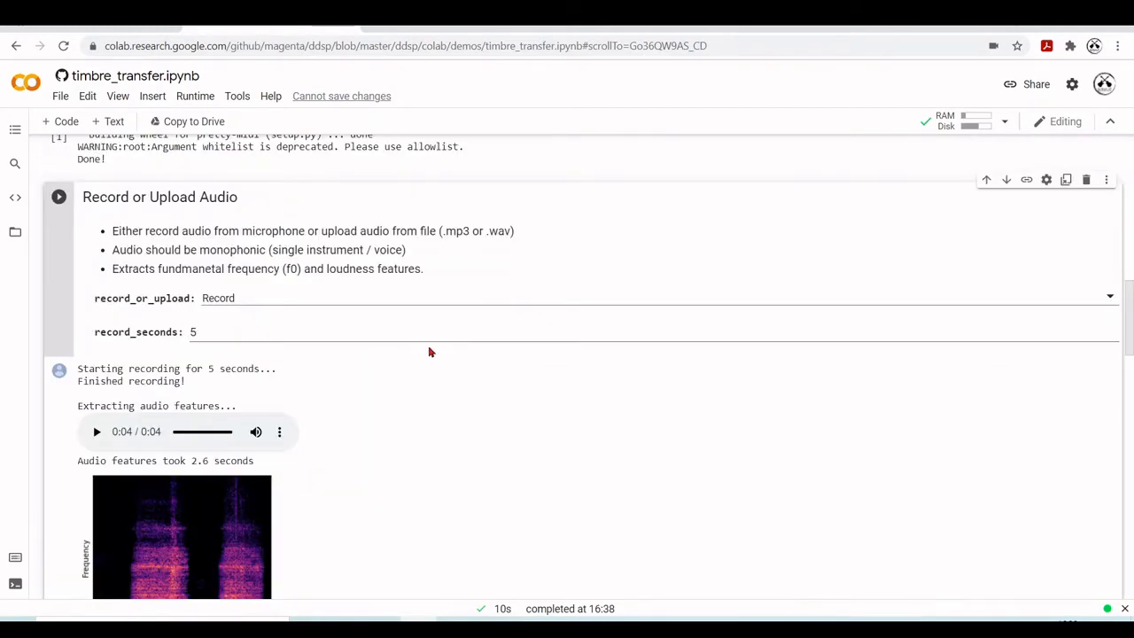
{"action": "scroll", "scroll_direction": "down", "scroll_amount": 3}
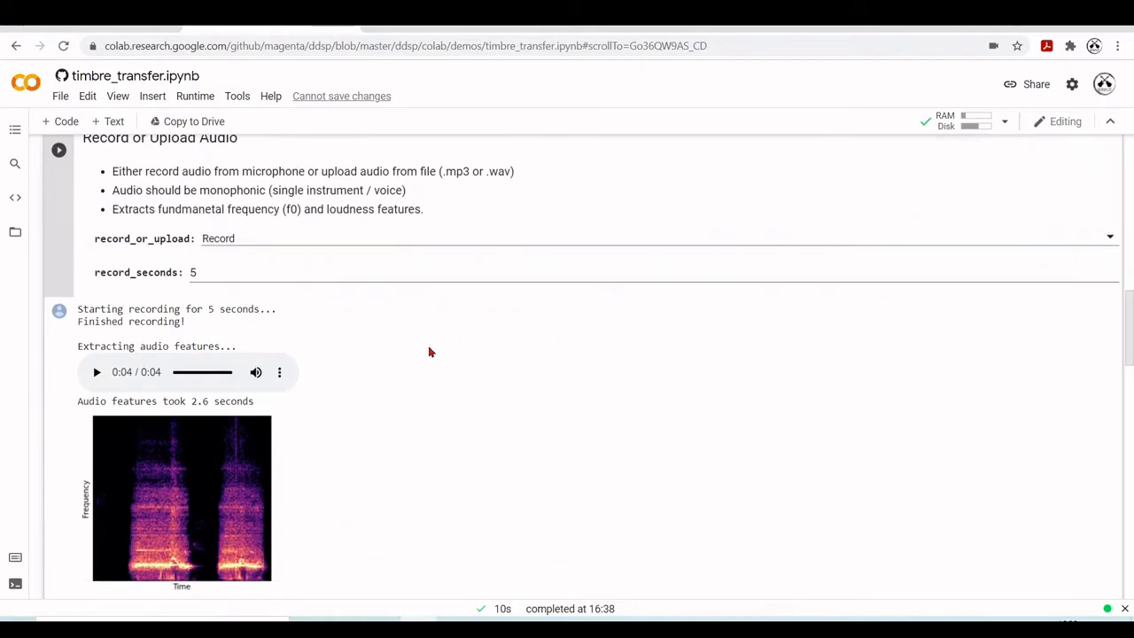
{"action": "scroll", "scroll_direction": "down", "scroll_amount": 3}
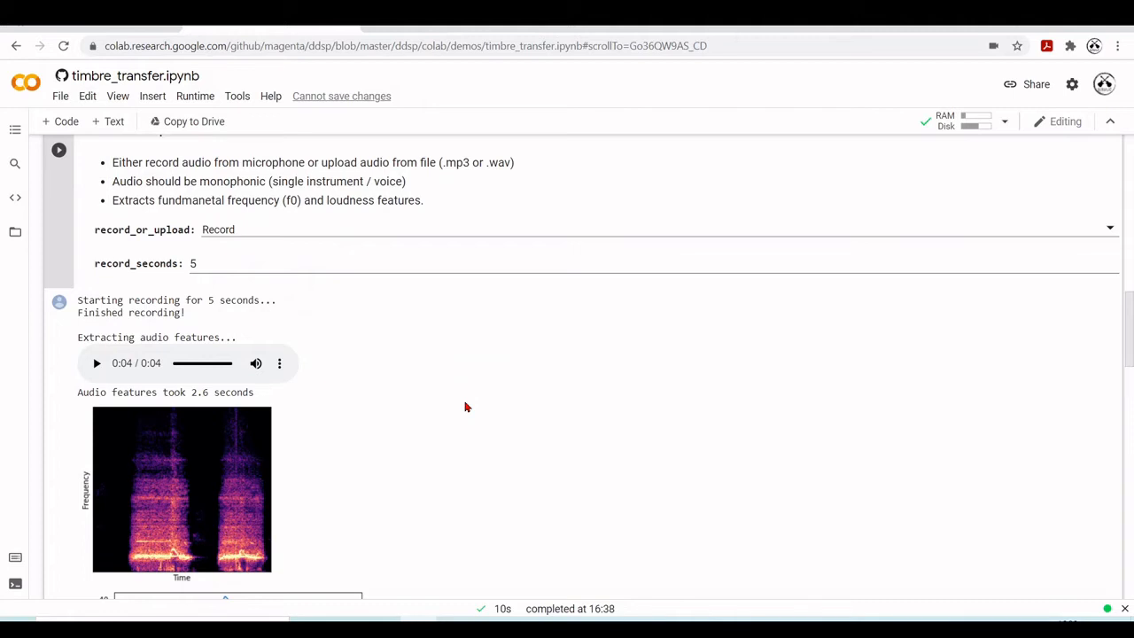
{"action": "scroll", "scroll_direction": "down", "scroll_amount": 3}
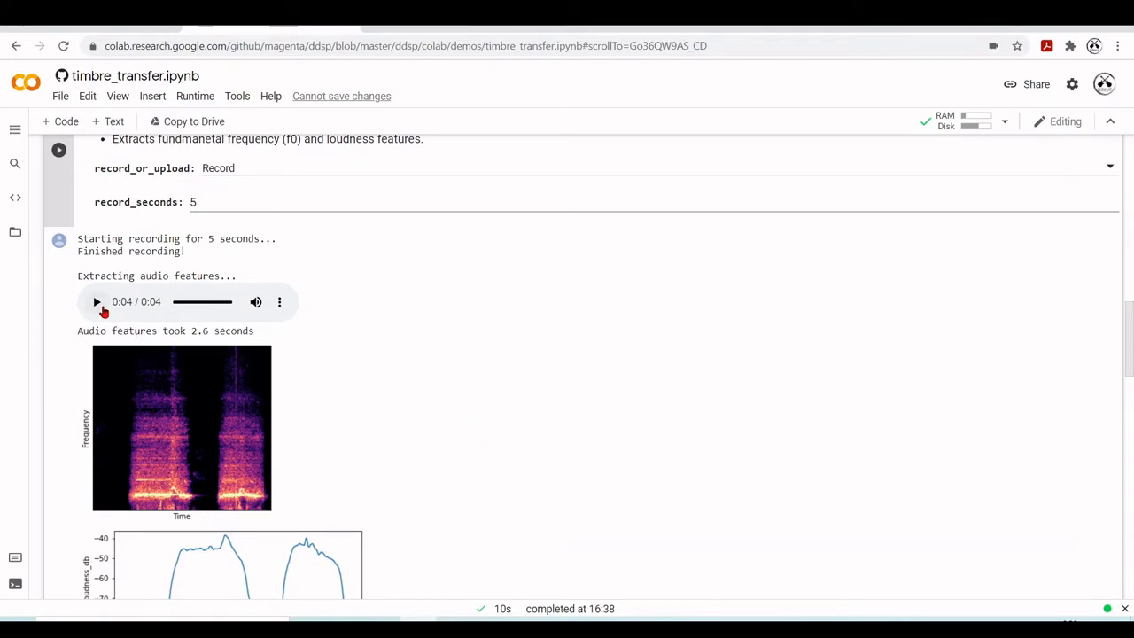
Play back the recorded clip and review its spectrogram, loudness and pitch plots down to Load a model
{"action": "left_click", "coordinate": [96, 301]}
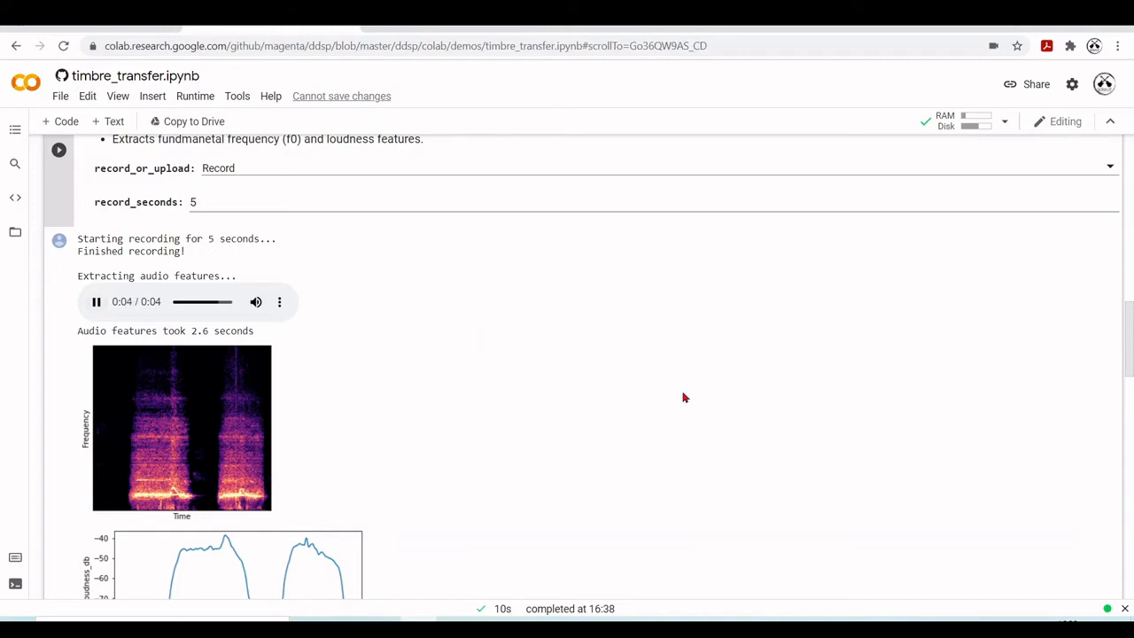
{"action": "scroll", "scroll_direction": "down", "scroll_amount": 3}
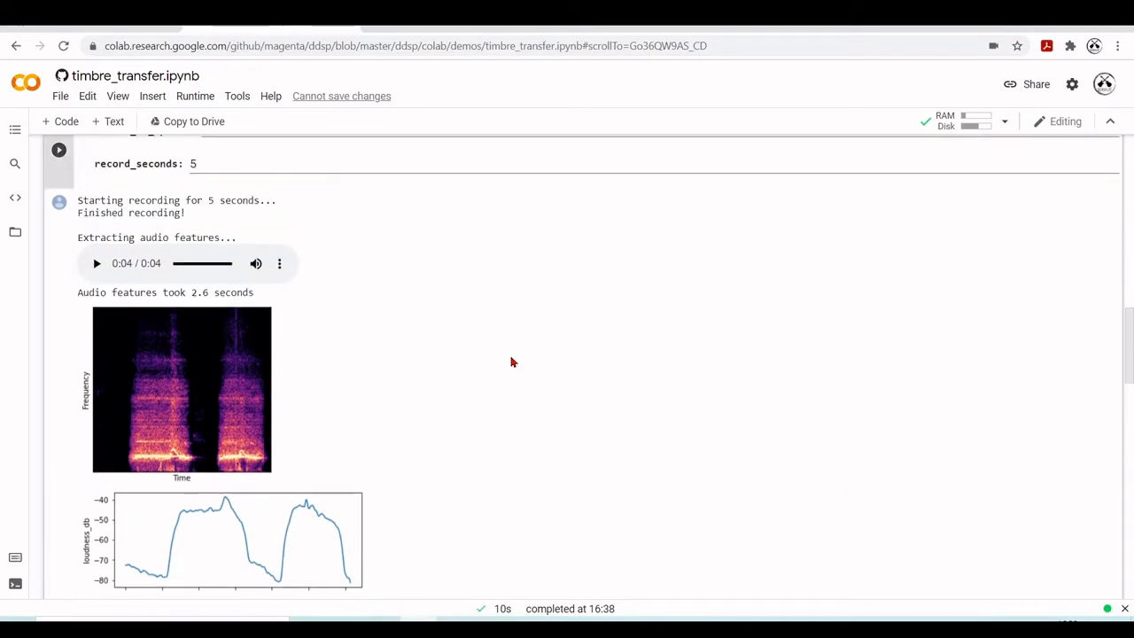
{"action": "mouse_move", "coordinate": [315, 232]}
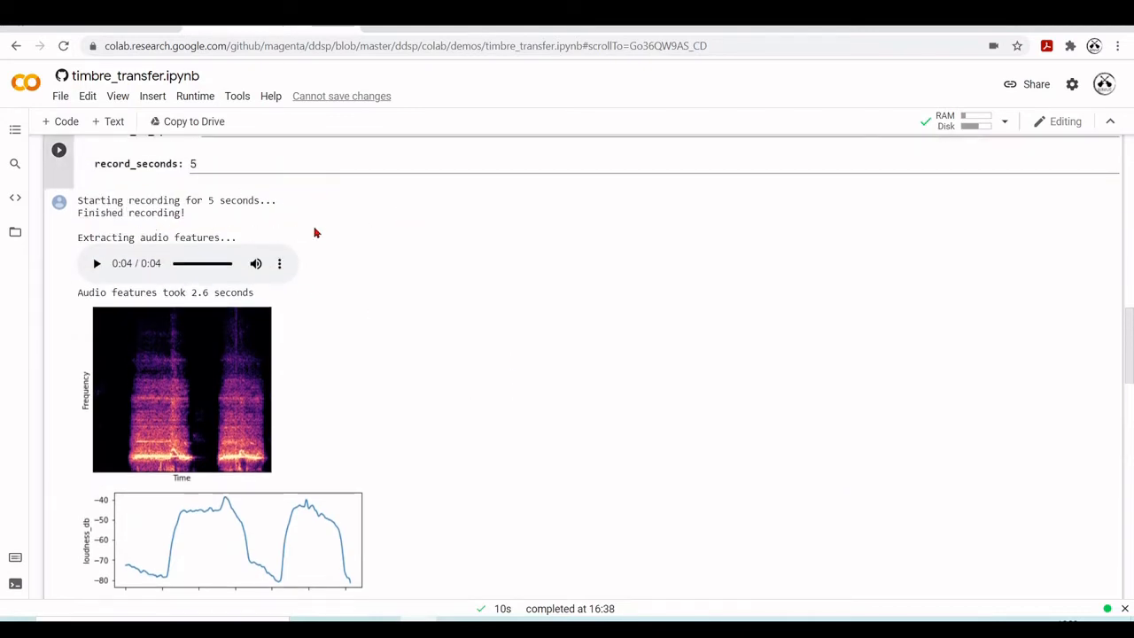
{"action": "mouse_move", "coordinate": [620, 335]}
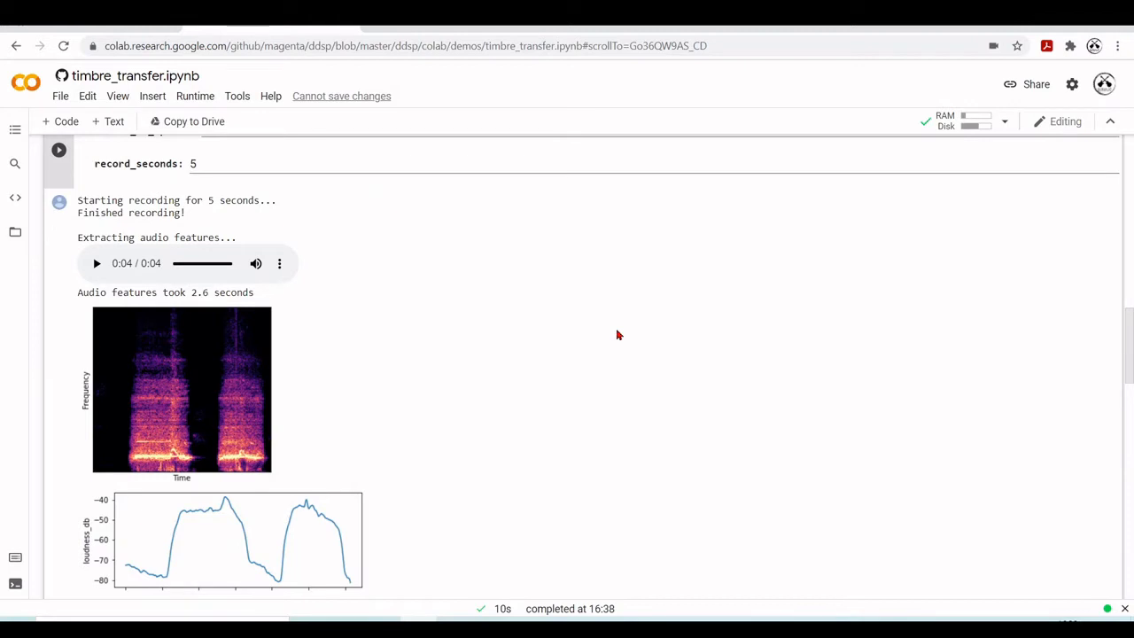
{"action": "scroll", "scroll_direction": "down", "scroll_amount": 3}
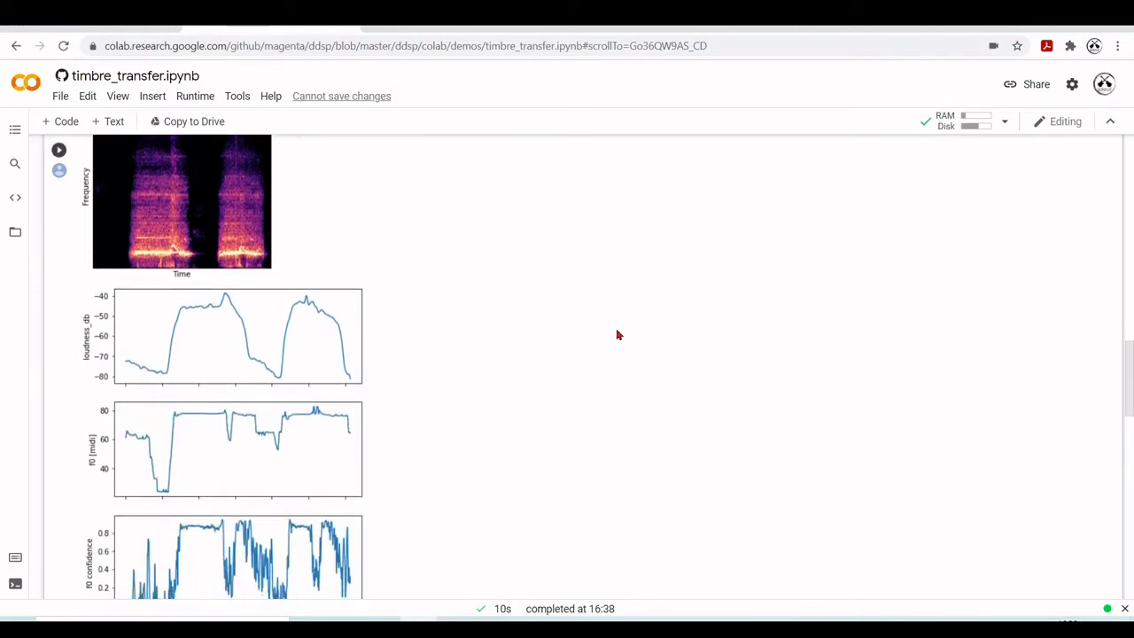
{"action": "scroll", "scroll_direction": "down", "scroll_amount": 3}
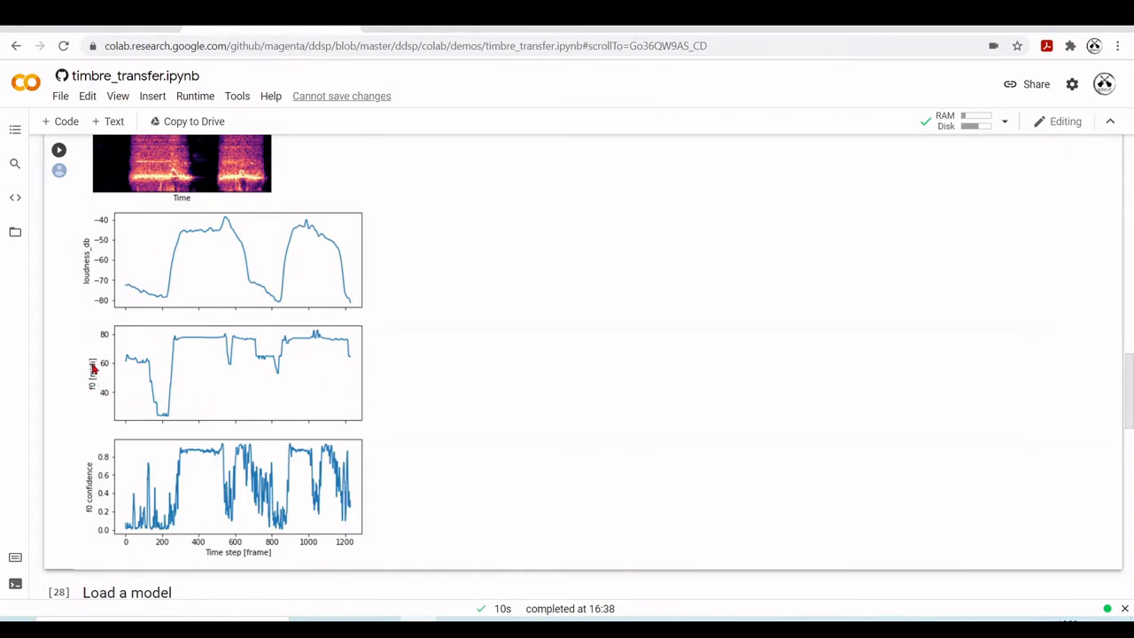
{"action": "scroll", "scroll_direction": "down", "scroll_amount": 3}
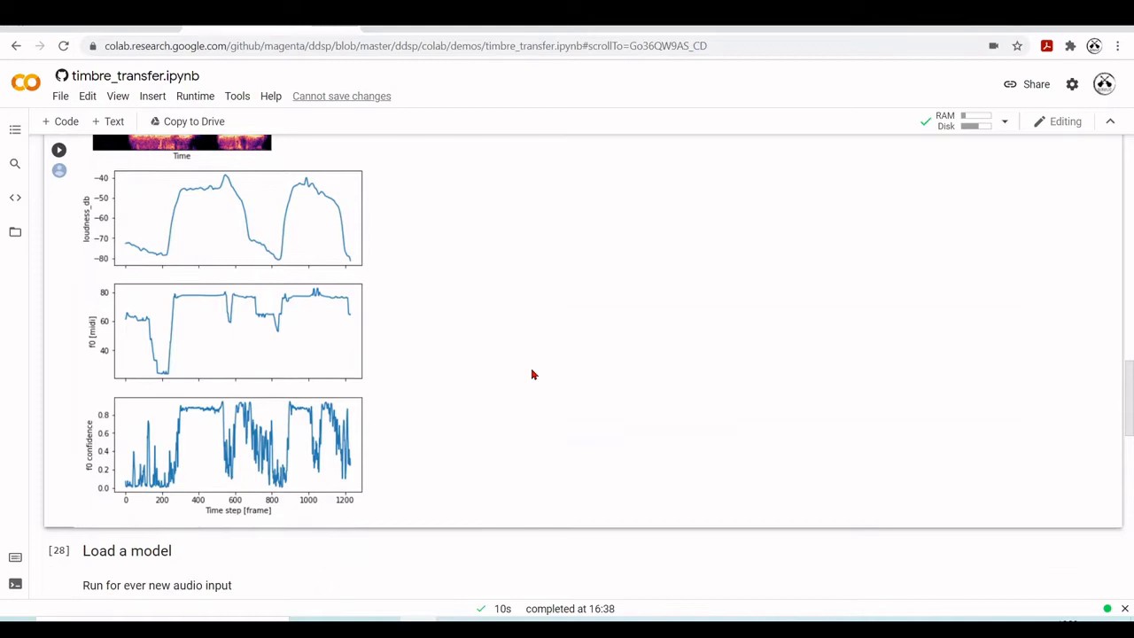
{"action": "scroll", "scroll_direction": "down", "scroll_amount": 3}
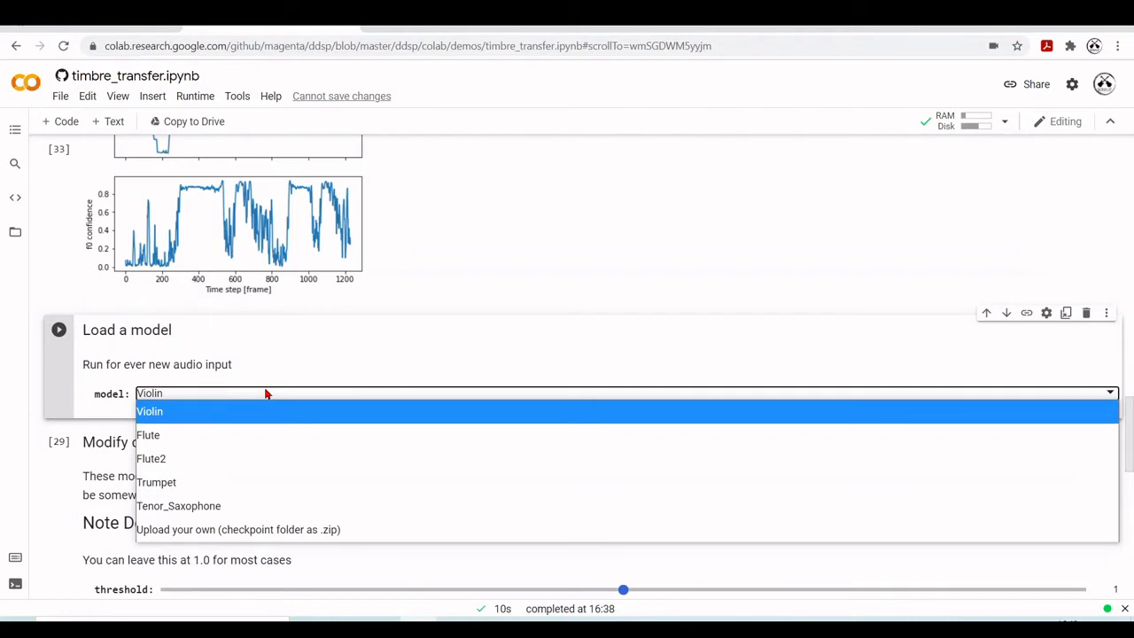
{"action": "mouse_move", "coordinate": [260, 425]}
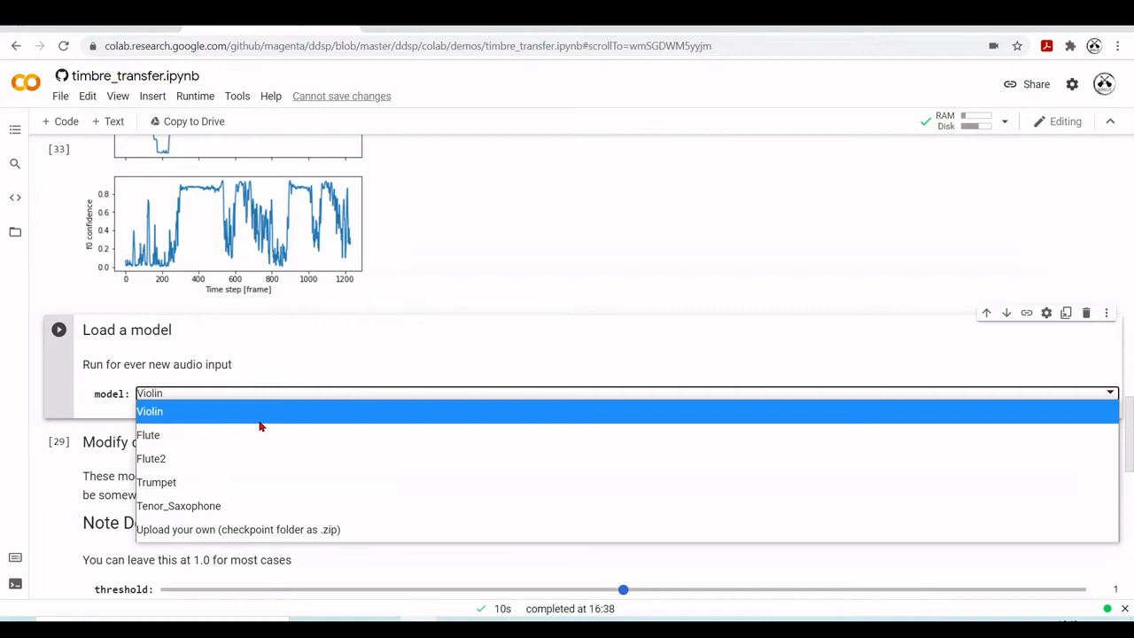
{"action": "mouse_move", "coordinate": [213, 530]}
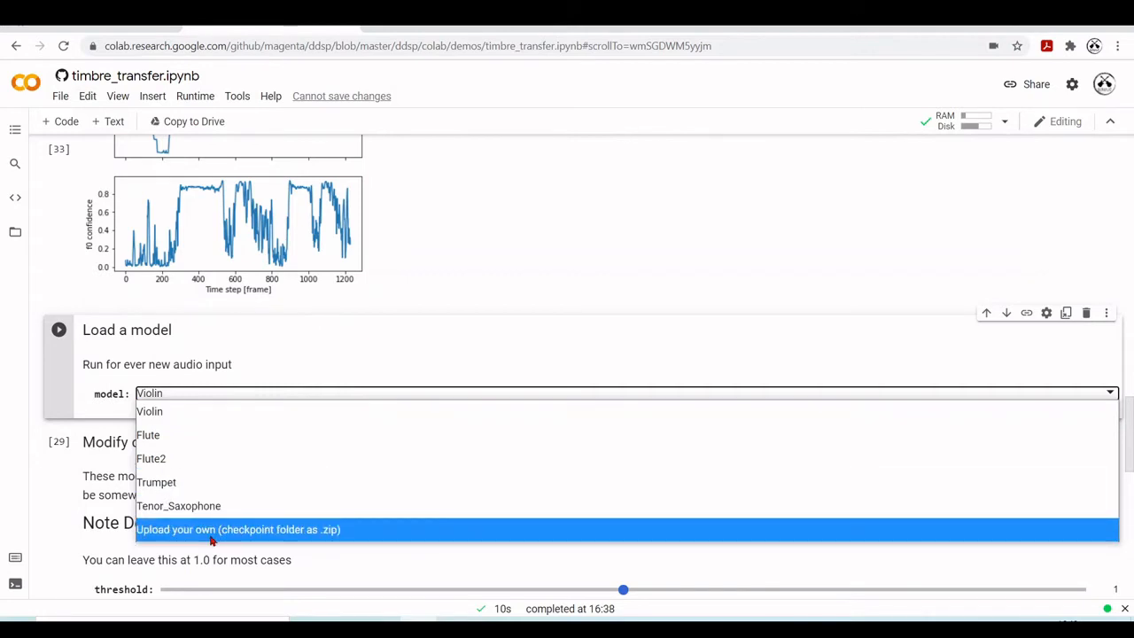
{"action": "mouse_move", "coordinate": [185, 403]}
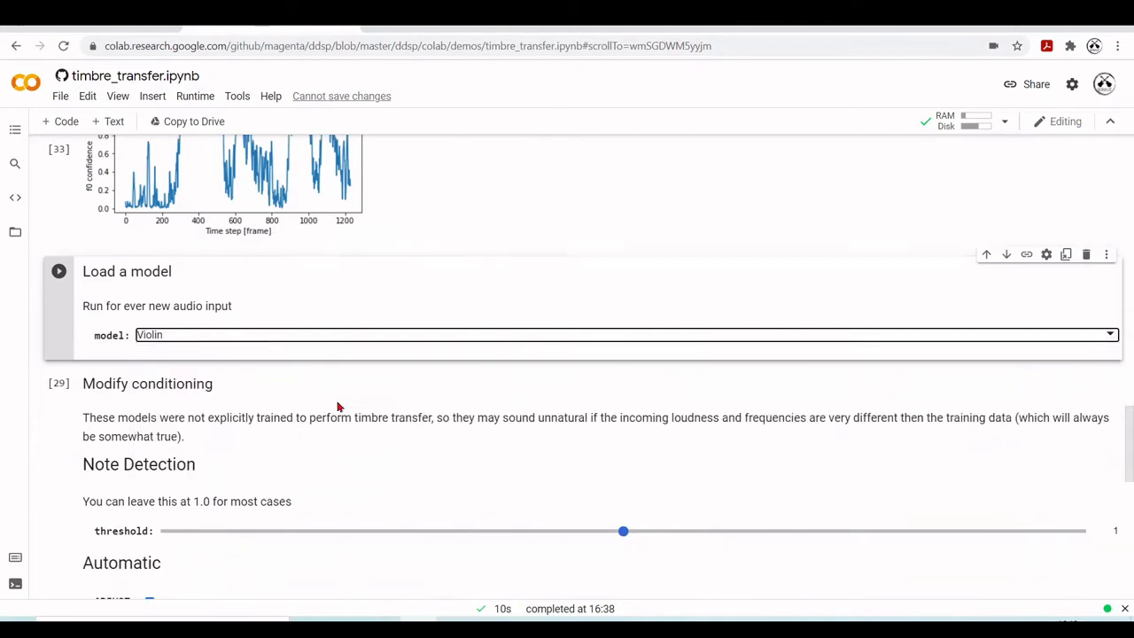
Load the Violin model and briefly check the Files panel while its checkpoint restores
{"action": "scroll", "scroll_direction": "down", "scroll_amount": 3}
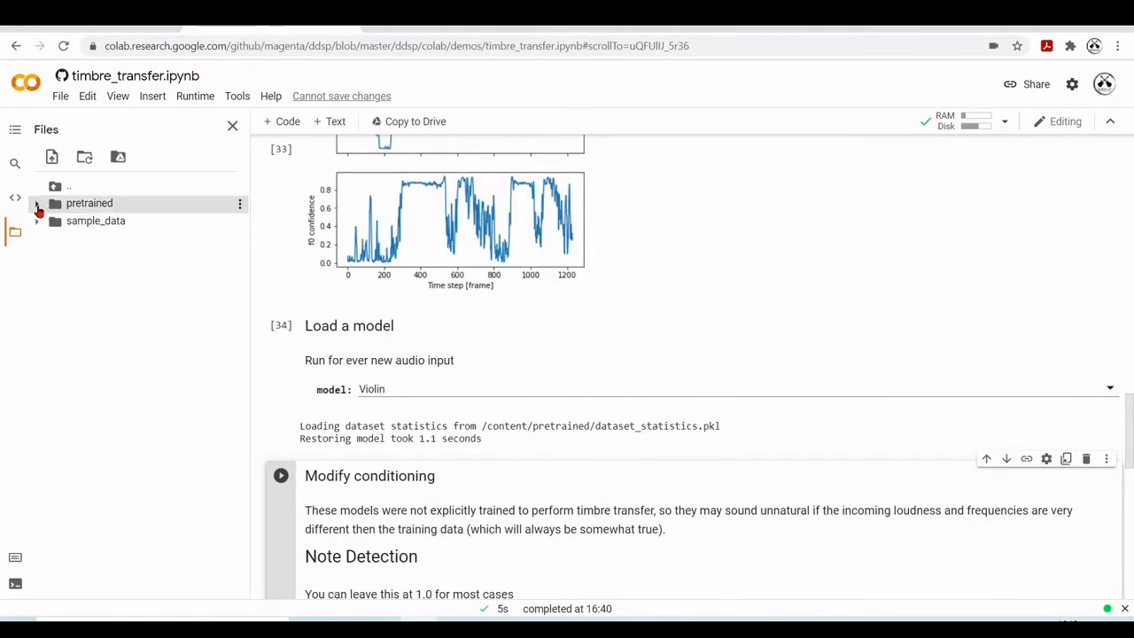
{"action": "left_click", "coordinate": [37, 202]}
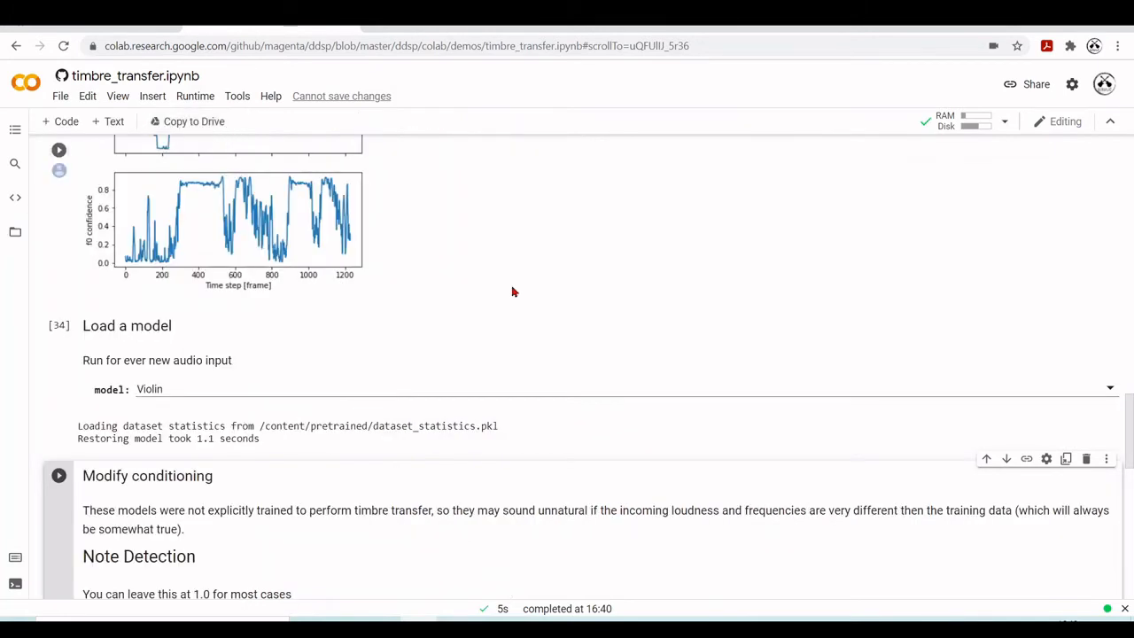
Run the Modify conditioning cell with pitch_shift and loudness_shift both left at 0
{"action": "scroll", "scroll_direction": "down", "scroll_amount": 3}
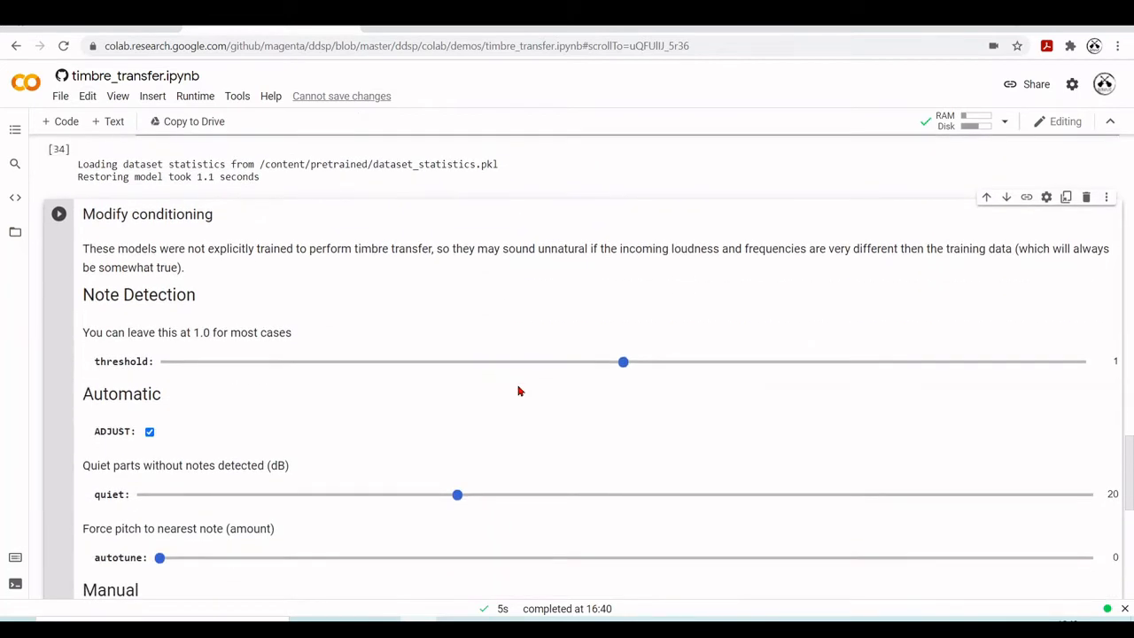
{"action": "mouse_move", "coordinate": [608, 398]}
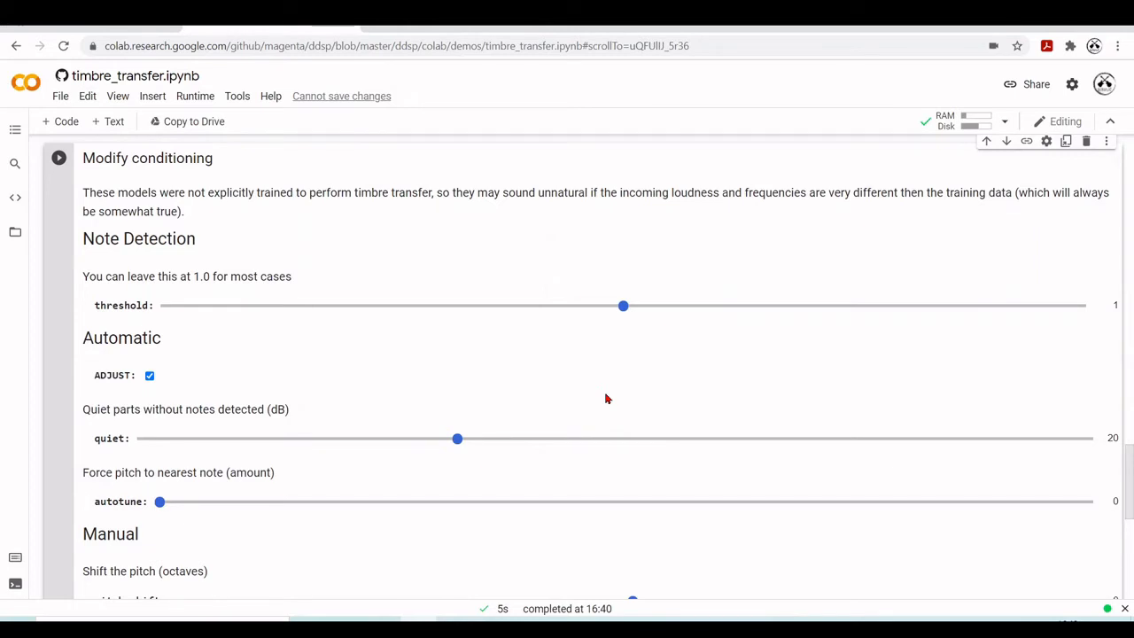
{"action": "scroll", "scroll_direction": "down", "scroll_amount": 3}
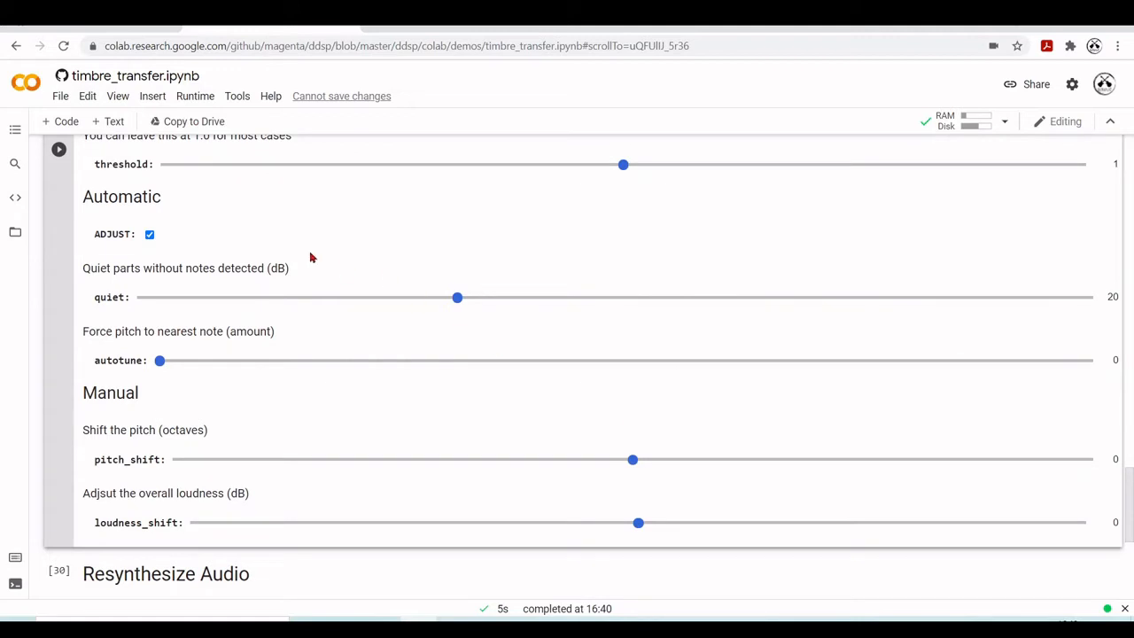
{"action": "mouse_move", "coordinate": [501, 245]}
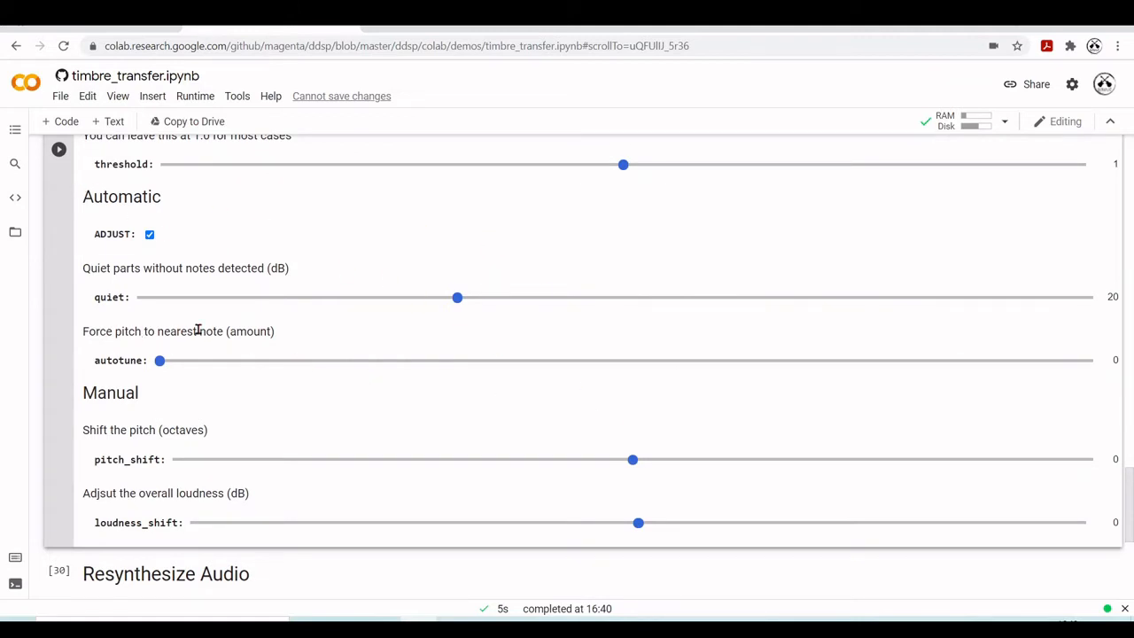
{"action": "mouse_move", "coordinate": [298, 385]}
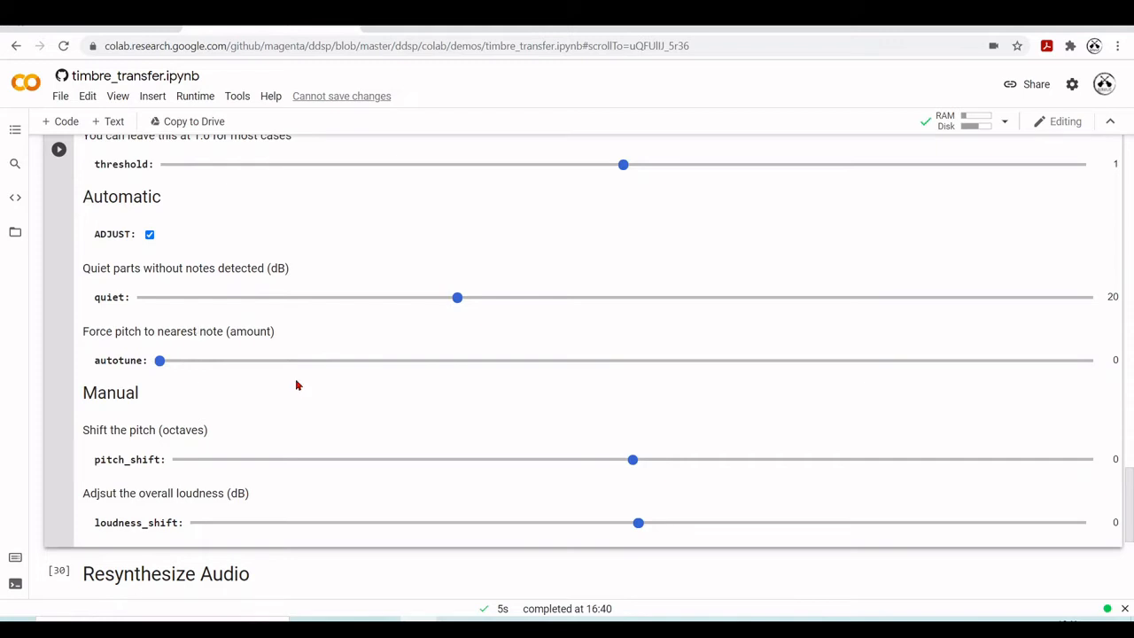
{"action": "scroll", "scroll_direction": "down", "scroll_amount": 3}
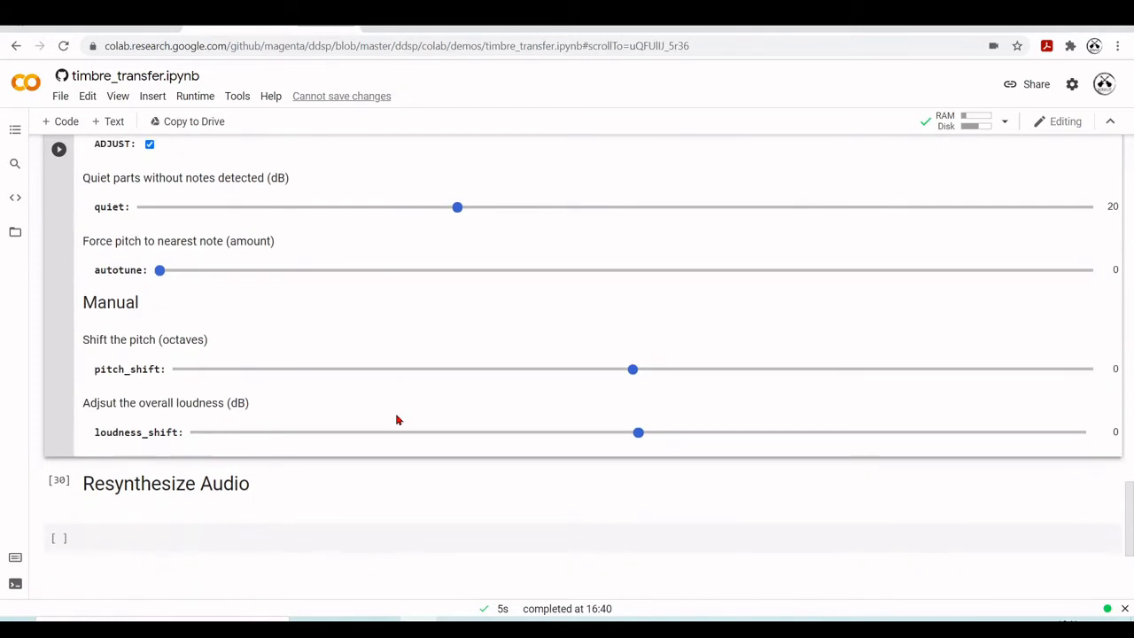
{"action": "mouse_move", "coordinate": [245, 317]}
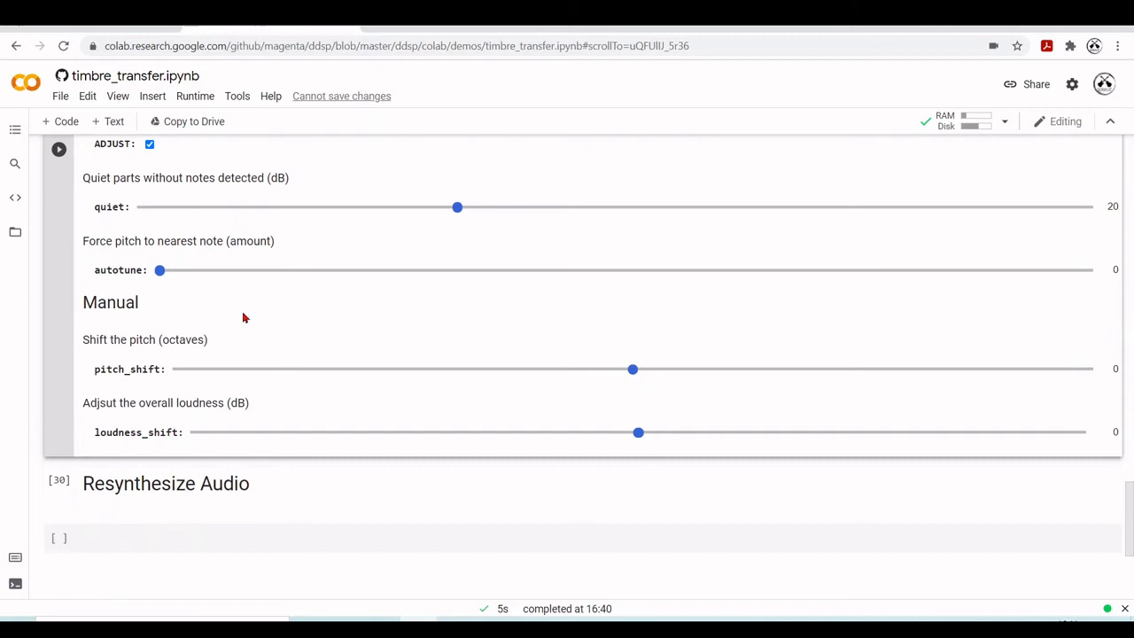
{"action": "scroll", "scroll_direction": "down", "scroll_amount": 3}
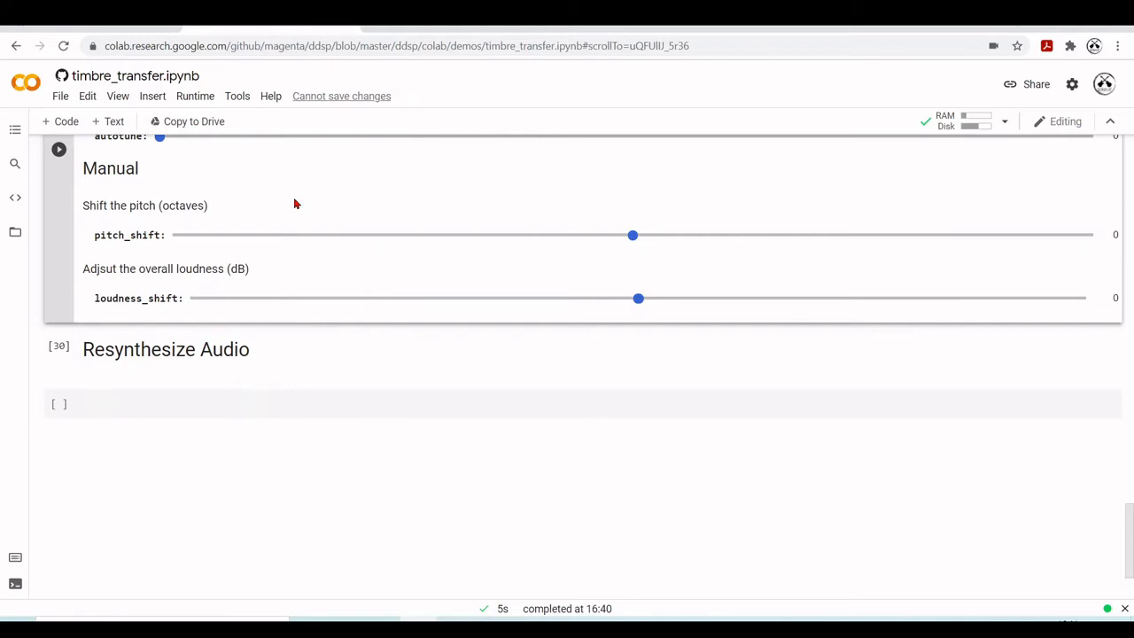
{"action": "left_click", "coordinate": [58, 347]}
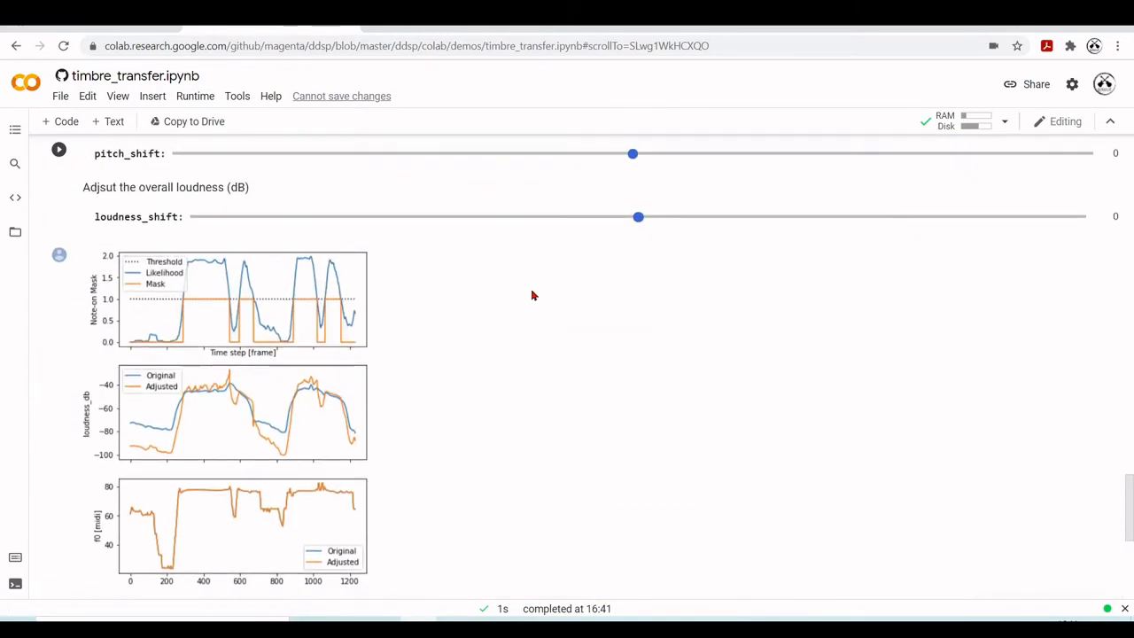
{"action": "mouse_move", "coordinate": [99, 297]}
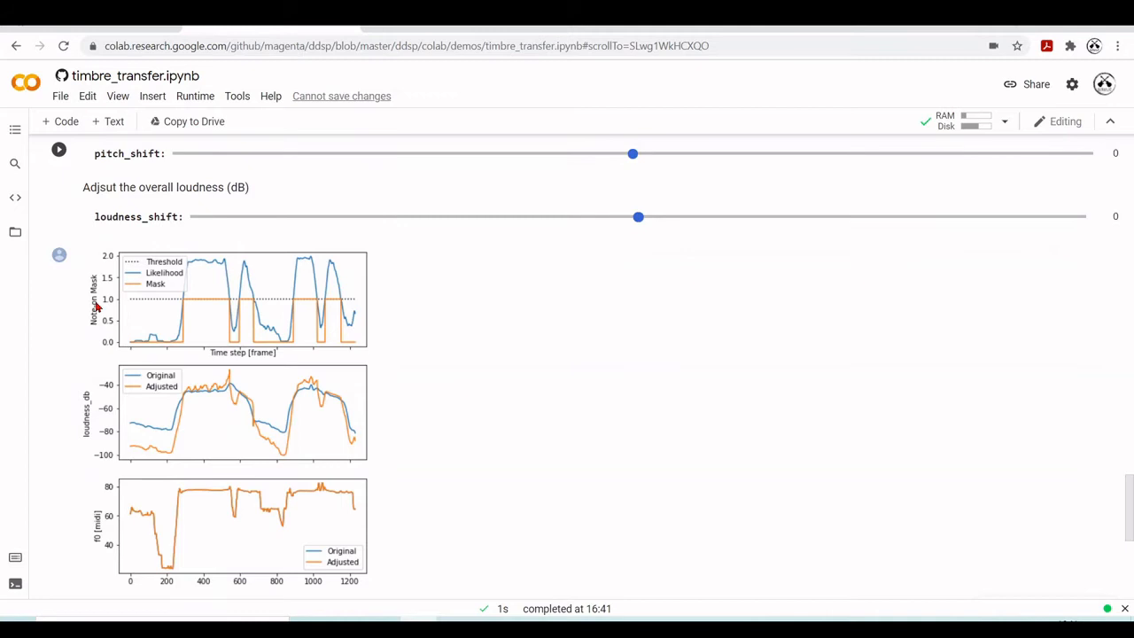
{"action": "mouse_move", "coordinate": [145, 346]}
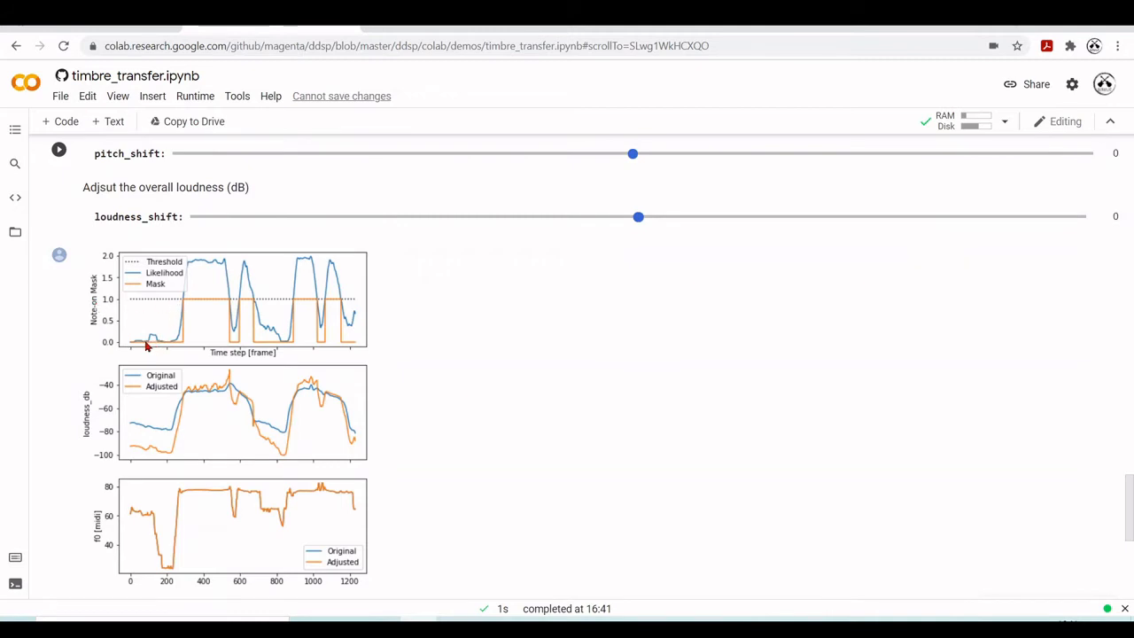
{"action": "mouse_move", "coordinate": [231, 305]}
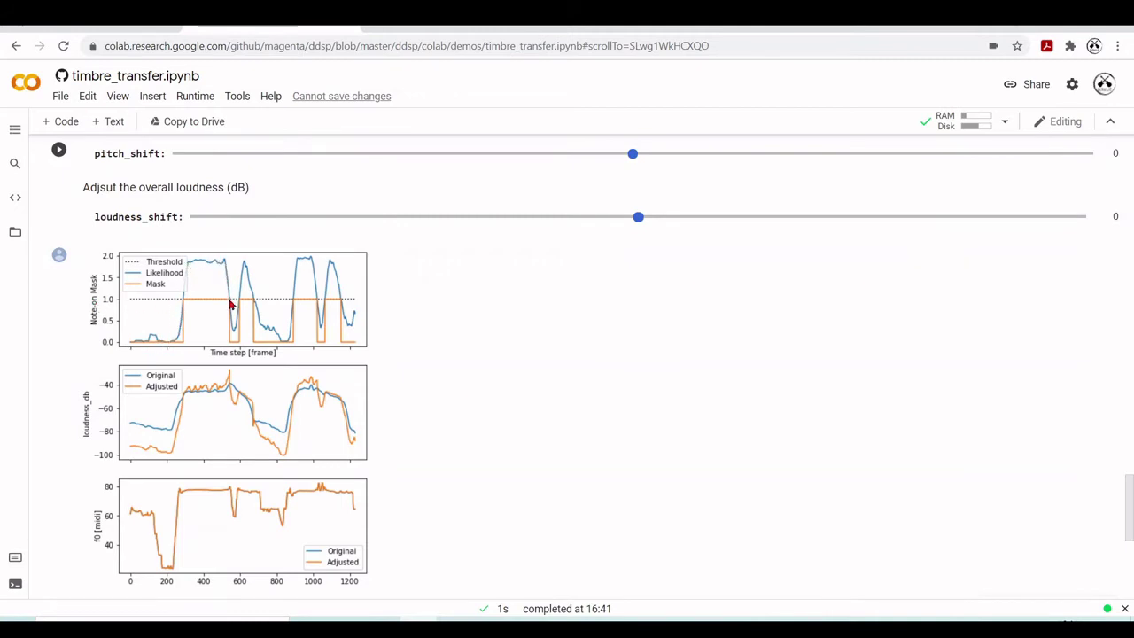
{"action": "mouse_move", "coordinate": [207, 287]}
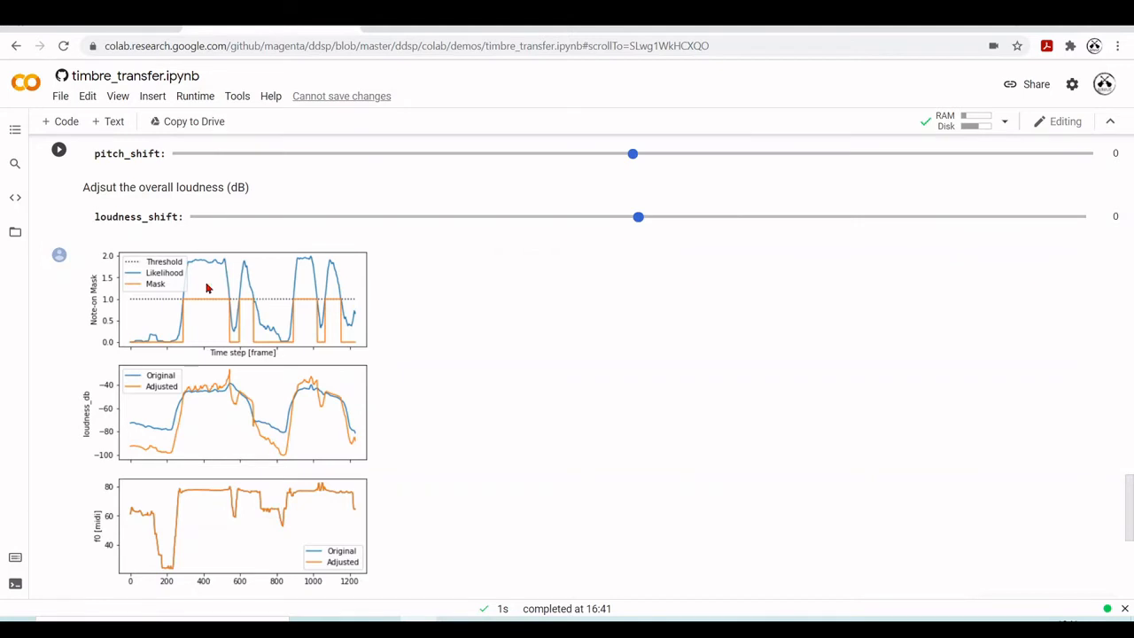
{"action": "mouse_move", "coordinate": [134, 300]}
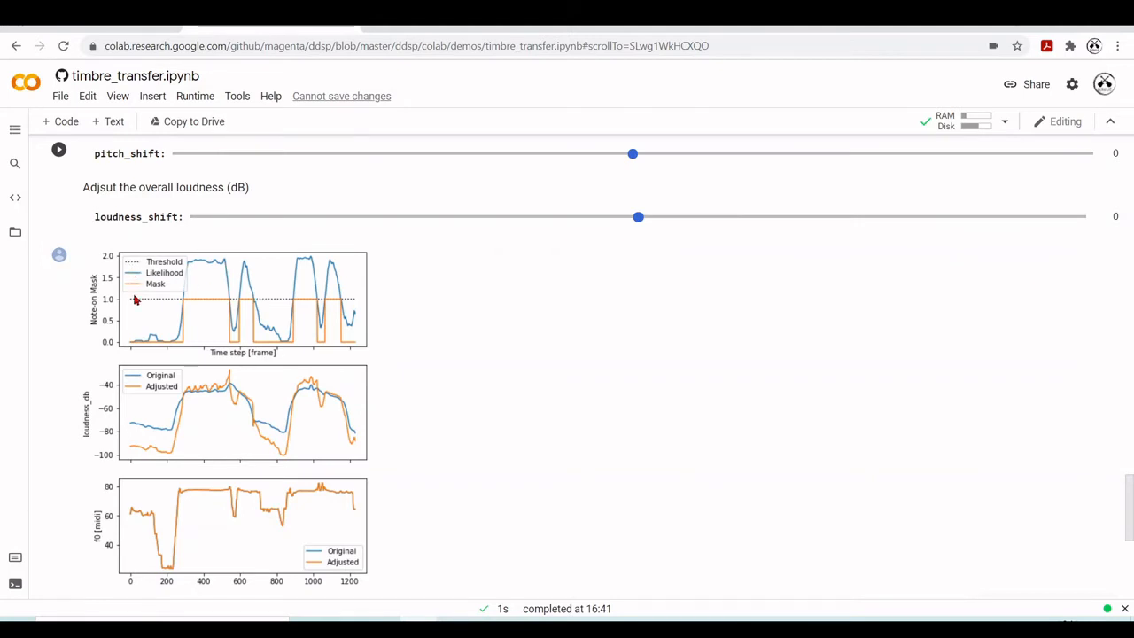
{"action": "mouse_move", "coordinate": [149, 349]}
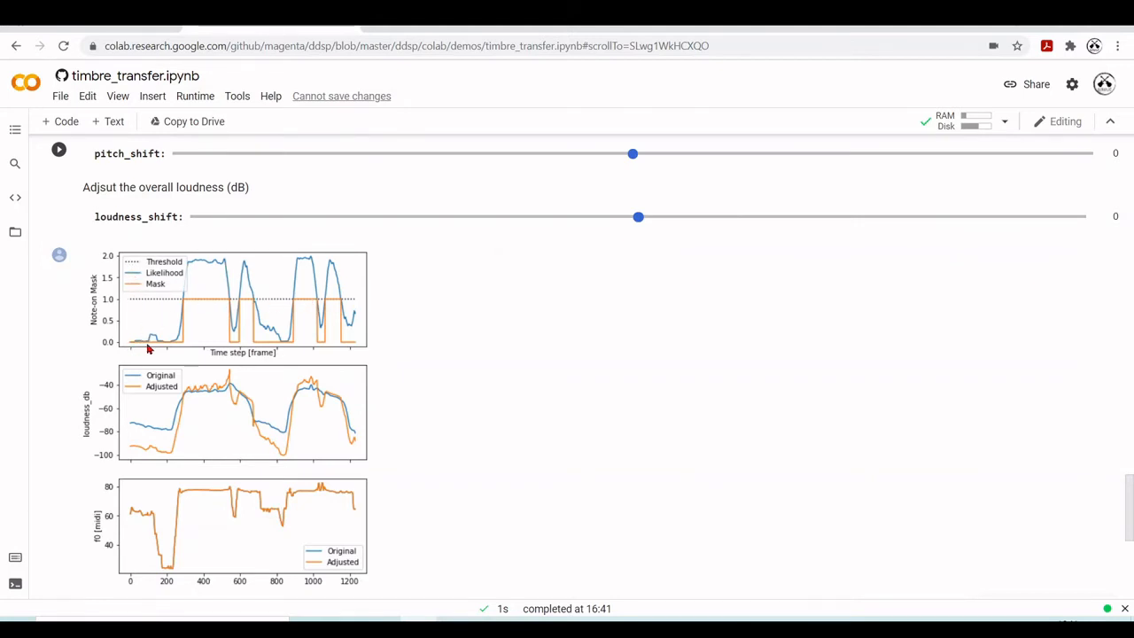
{"action": "mouse_move", "coordinate": [184, 344]}
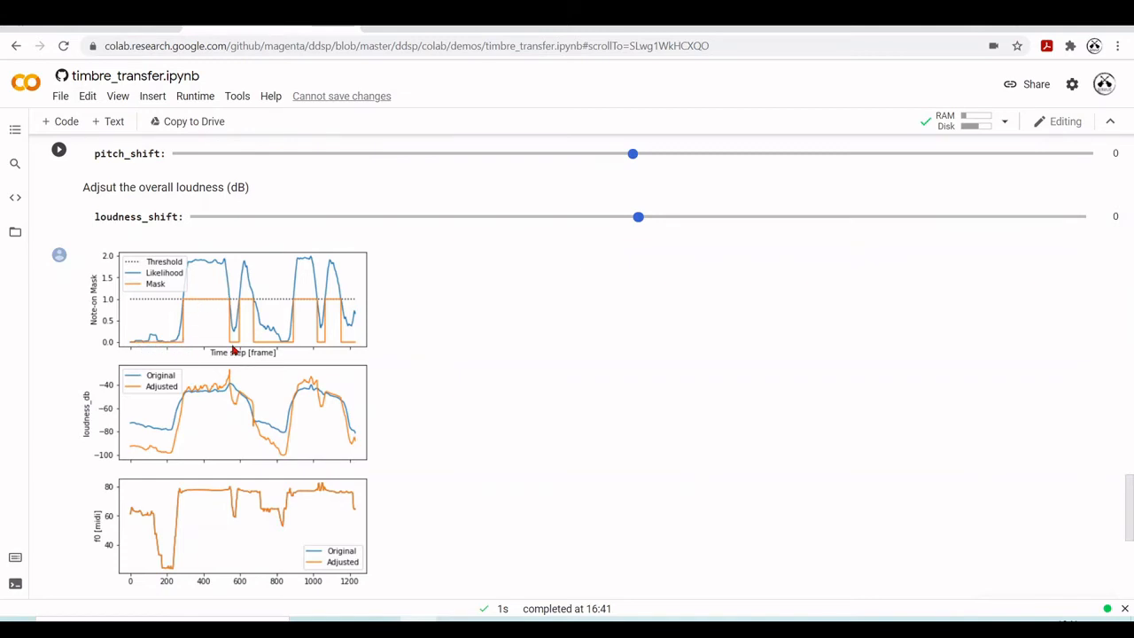
{"action": "mouse_move", "coordinate": [252, 308]}
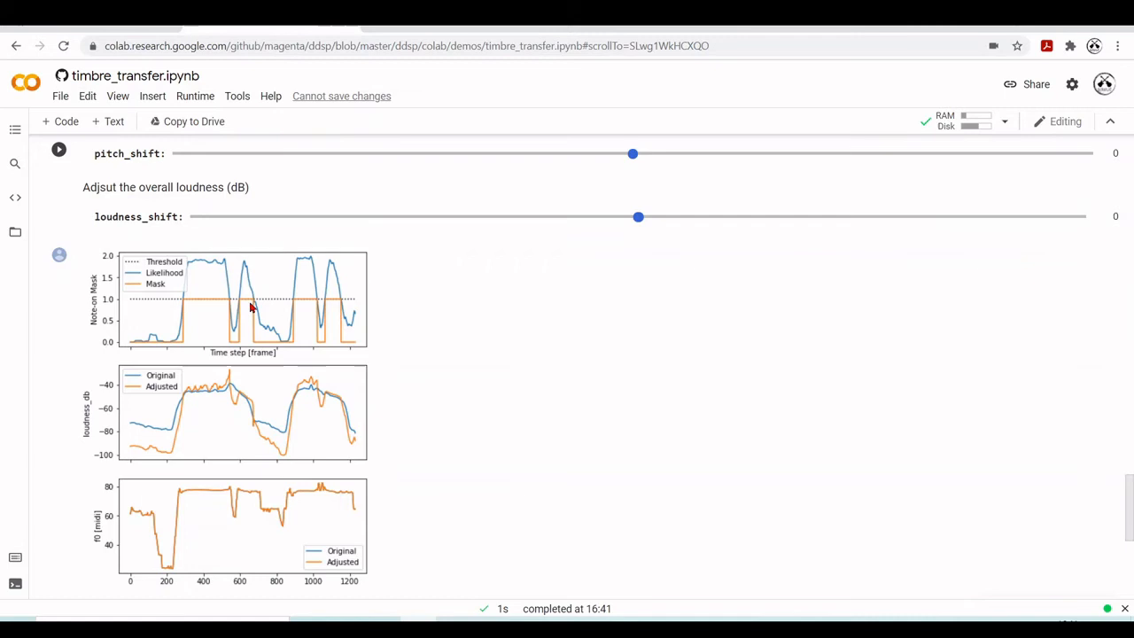
{"action": "mouse_move", "coordinate": [438, 415]}
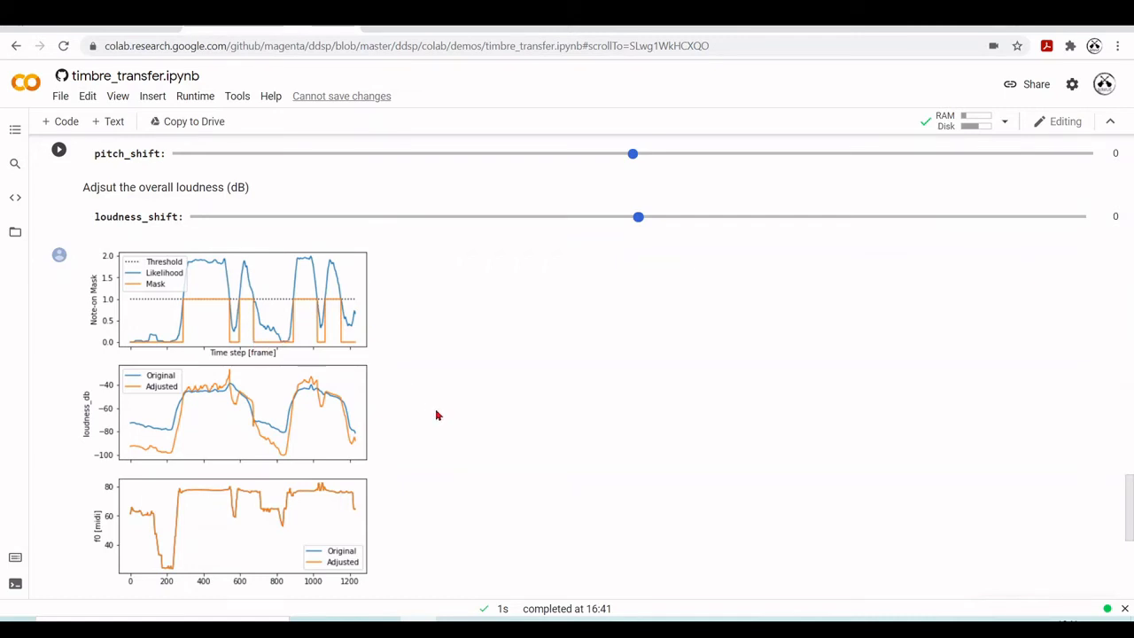
Scroll past the note mask, loudness and pitch plots down to the Resynthesize Audio cell
{"action": "scroll", "scroll_direction": "down", "scroll_amount": 3}
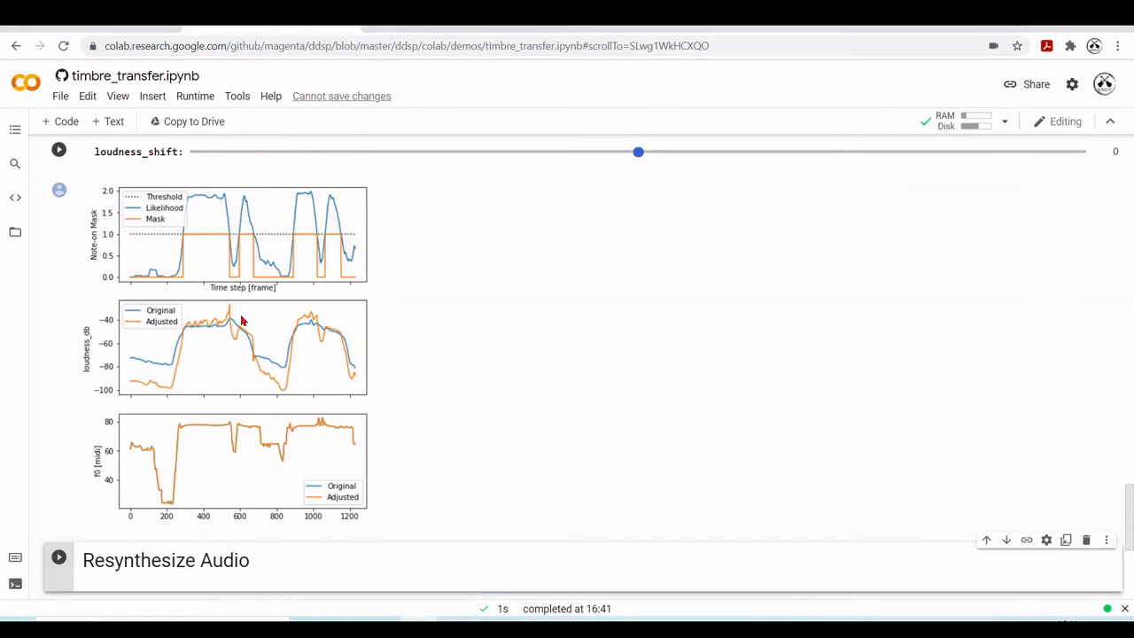
{"action": "mouse_move", "coordinate": [263, 351]}
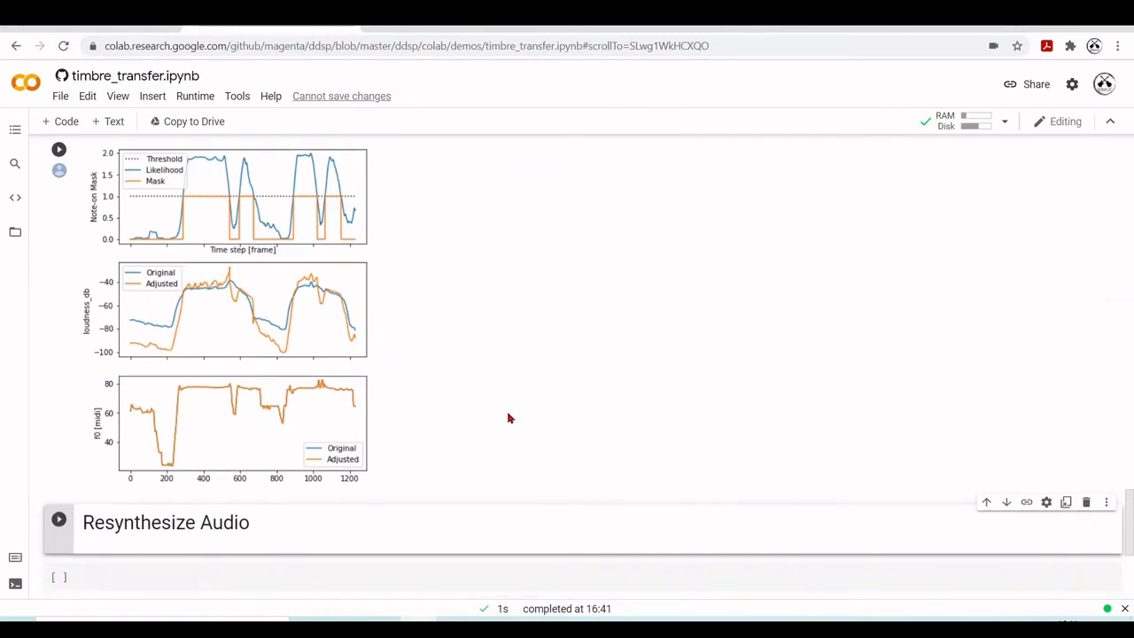
{"action": "mouse_move", "coordinate": [219, 439]}
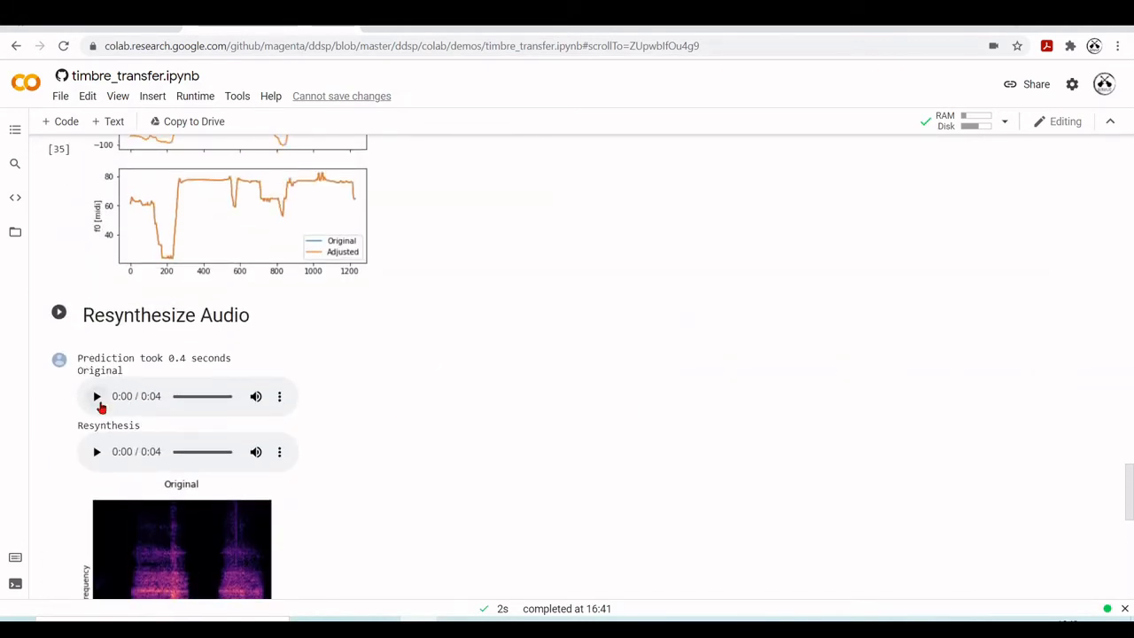
Play the Original recording, then start the Resynthesis player after the cell runs
{"action": "left_click", "coordinate": [96, 396]}
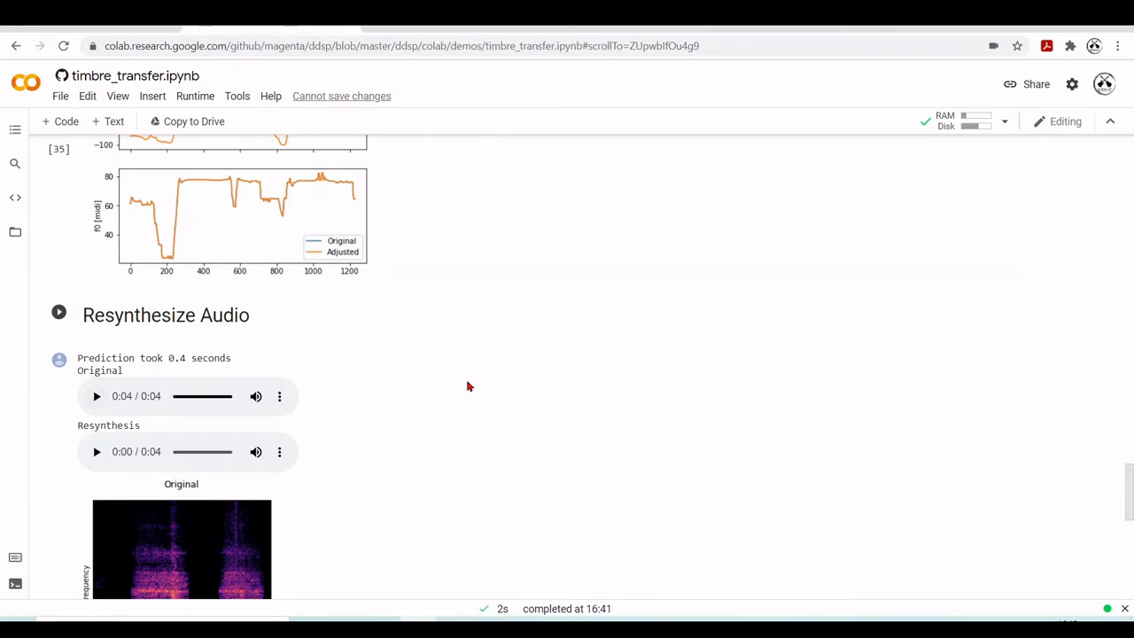
{"action": "mouse_move", "coordinate": [421, 393]}
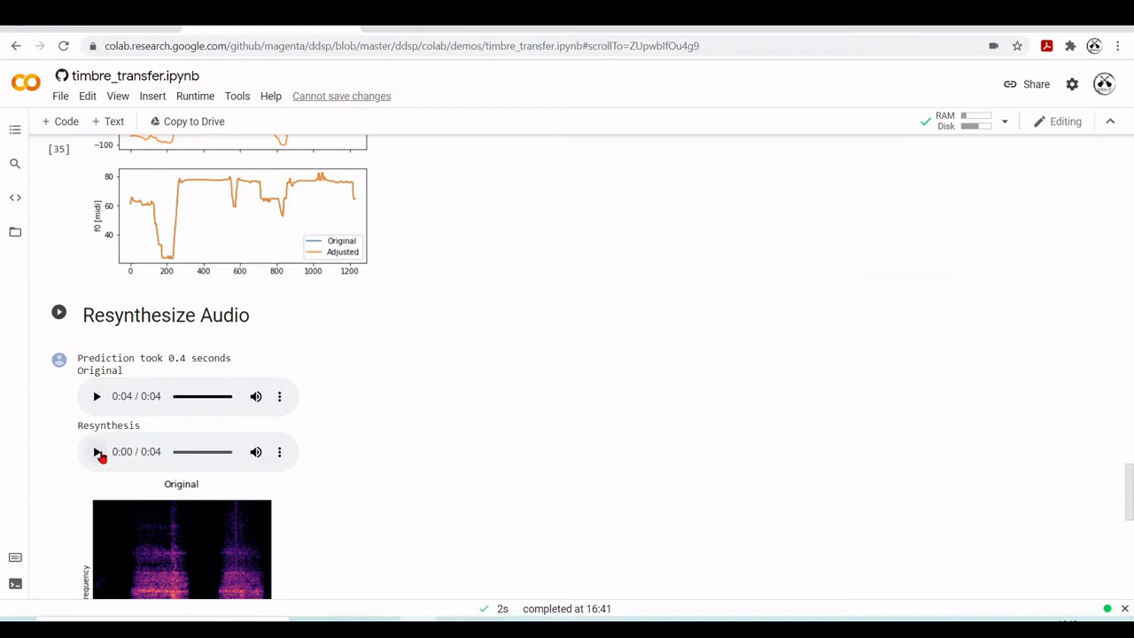
{"action": "left_click", "coordinate": [96, 454]}
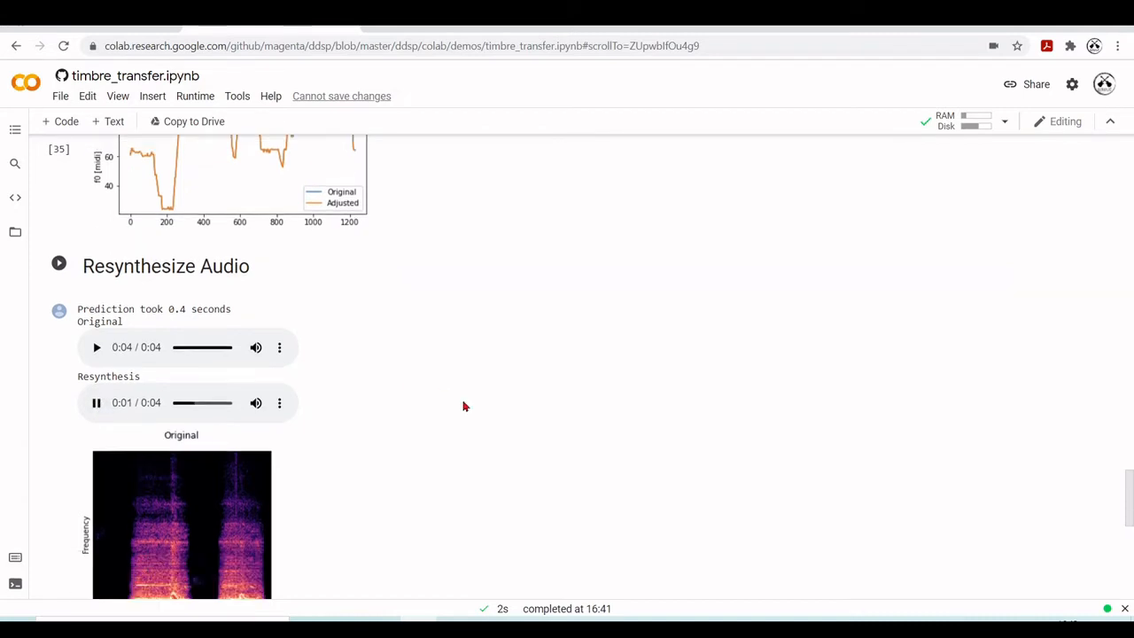
Scroll down to compare the Original and Resynthesis spectrograms while the clip finishes
{"action": "scroll", "scroll_direction": "down", "scroll_amount": 3}
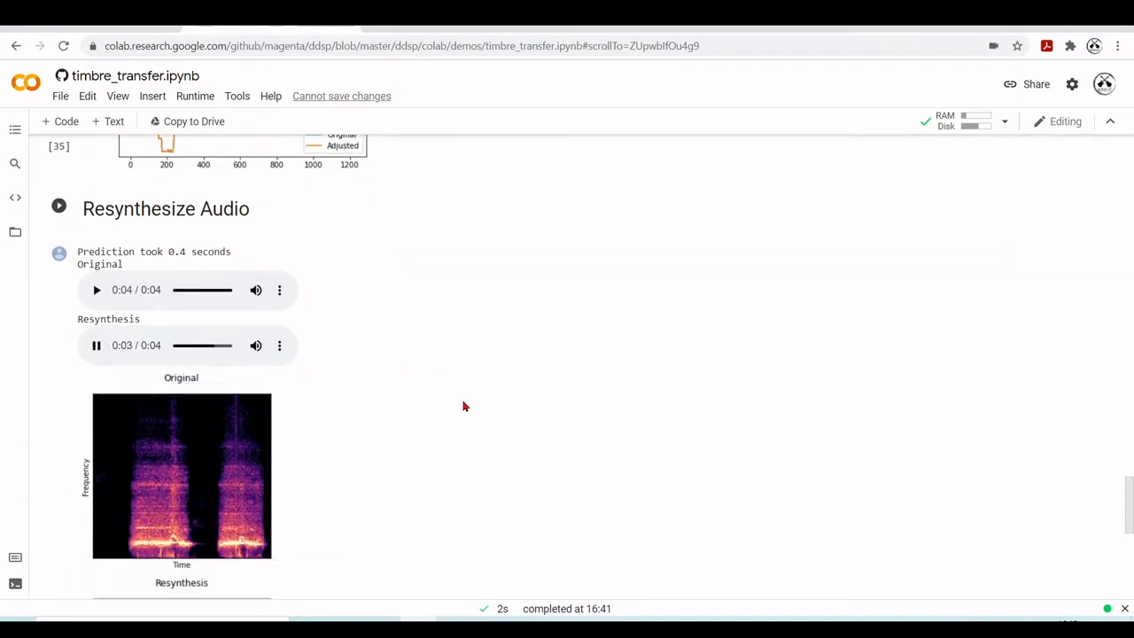
{"action": "scroll", "scroll_direction": "down", "scroll_amount": 3}
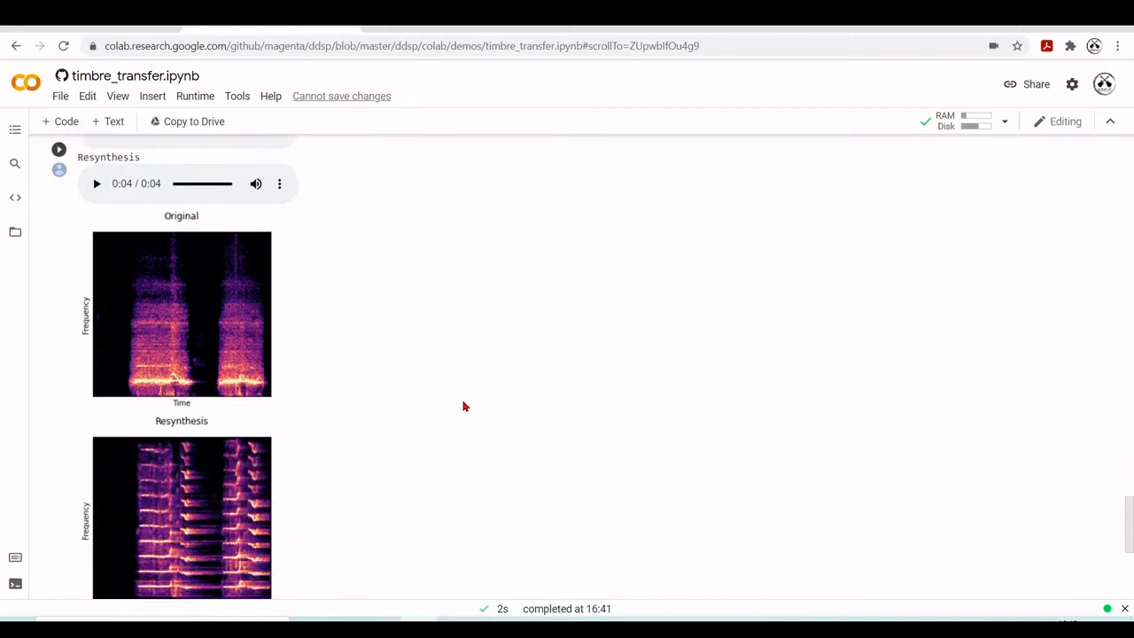
{"action": "scroll", "scroll_direction": "down", "scroll_amount": 3}
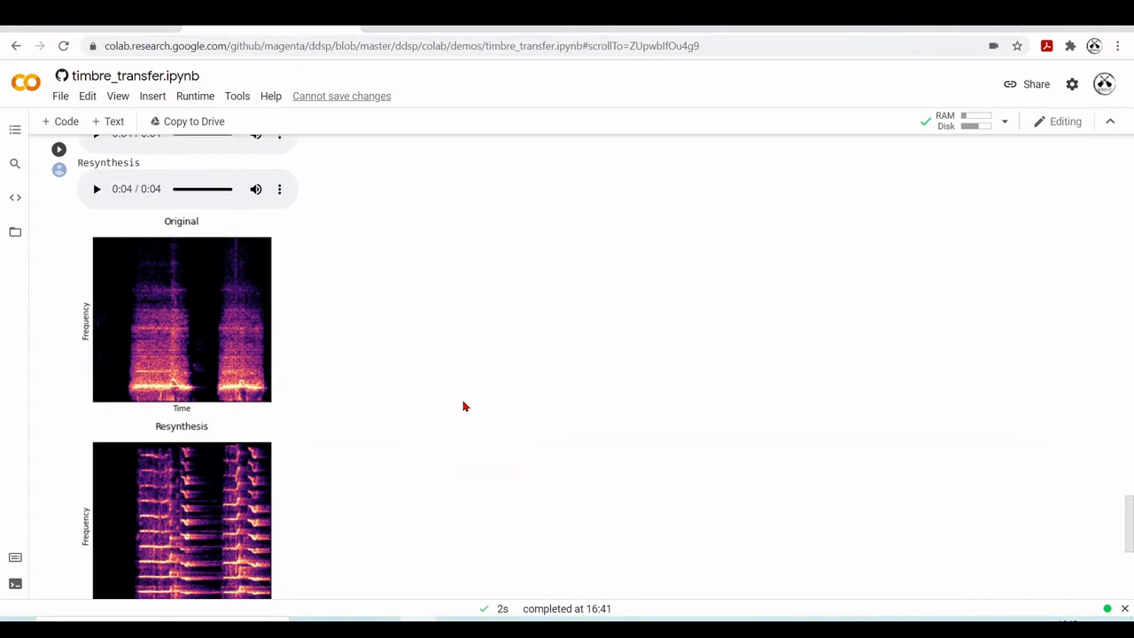
{"action": "scroll", "scroll_direction": "down", "scroll_amount": 3}
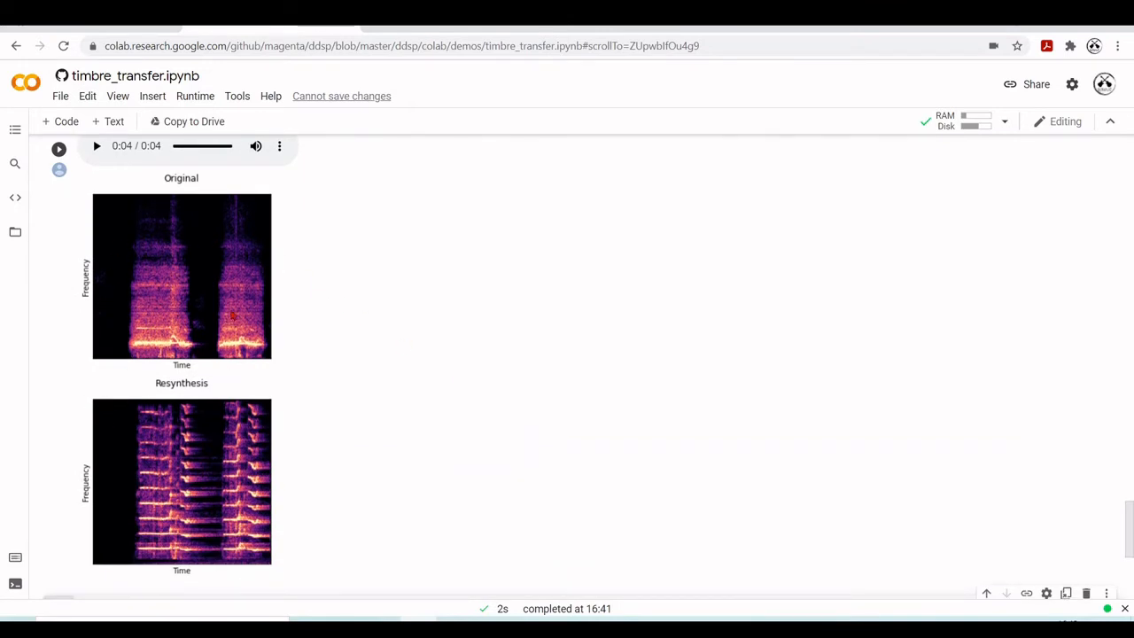
{"action": "mouse_move", "coordinate": [343, 315]}
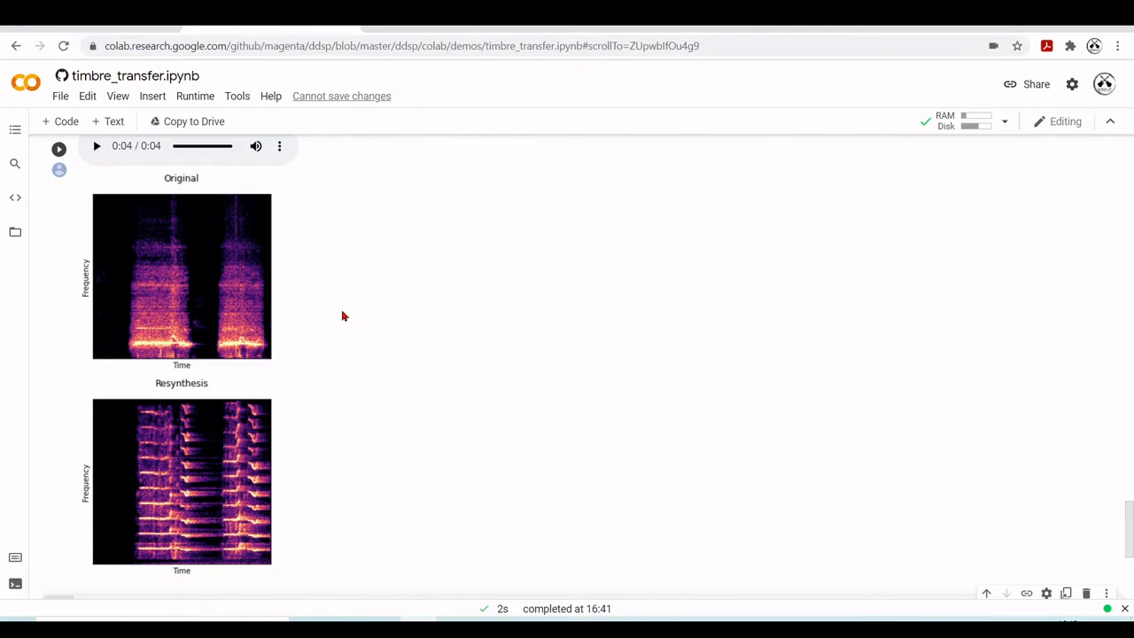
{"action": "mouse_move", "coordinate": [303, 505]}
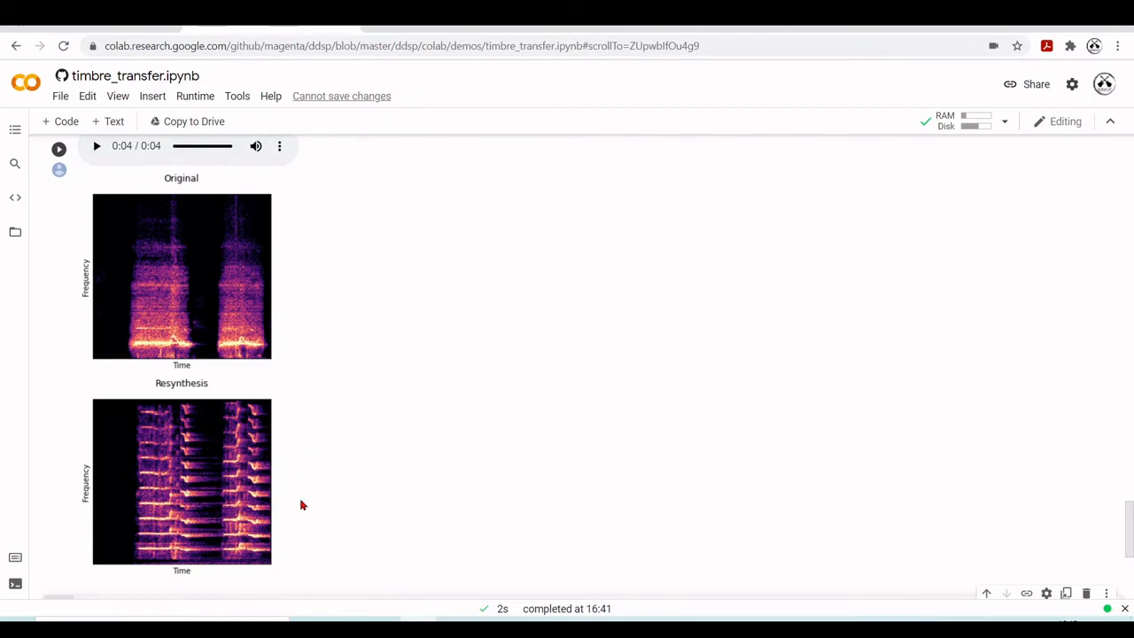
{"action": "mouse_move", "coordinate": [426, 504]}
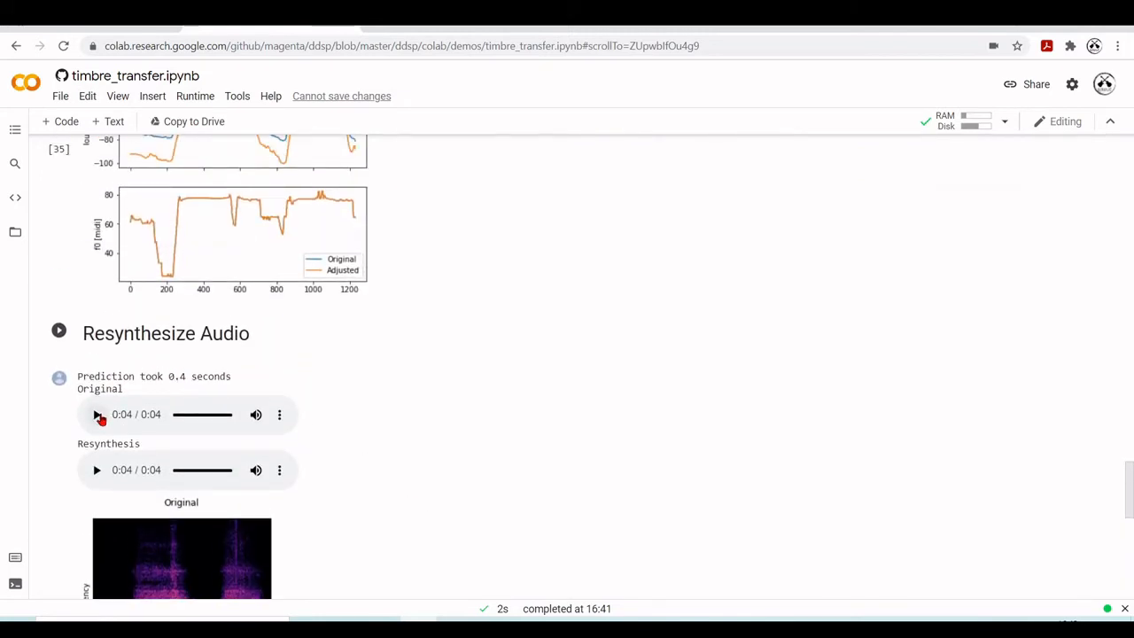
Replay and pause the original clip, then play the Resynthesis audio below it
{"action": "left_click", "coordinate": [96, 414]}
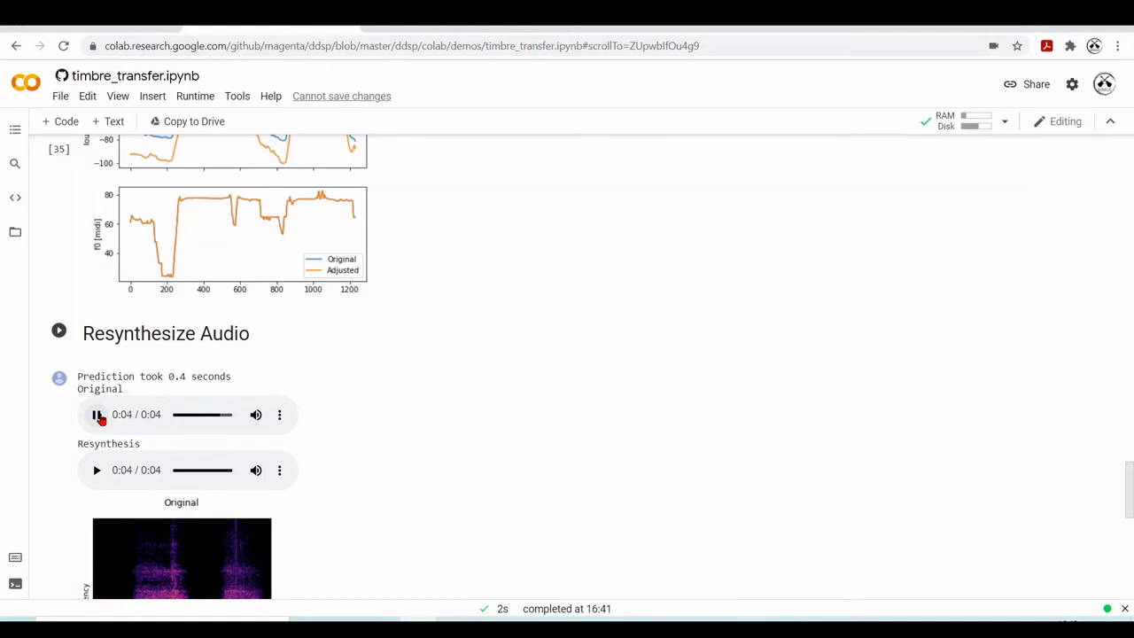
{"action": "left_click", "coordinate": [96, 414]}
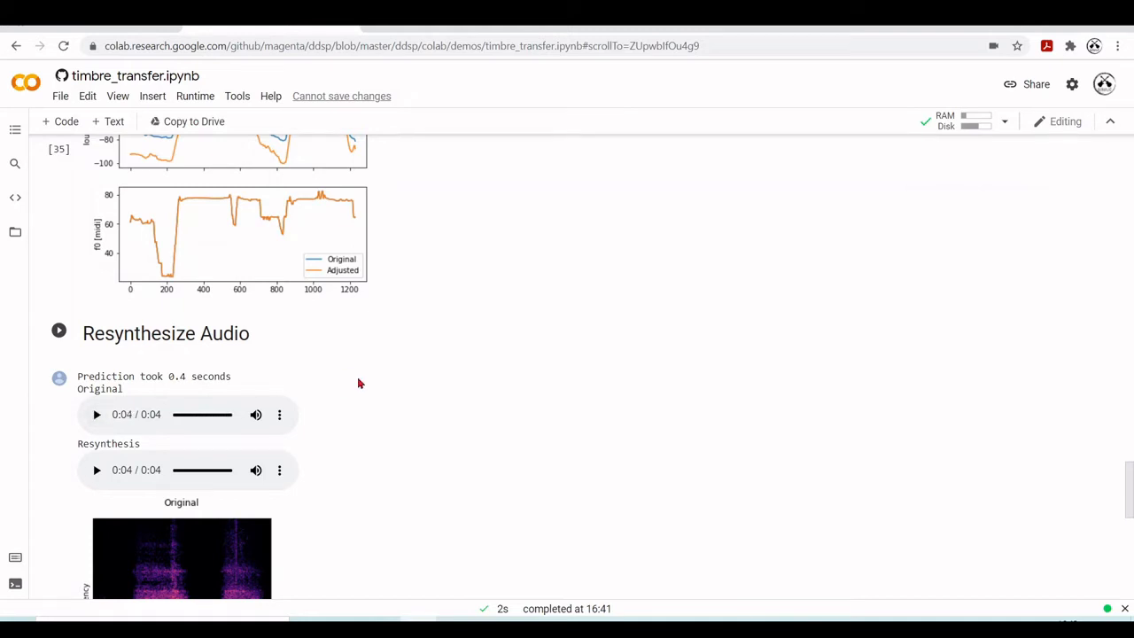
{"action": "scroll", "scroll_direction": "down", "scroll_amount": 3}
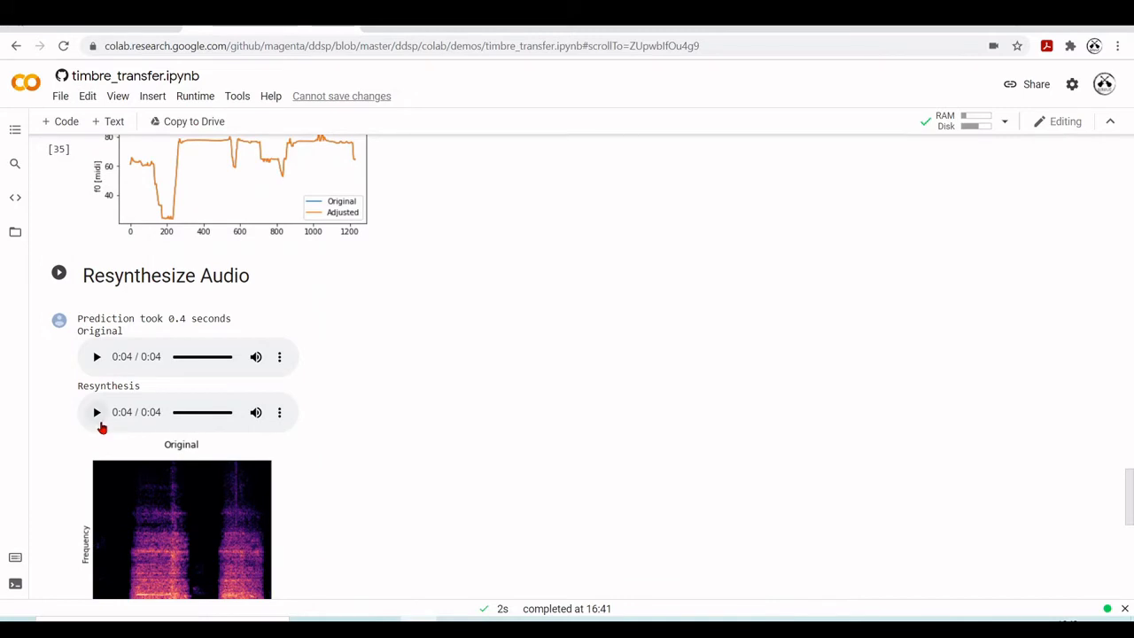
{"action": "left_click", "coordinate": [96, 411]}
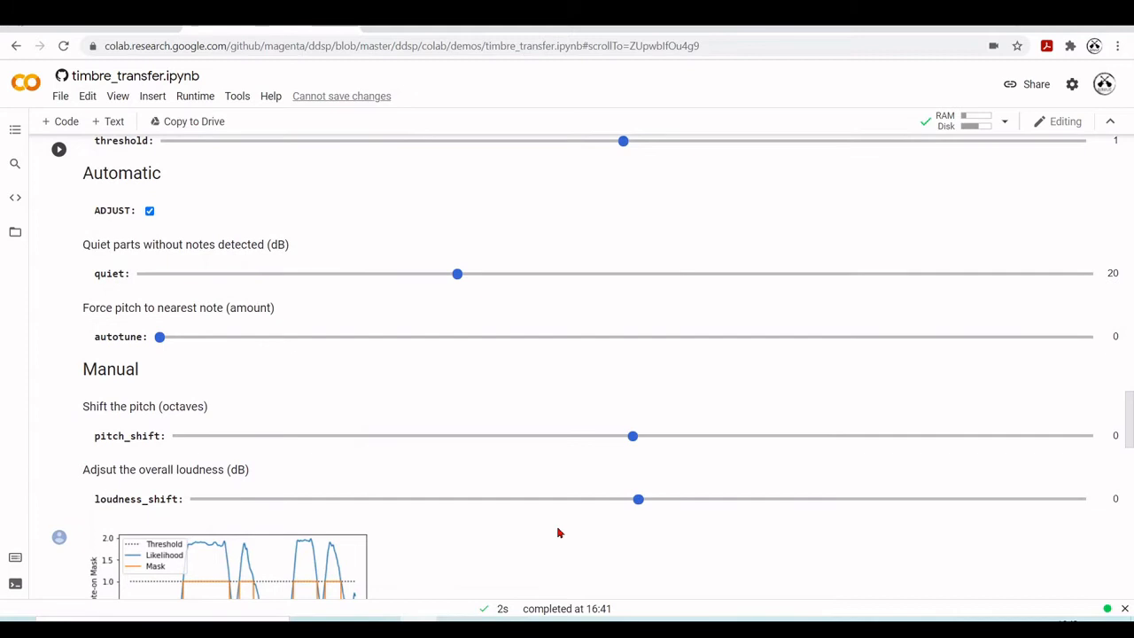
Lower the quiet level from 20 to 11 and raise autotune from 0 to 0.2
{"action": "scroll", "scroll_direction": "down", "scroll_amount": 3}
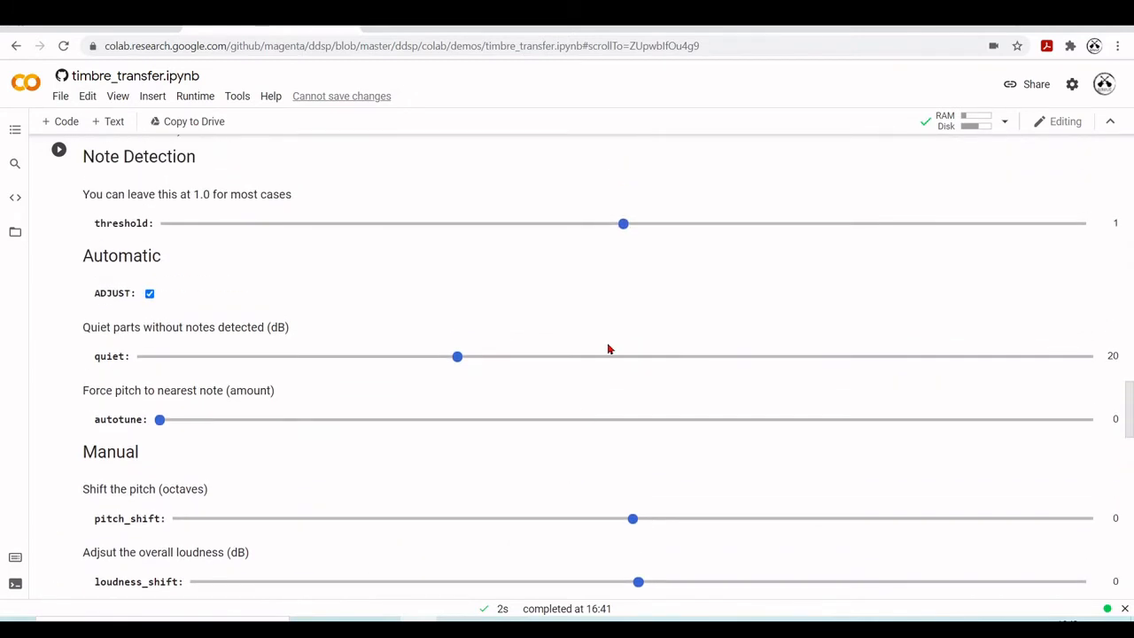
{"action": "scroll", "scroll_direction": "down", "scroll_amount": 3}
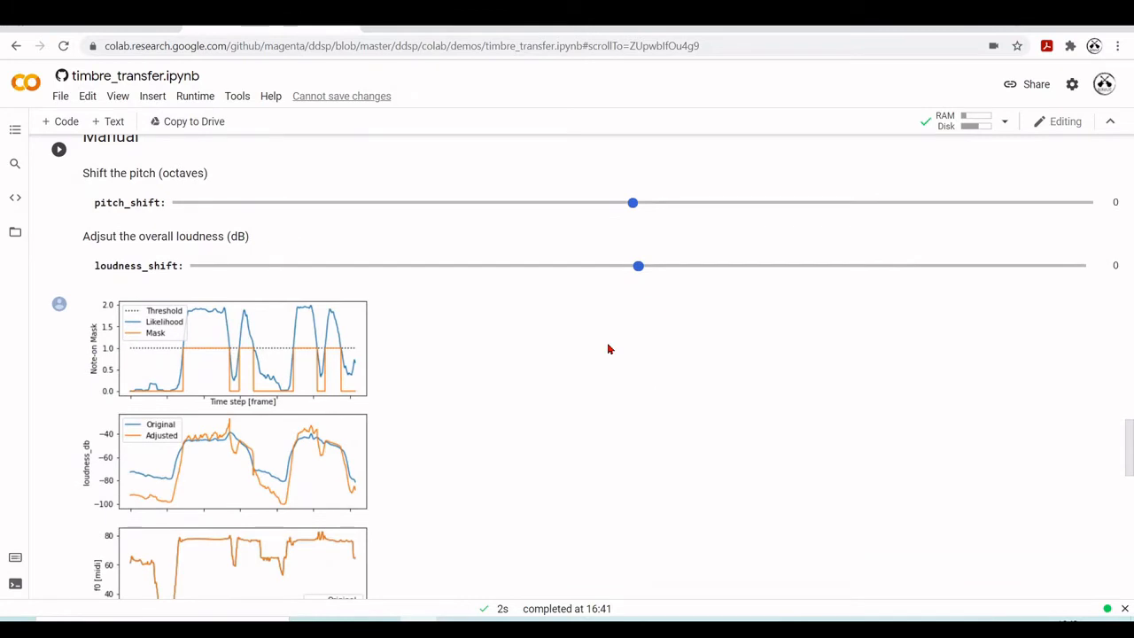
{"action": "scroll", "scroll_direction": "up", "scroll_amount": 3}
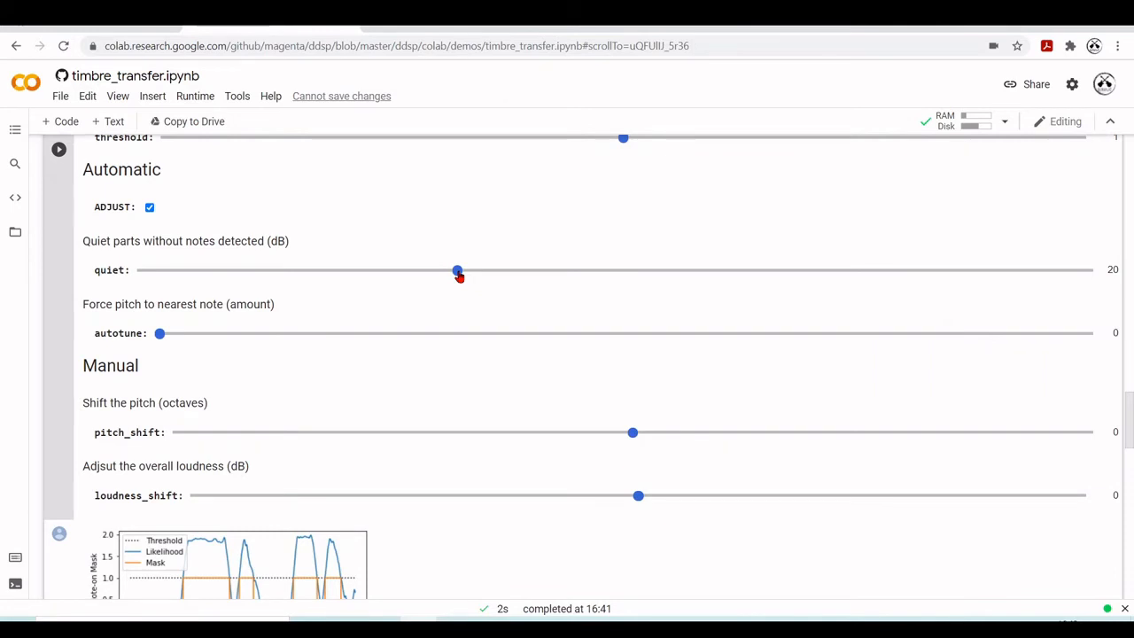
{"action": "left_click_drag", "start_coordinate": [457, 269], "coordinate": [333, 270]}
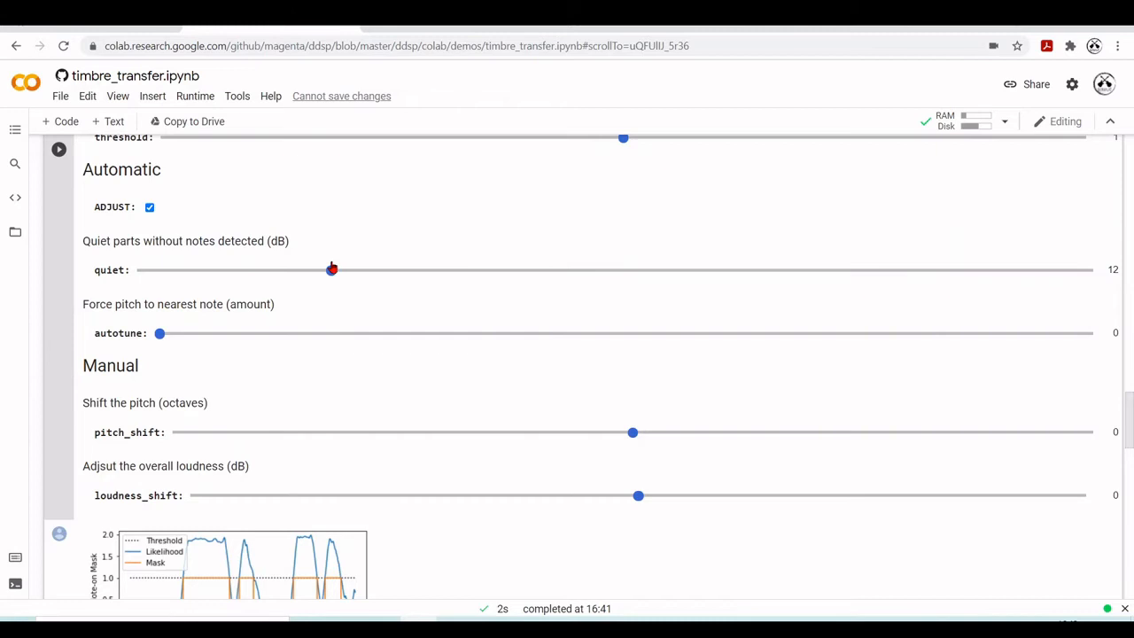
{"action": "left_click_drag", "start_coordinate": [333, 269], "coordinate": [315, 269]}
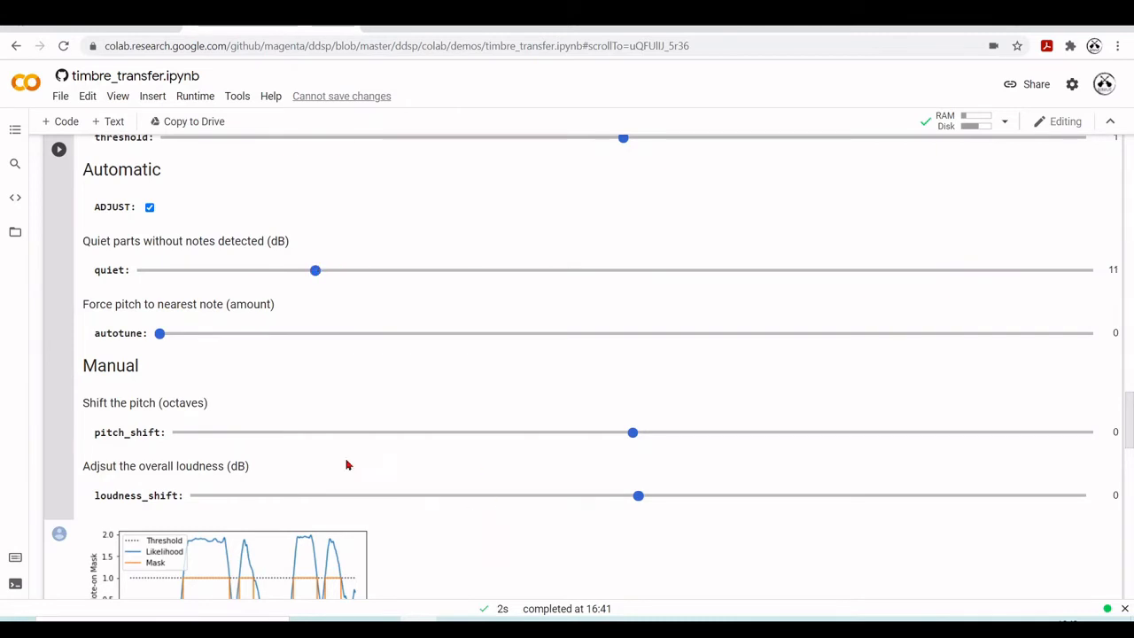
{"action": "mouse_move", "coordinate": [181, 340]}
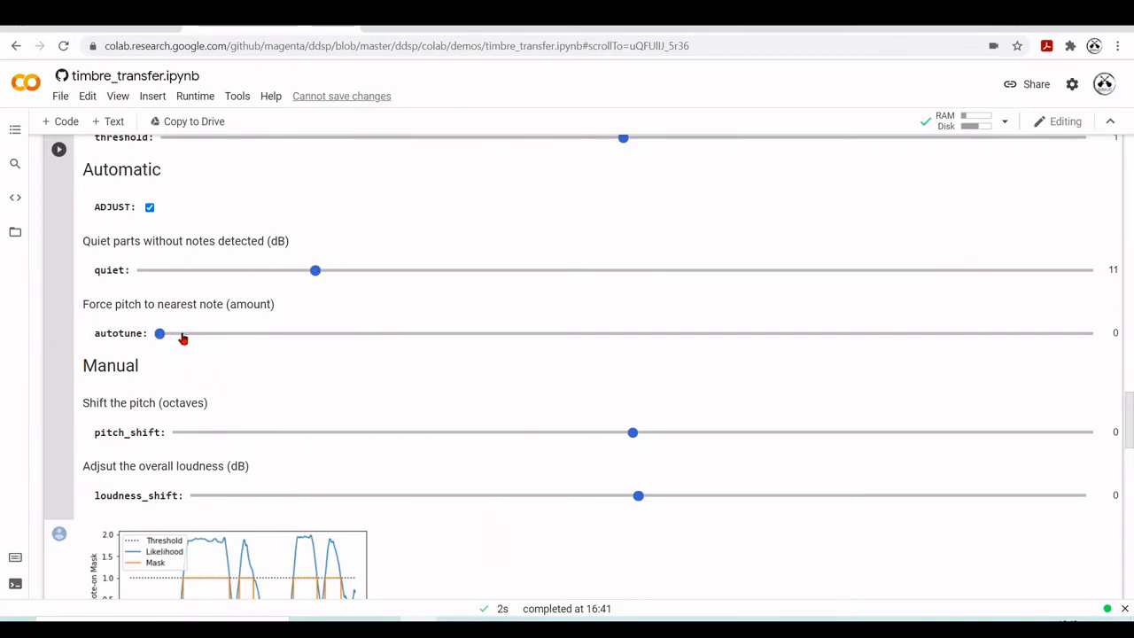
{"action": "left_click_drag", "start_coordinate": [159, 333], "coordinate": [251, 333]}
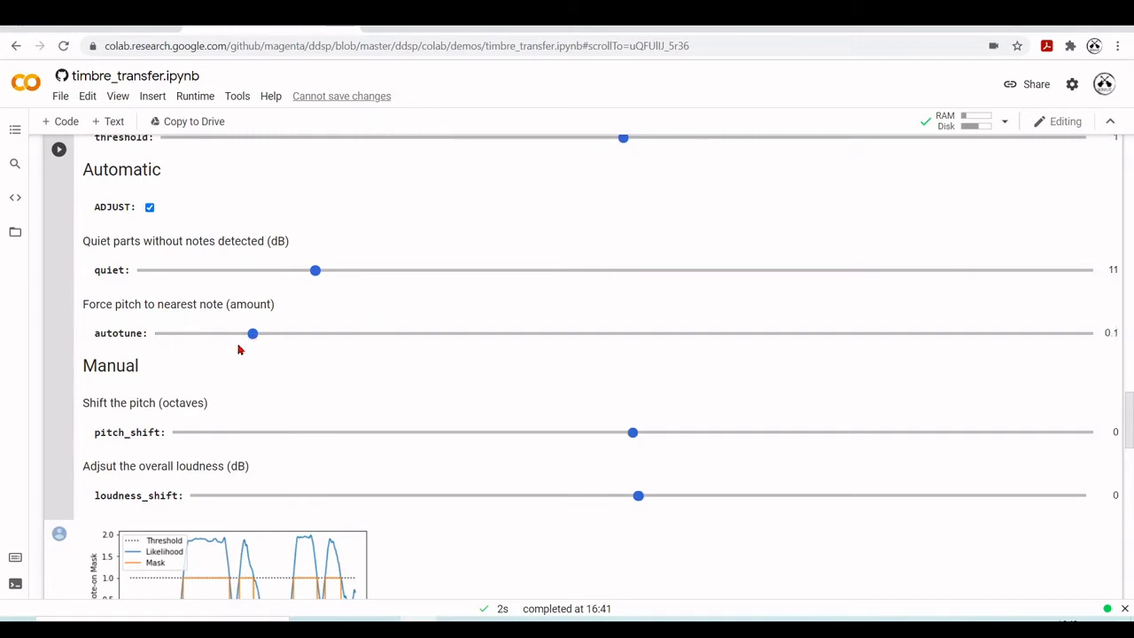
{"action": "mouse_move", "coordinate": [255, 340]}
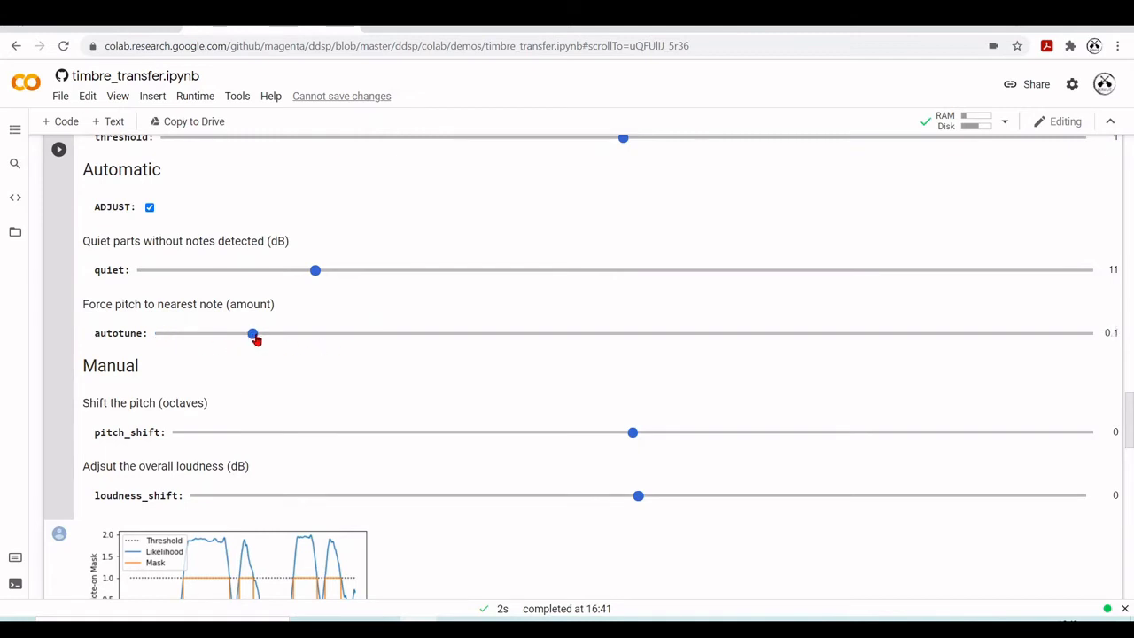
{"action": "left_click_drag", "start_coordinate": [251, 333], "coordinate": [346, 333]}
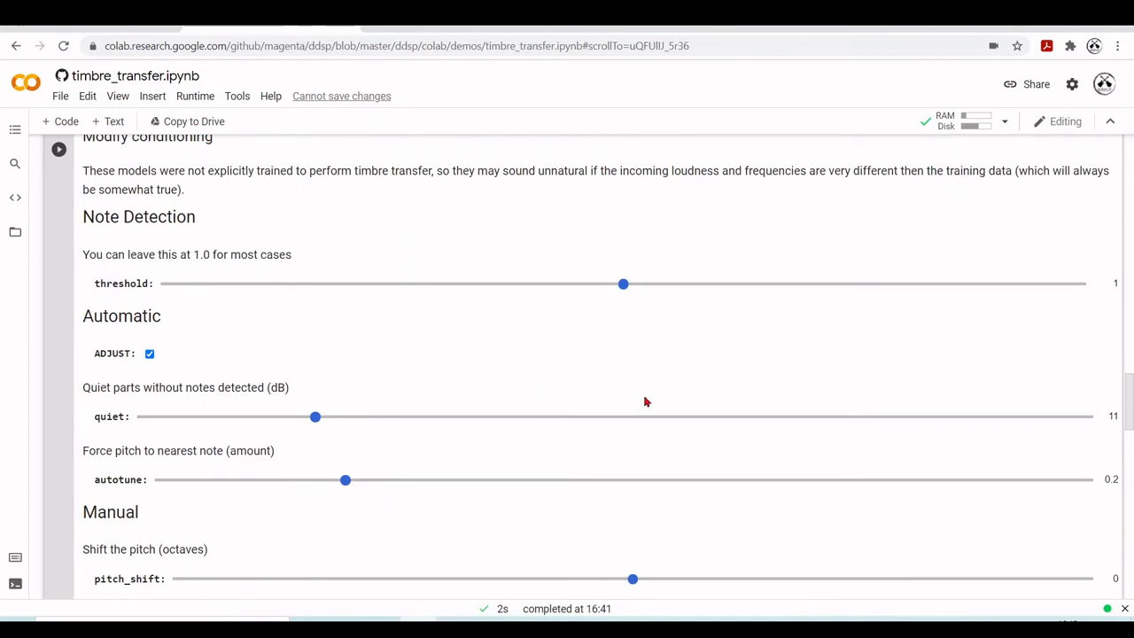
Lower the note detection threshold from 1 to about 0.83
{"action": "scroll", "scroll_direction": "down", "scroll_amount": 3}
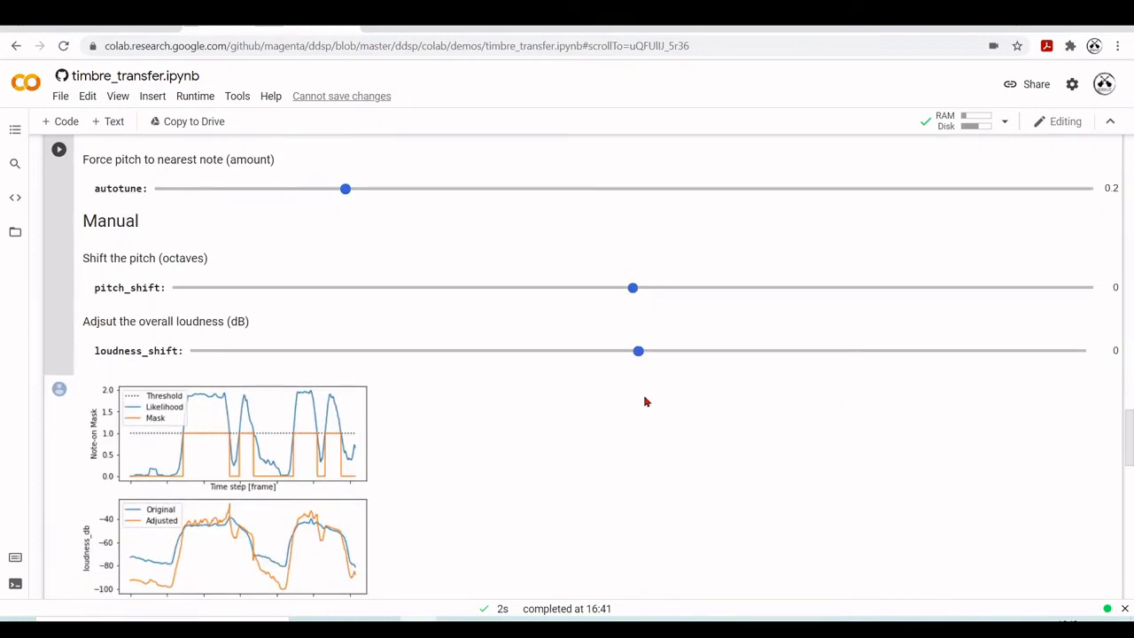
{"action": "scroll", "scroll_direction": "up", "scroll_amount": 3}
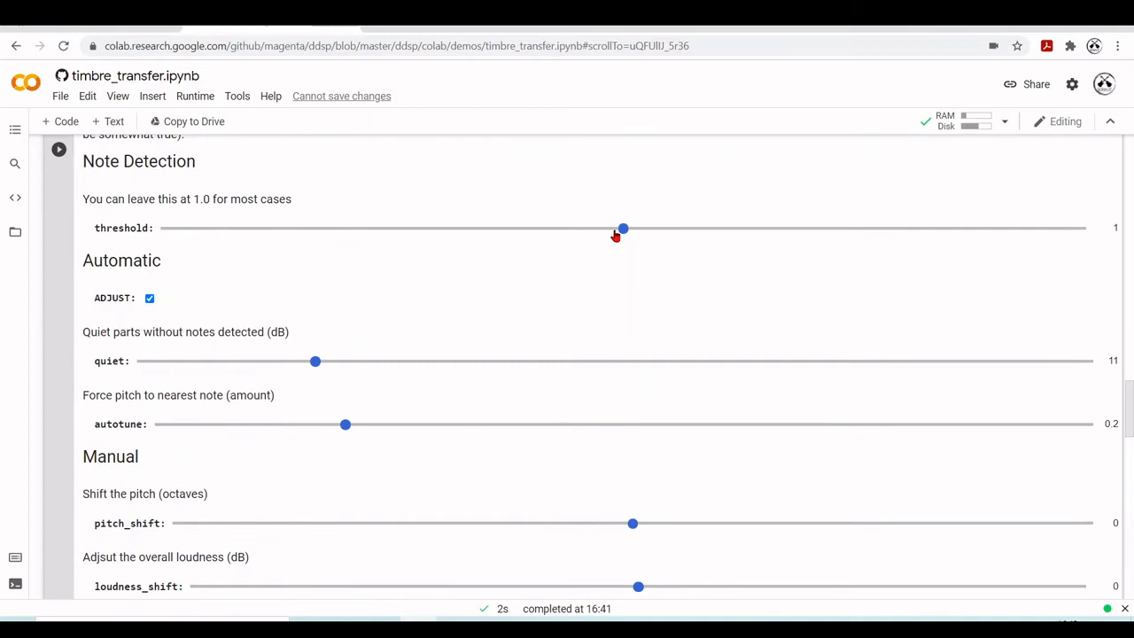
{"action": "left_click_drag", "start_coordinate": [624, 229], "coordinate": [546, 229]}
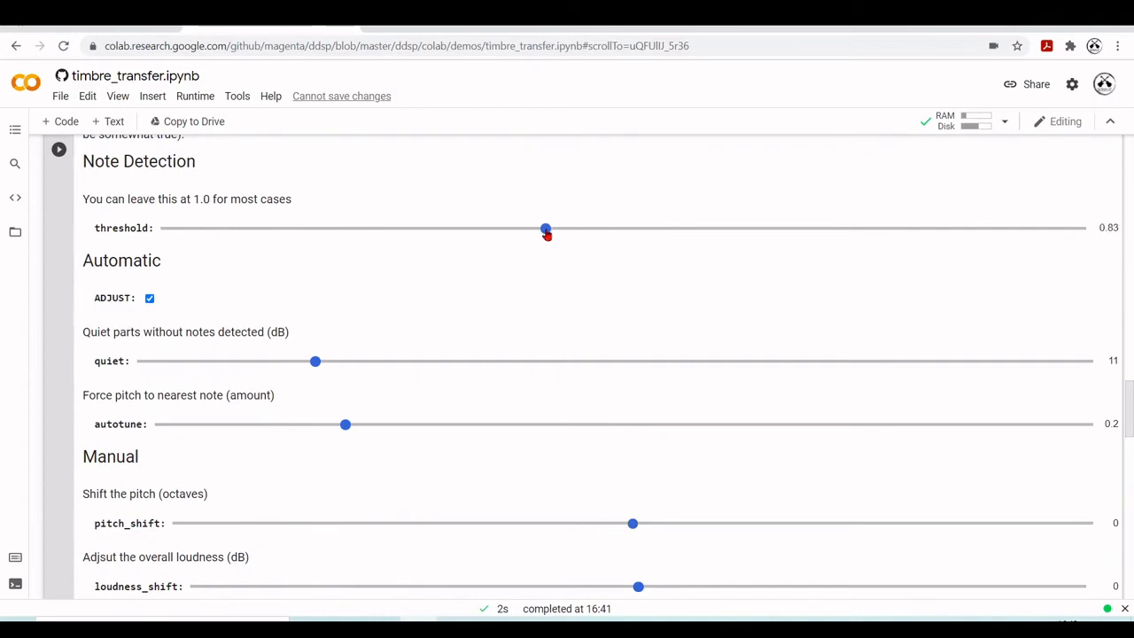
{"action": "left_click_drag", "start_coordinate": [546, 227], "coordinate": [517, 227]}
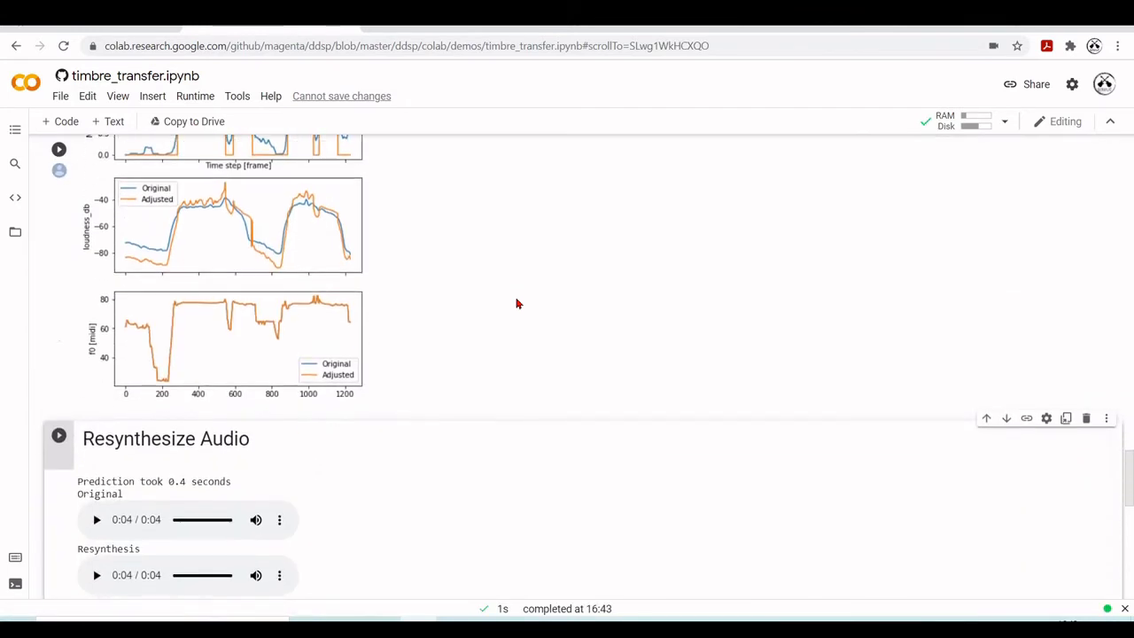
Play the original recording, then play the new resynthesis twice to compare them
{"action": "scroll", "scroll_direction": "down", "scroll_amount": 3}
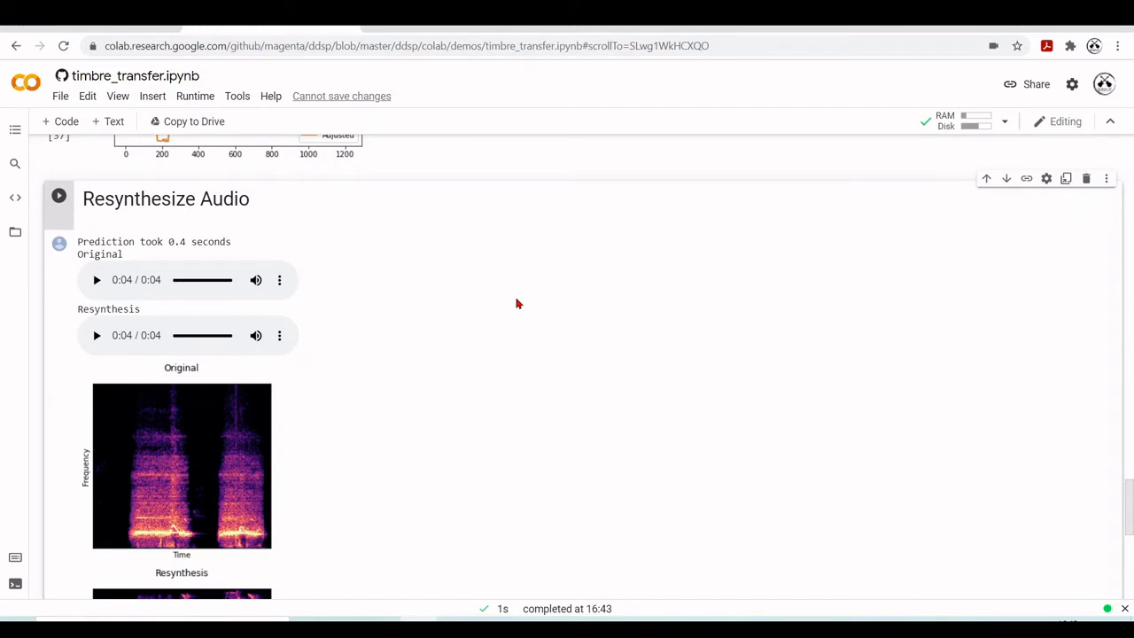
{"action": "left_click", "coordinate": [96, 335]}
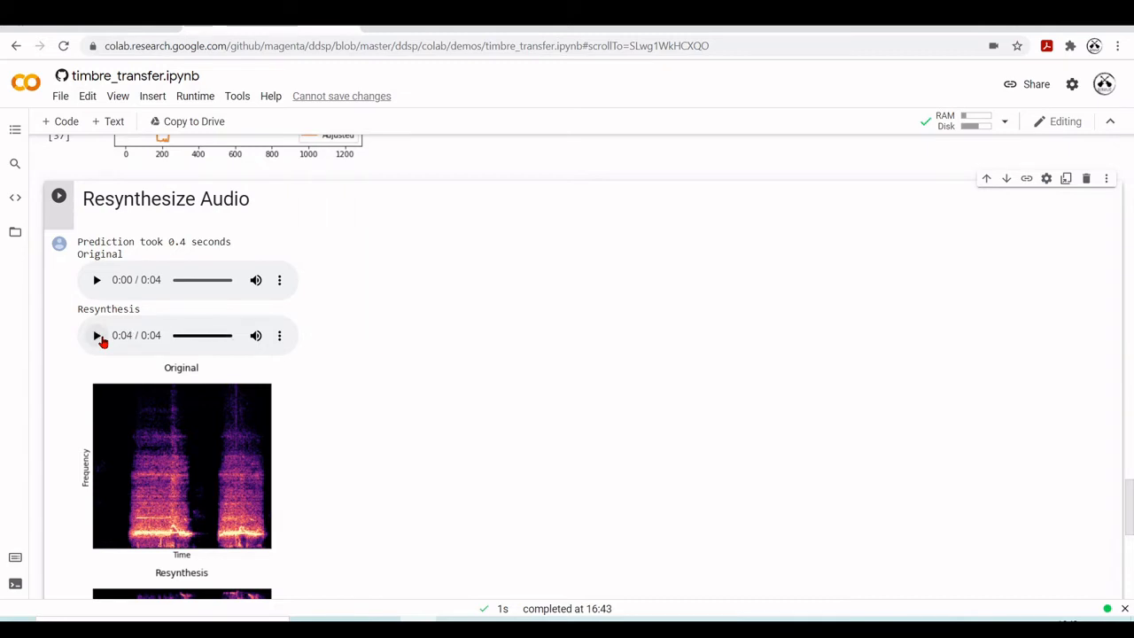
{"action": "left_click", "coordinate": [96, 280]}
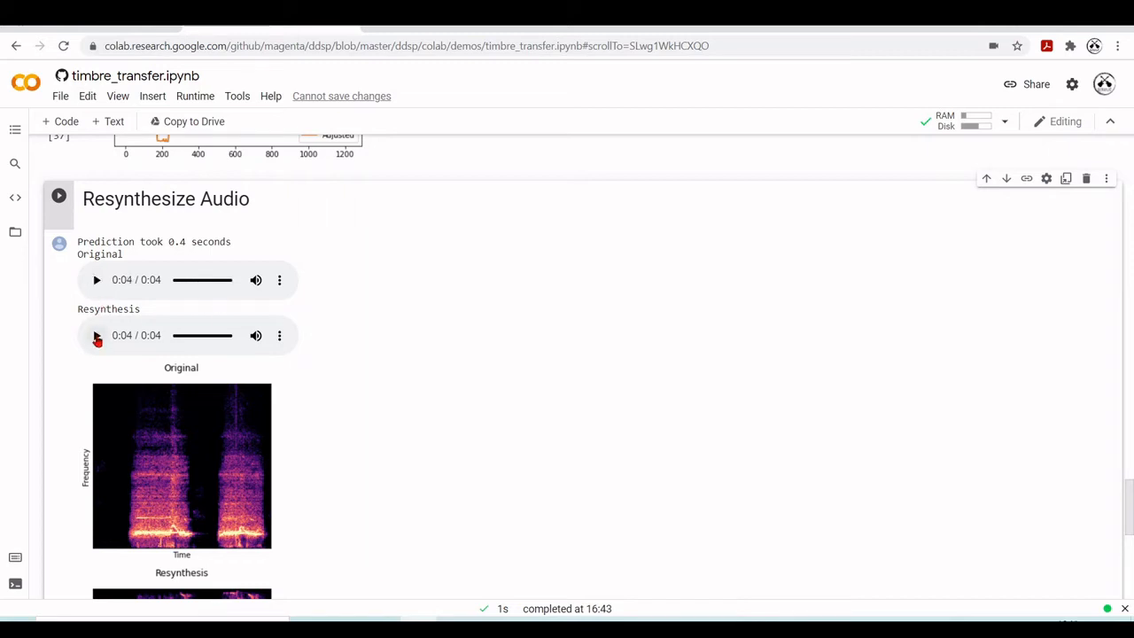
{"action": "left_click", "coordinate": [95, 335]}
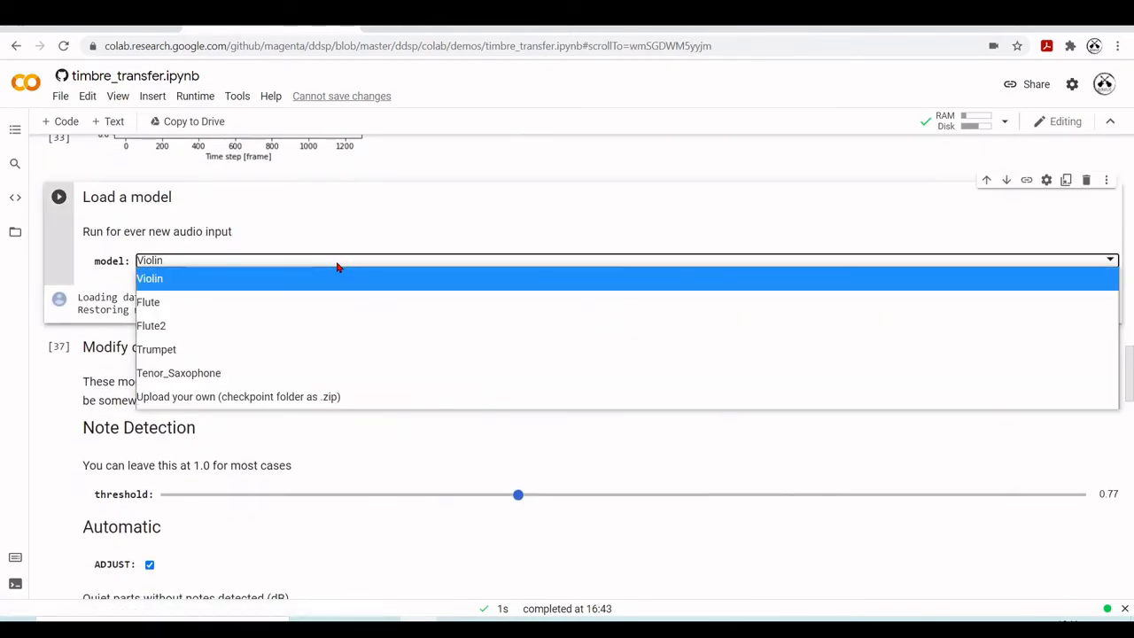
Select Trumpet in the Load a model dropdown instead of Violin
{"action": "left_click", "coordinate": [156, 349]}
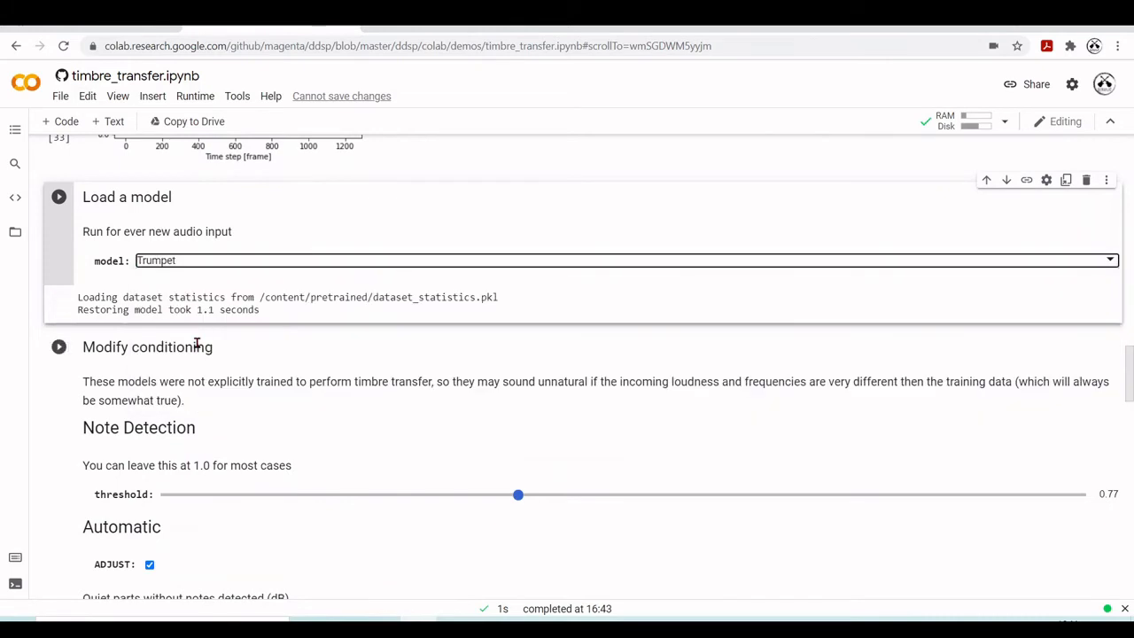
{"action": "scroll", "scroll_direction": "down", "scroll_amount": 3}
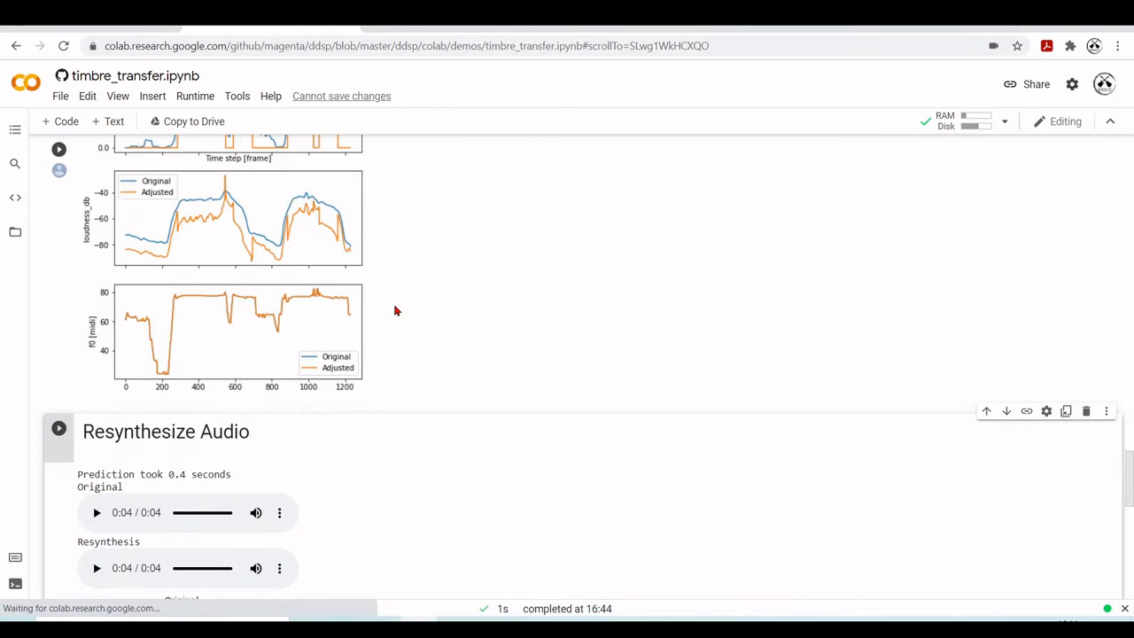
Play the trumpet resynthesis clip several times, including the regenerated version
{"action": "scroll", "scroll_direction": "down", "scroll_amount": 3}
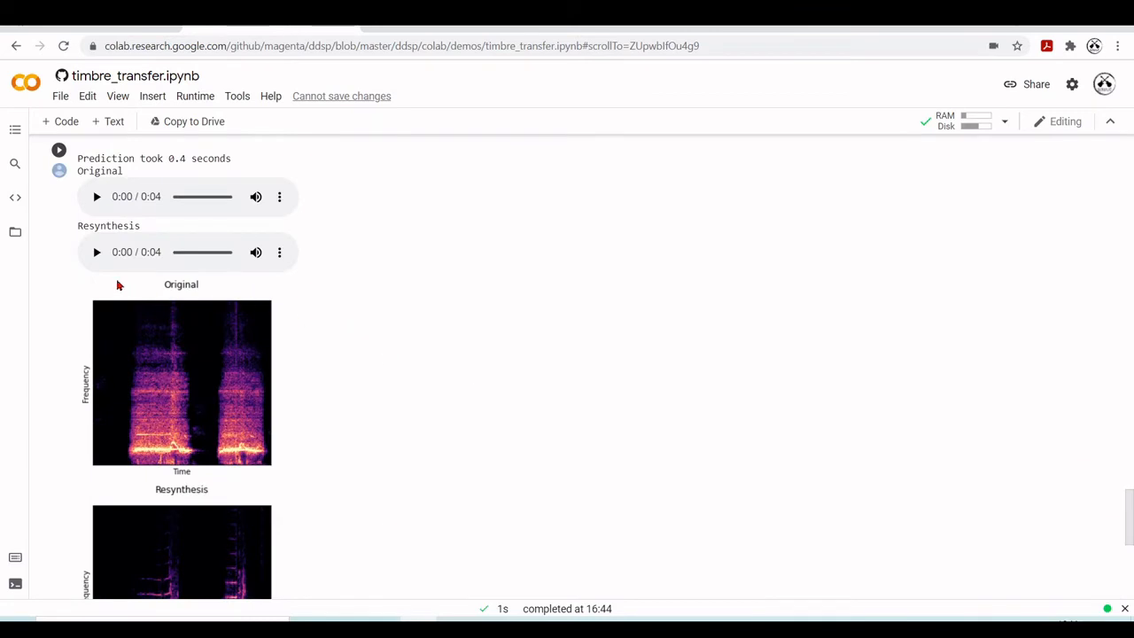
{"action": "left_click", "coordinate": [96, 252]}
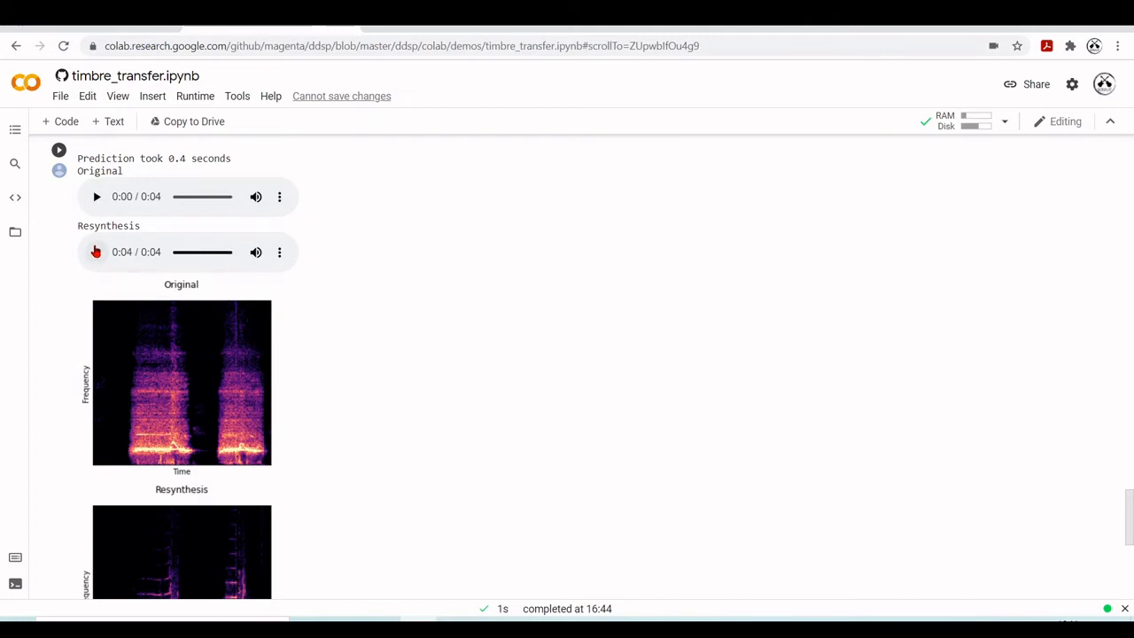
{"action": "left_click", "coordinate": [95, 195]}
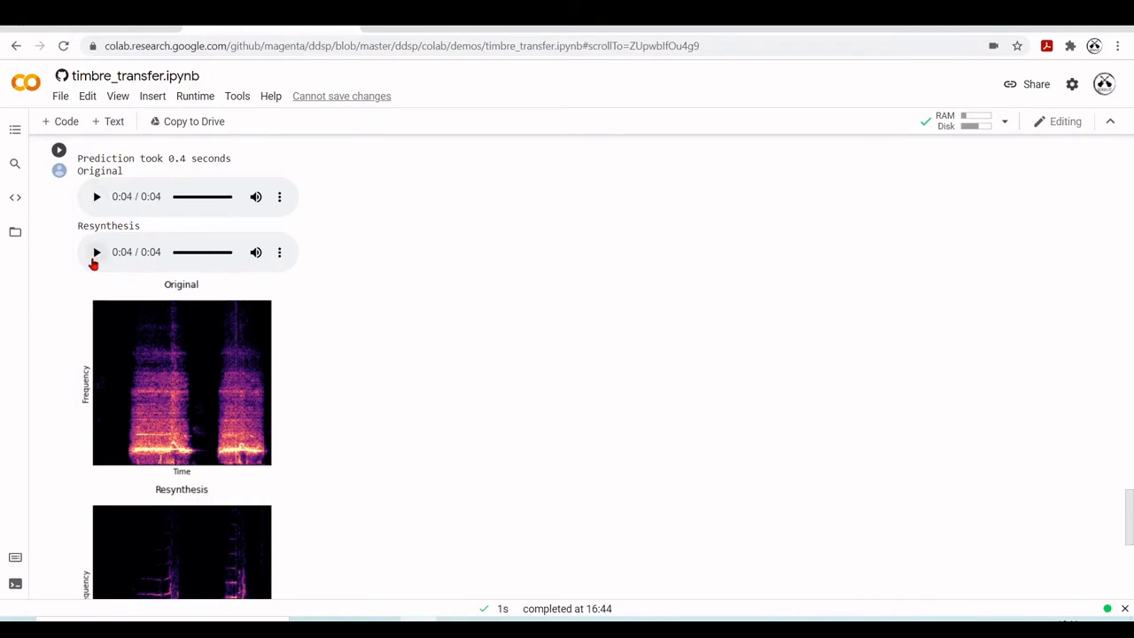
{"action": "left_click", "coordinate": [95, 252]}
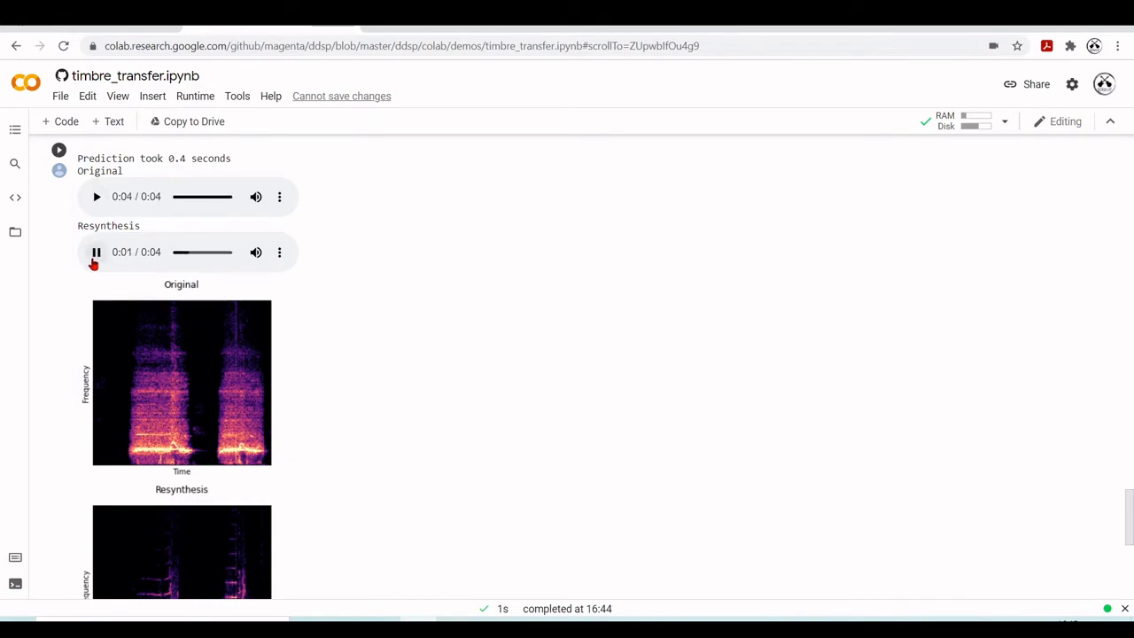
{"action": "mouse_move", "coordinate": [374, 296]}
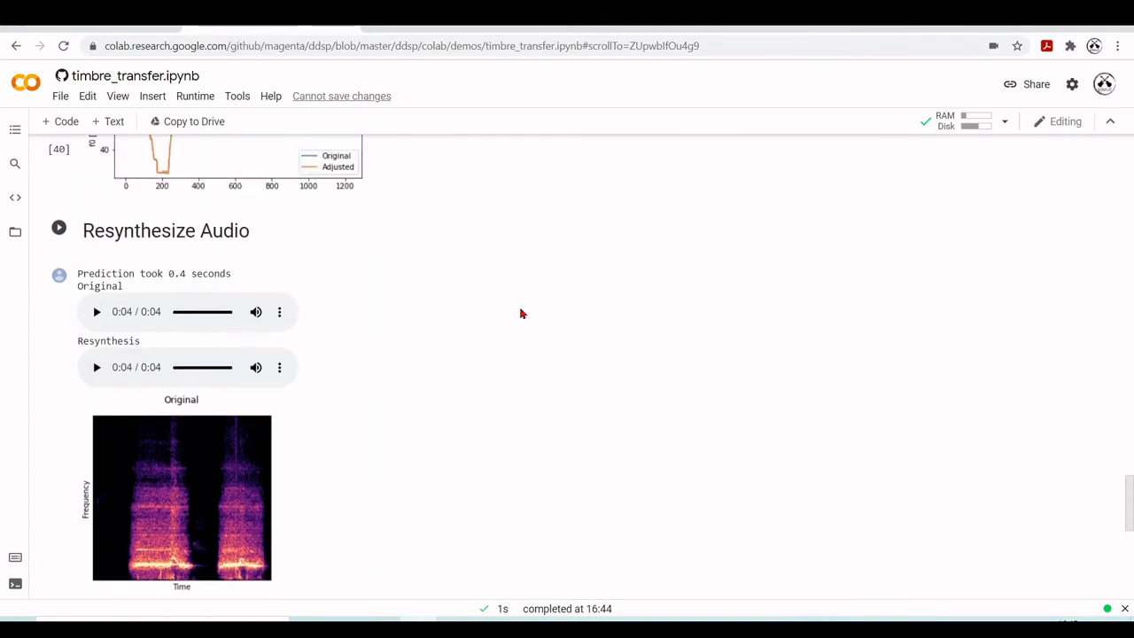
{"action": "scroll", "scroll_direction": "down", "scroll_amount": 3}
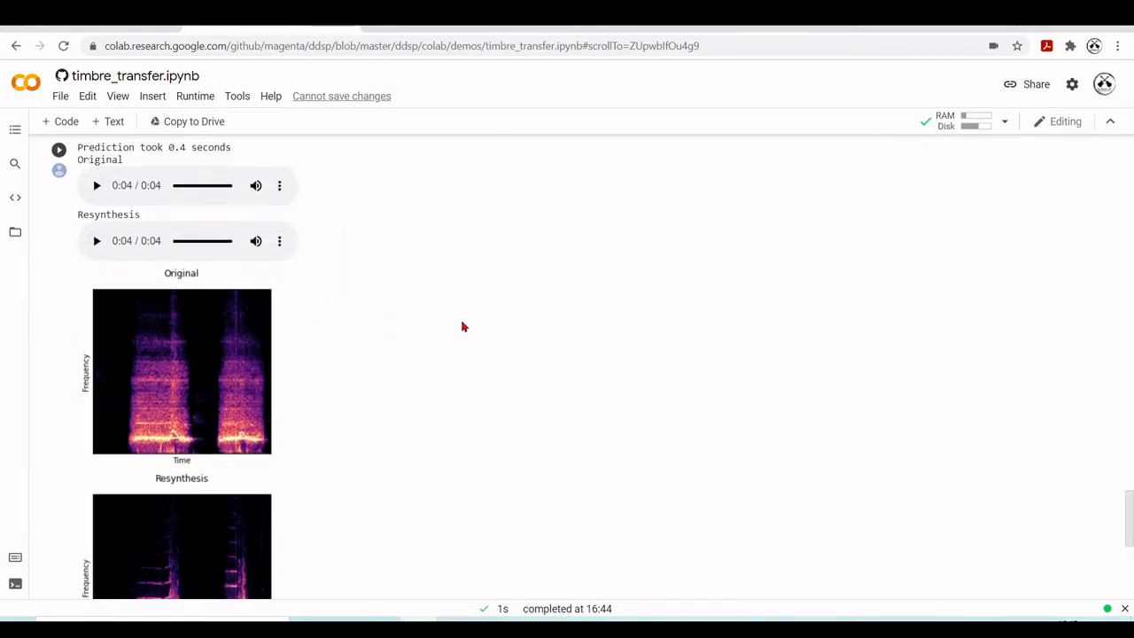
{"action": "left_click", "coordinate": [95, 223]}
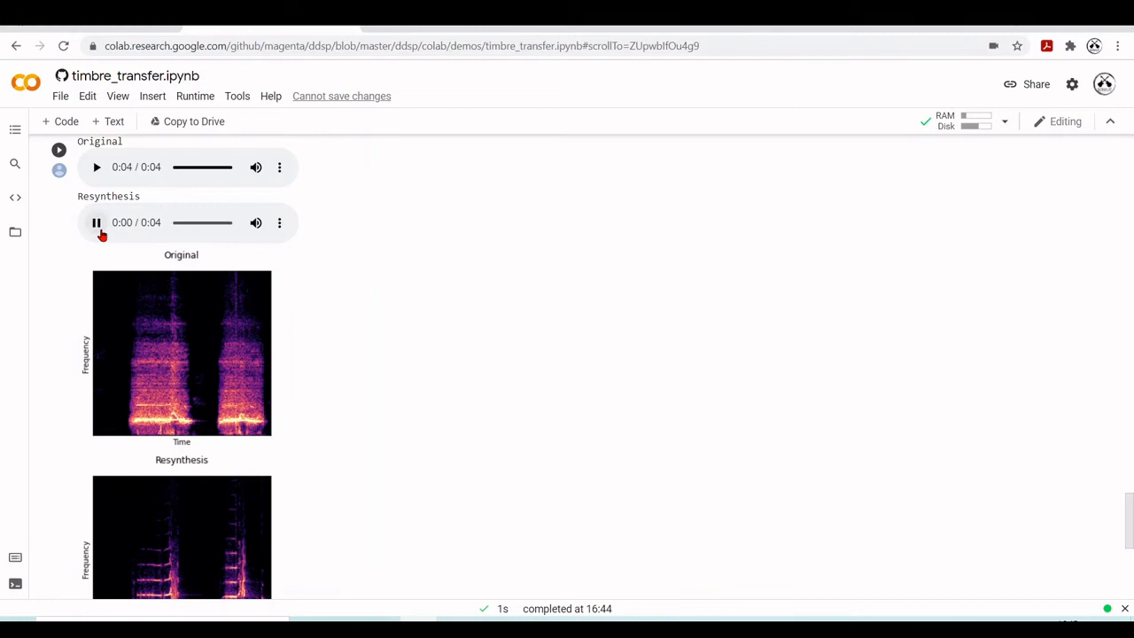
{"action": "scroll", "scroll_direction": "down", "scroll_amount": 3}
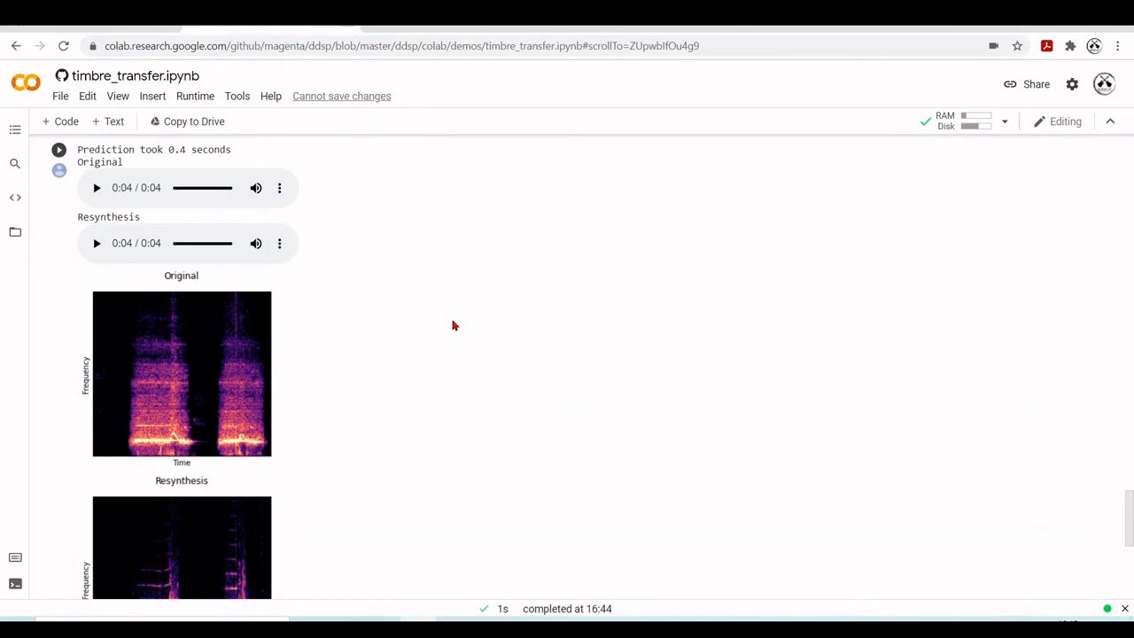
{"action": "mouse_move", "coordinate": [521, 346]}
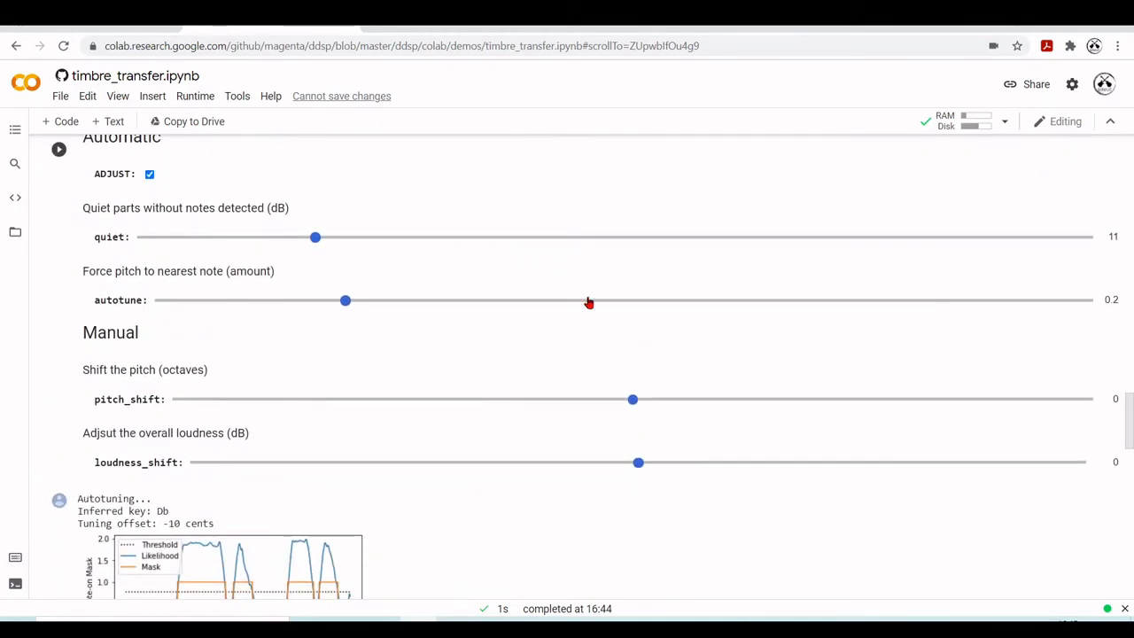
Reset autotune to 0, load the Flute2 model and raise the threshold to 0.95
{"action": "left_click_drag", "start_coordinate": [346, 300], "coordinate": [160, 299]}
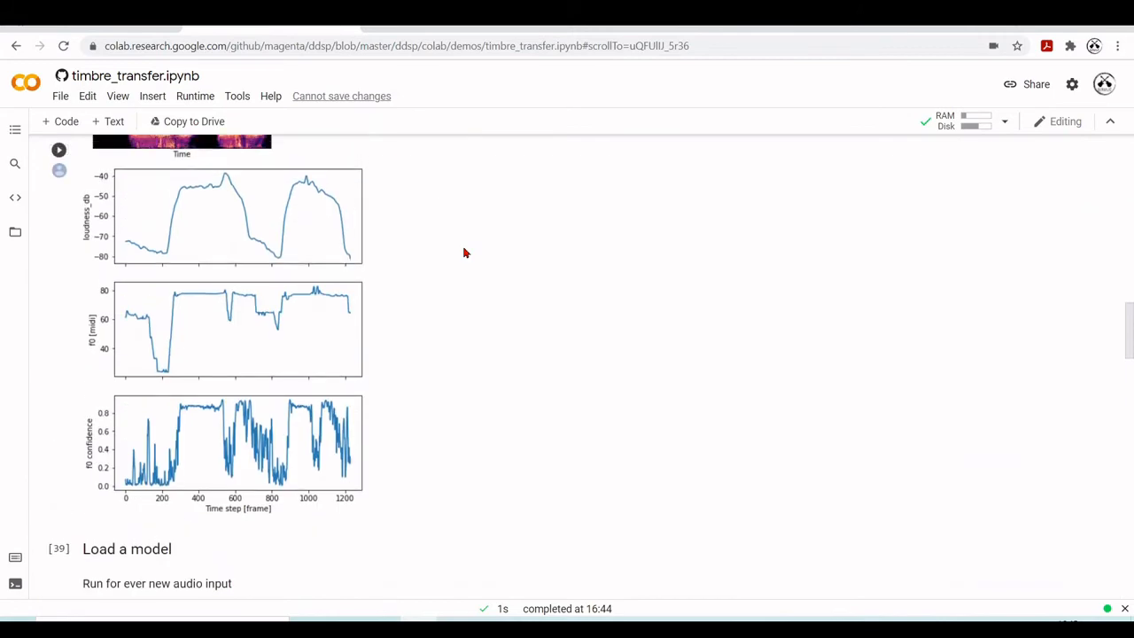
{"action": "scroll", "scroll_direction": "down", "scroll_amount": 3}
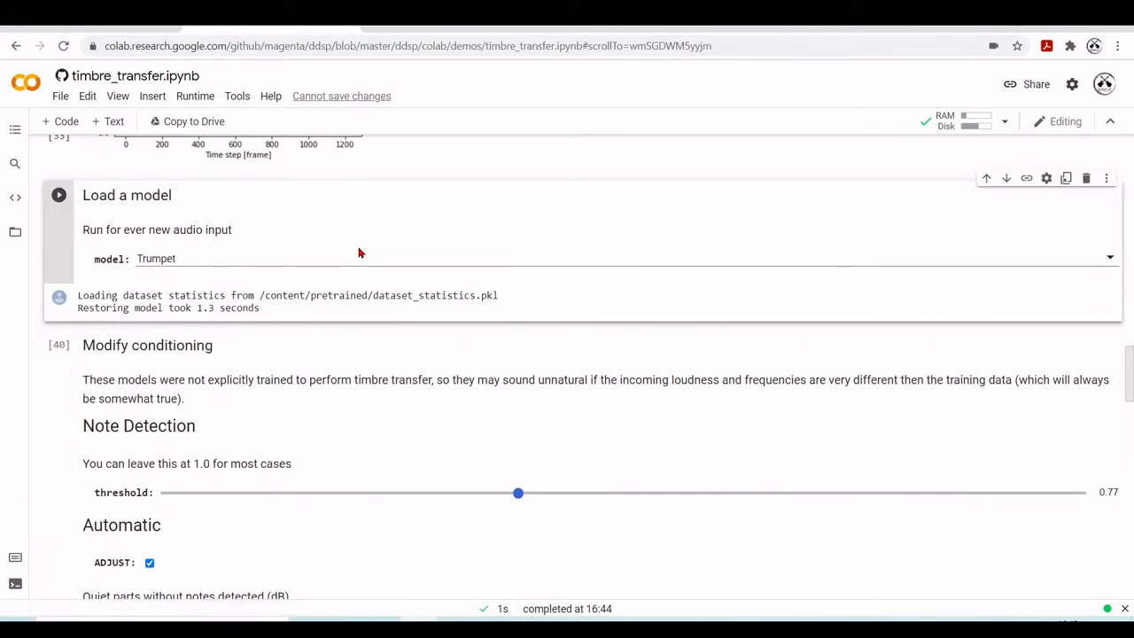
{"action": "left_click", "coordinate": [599, 248]}
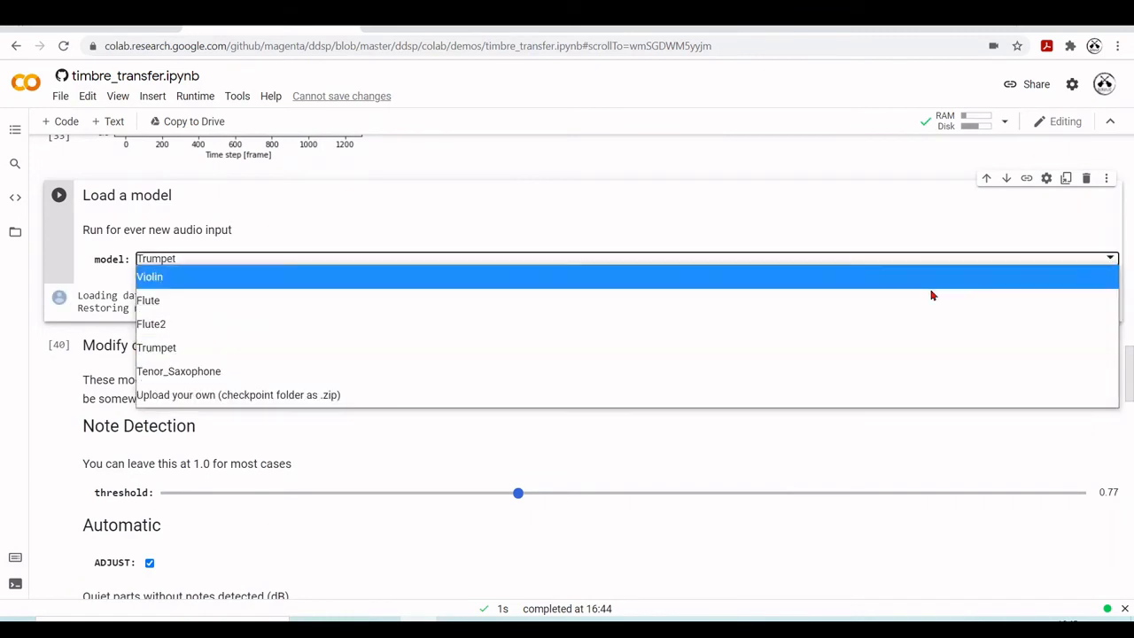
{"action": "left_click", "coordinate": [151, 323]}
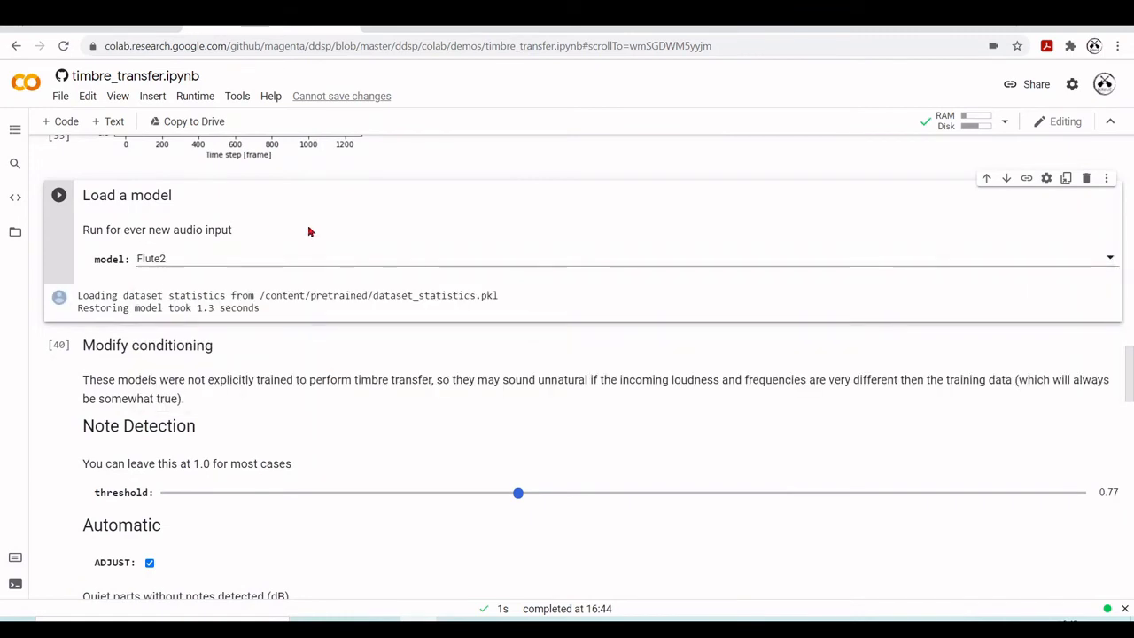
{"action": "left_click_drag", "start_coordinate": [517, 492], "coordinate": [600, 316]}
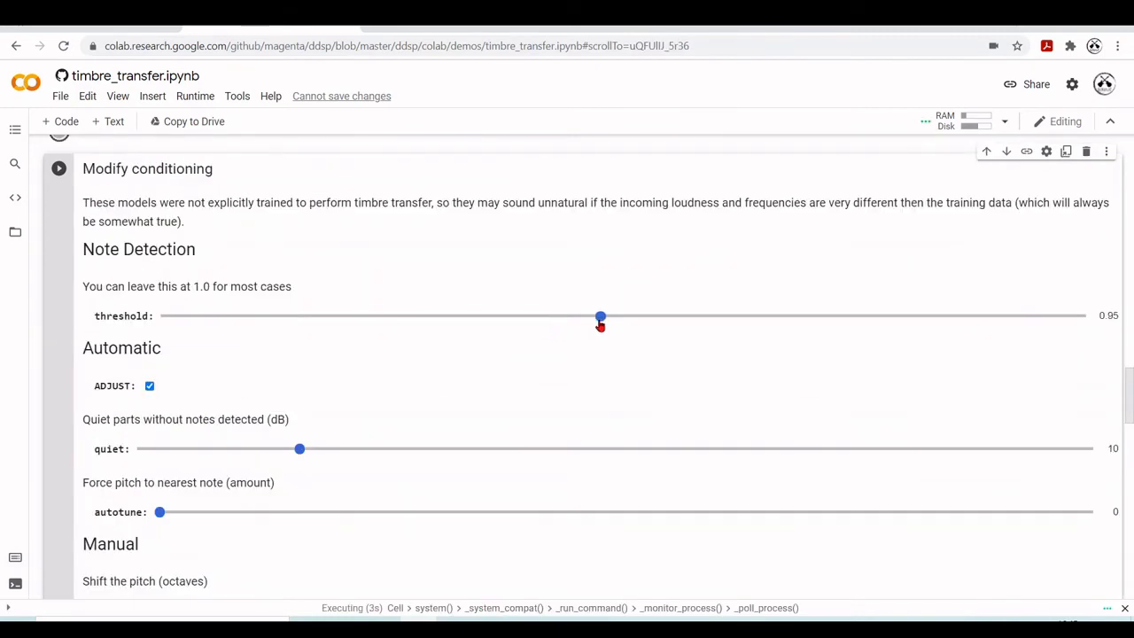
{"action": "left_click_drag", "start_coordinate": [601, 315], "coordinate": [623, 315]}
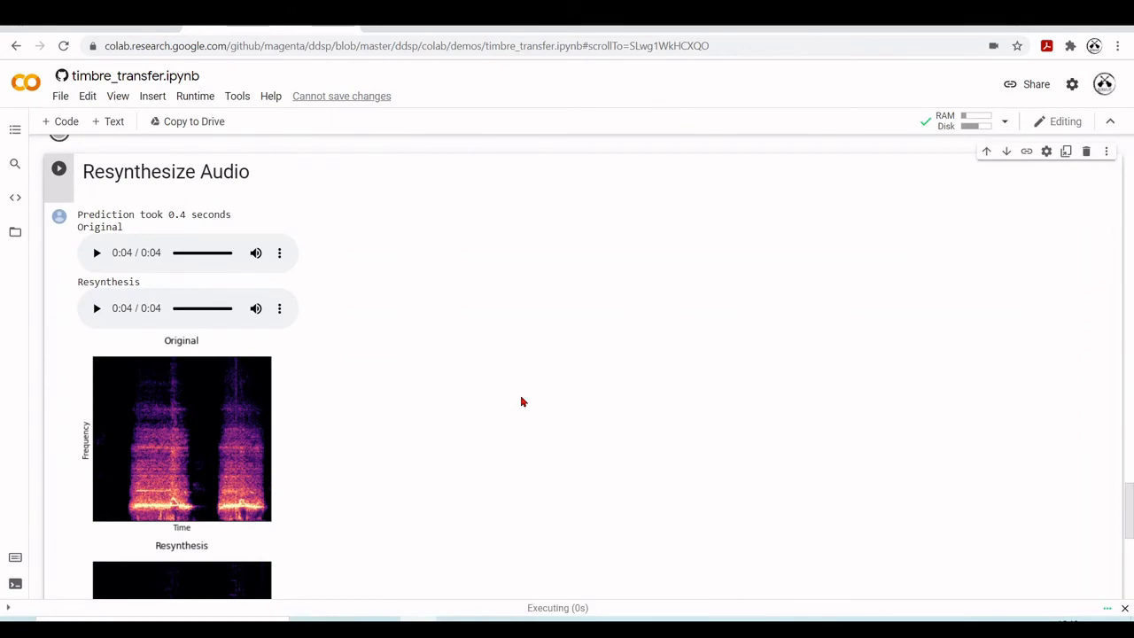
Play the Flute2 resynthesis clip twice beside its original and resynthesis spectrograms
{"action": "scroll", "scroll_direction": "up", "scroll_amount": 3}
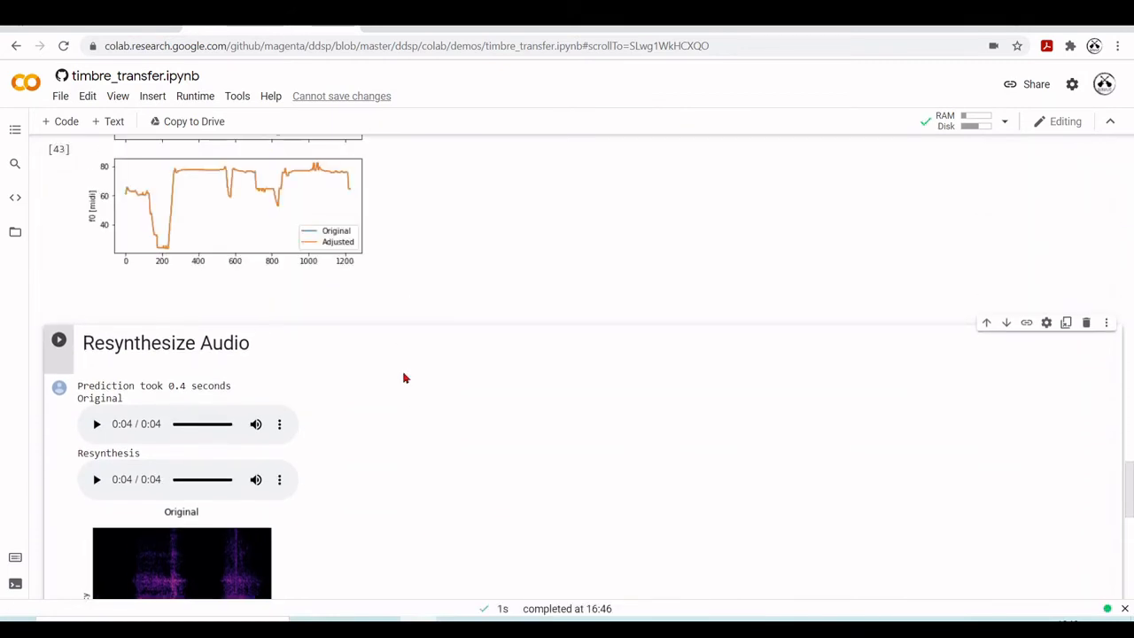
{"action": "scroll", "scroll_direction": "up", "scroll_amount": 3}
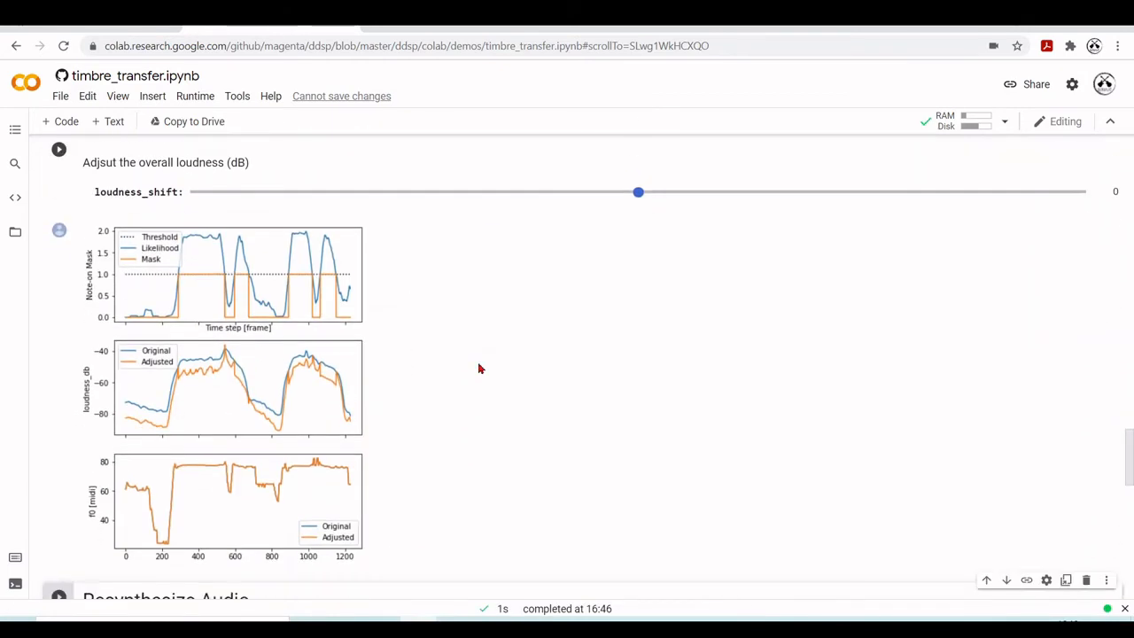
{"action": "scroll", "scroll_direction": "down", "scroll_amount": 3}
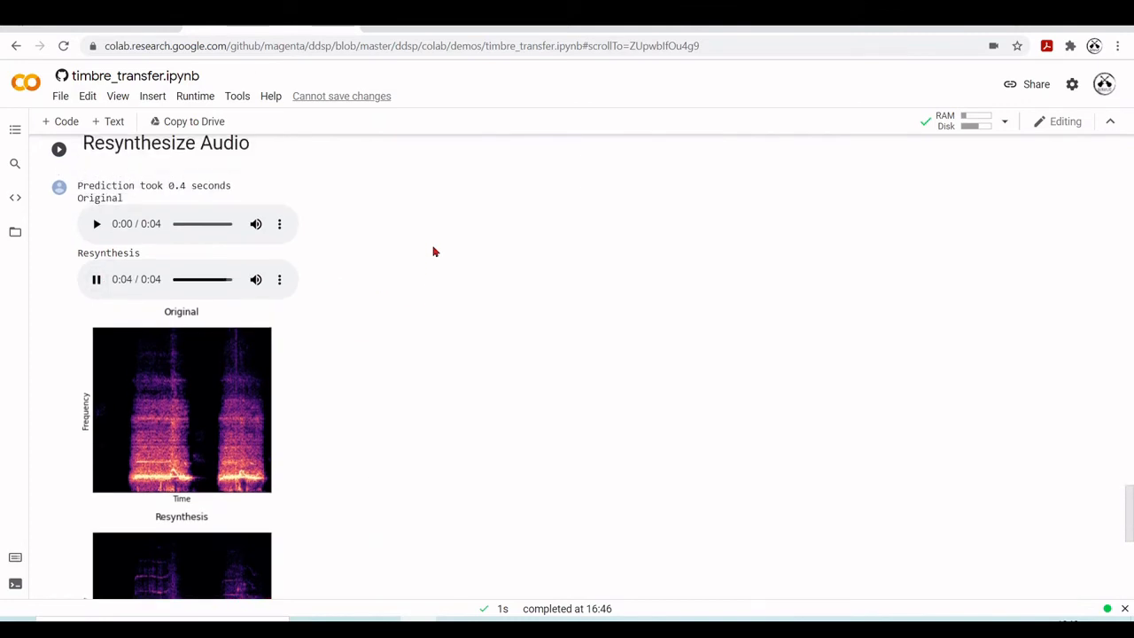
{"action": "left_click", "coordinate": [95, 223]}
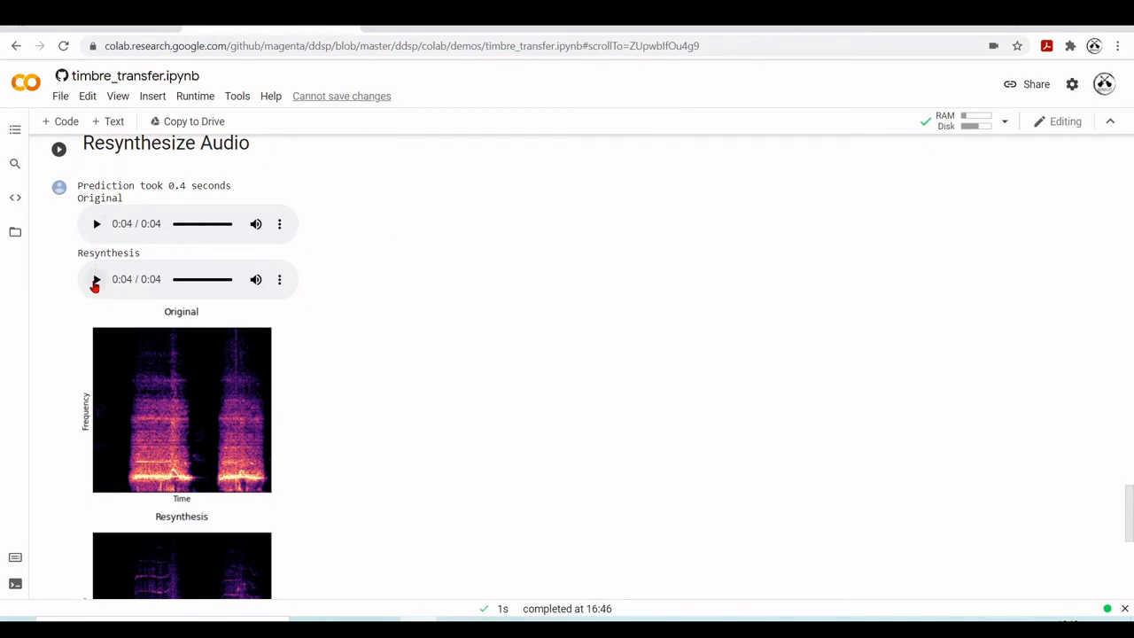
{"action": "left_click", "coordinate": [95, 280]}
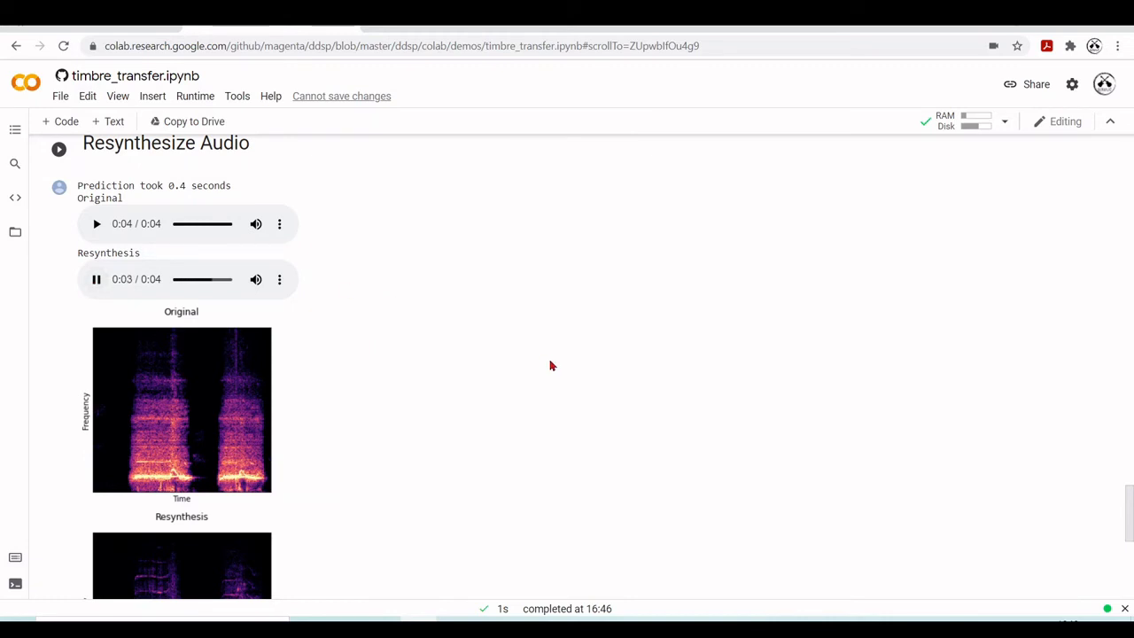
{"action": "scroll", "scroll_direction": "down", "scroll_amount": 3}
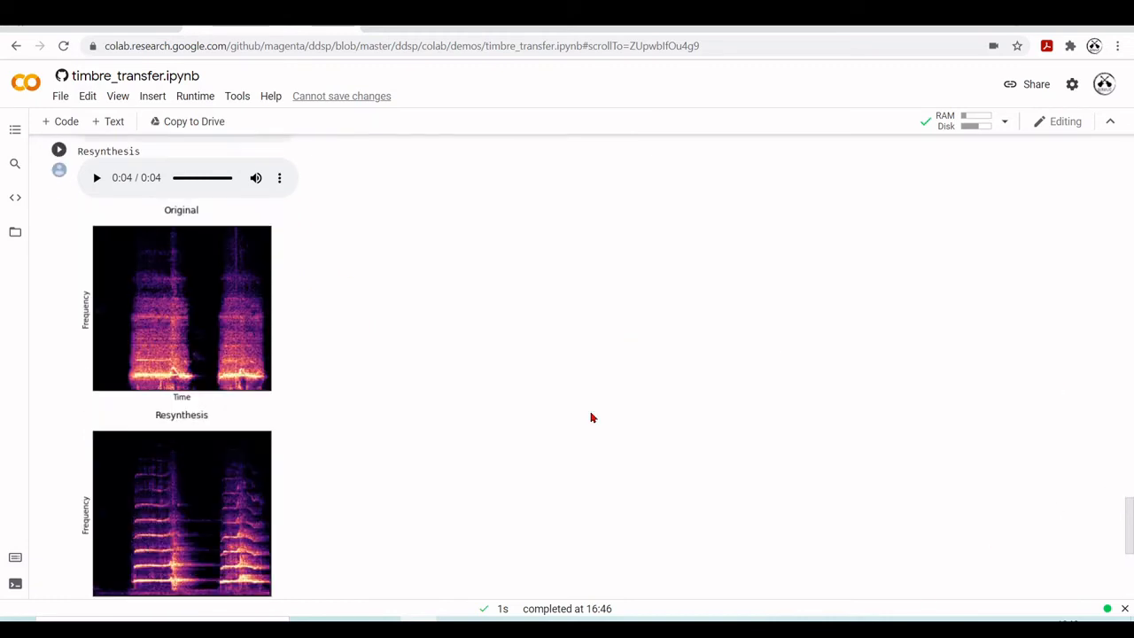
{"action": "scroll", "scroll_direction": "down", "scroll_amount": 3}
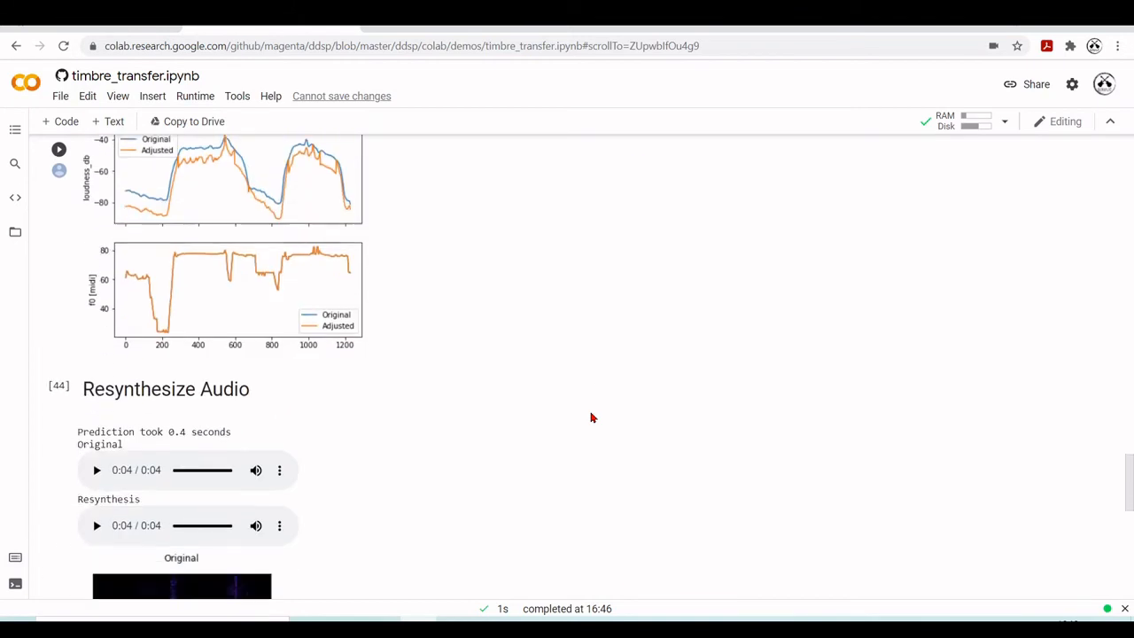
Scroll through the notebook back to the Load a model step listing the timbre models
{"action": "scroll", "scroll_direction": "down", "scroll_amount": 3}
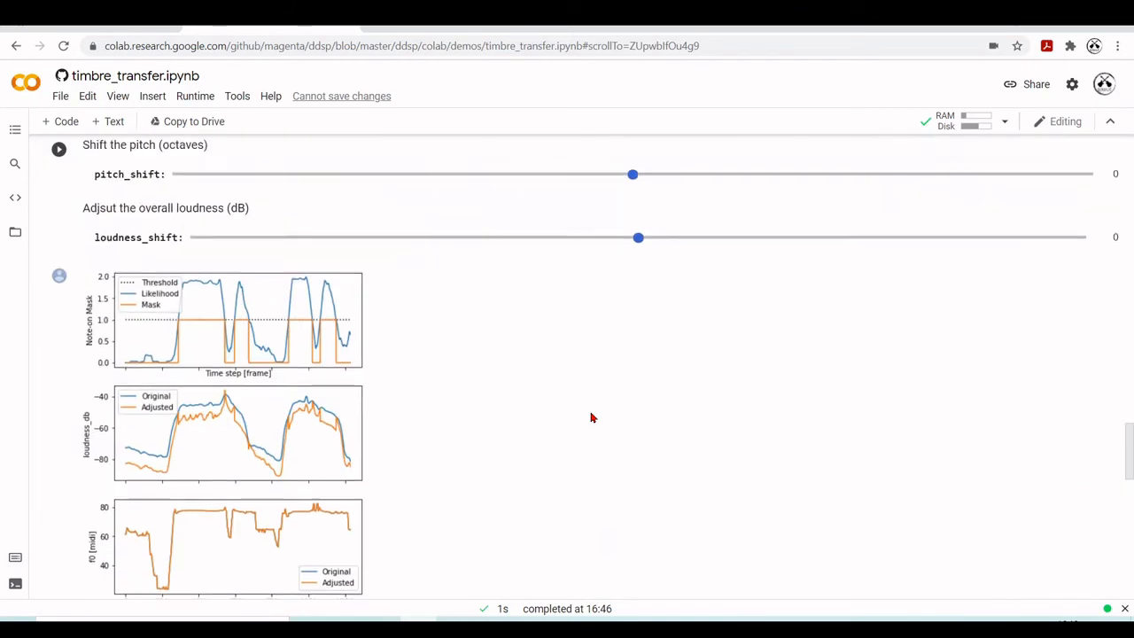
{"action": "scroll", "scroll_direction": "down", "scroll_amount": 3}
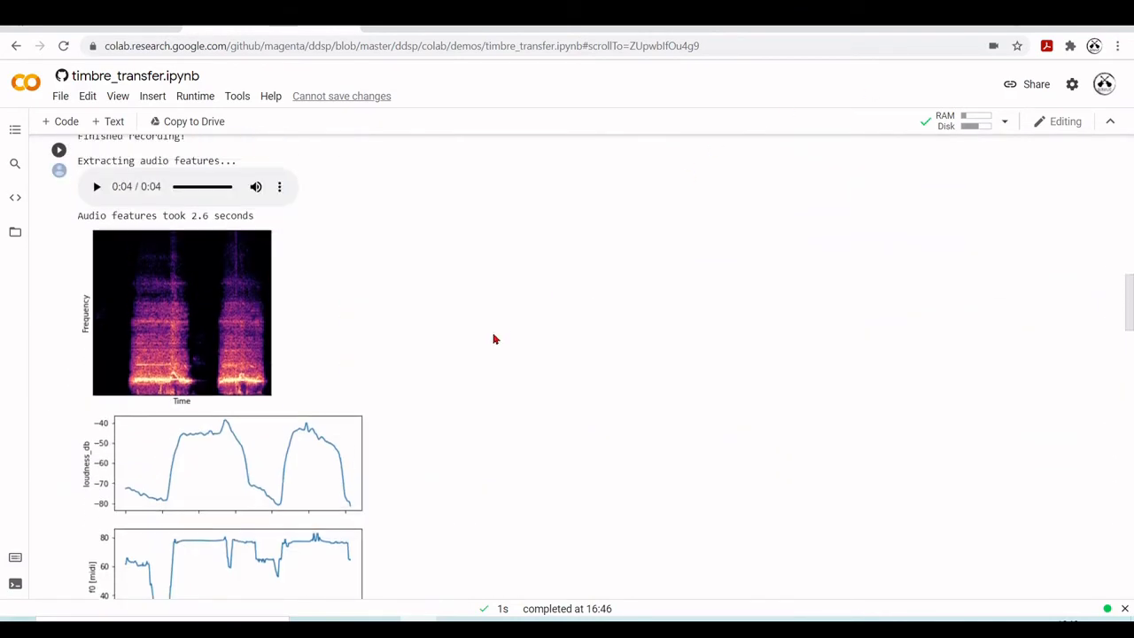
{"action": "scroll", "scroll_direction": "down", "scroll_amount": 3}
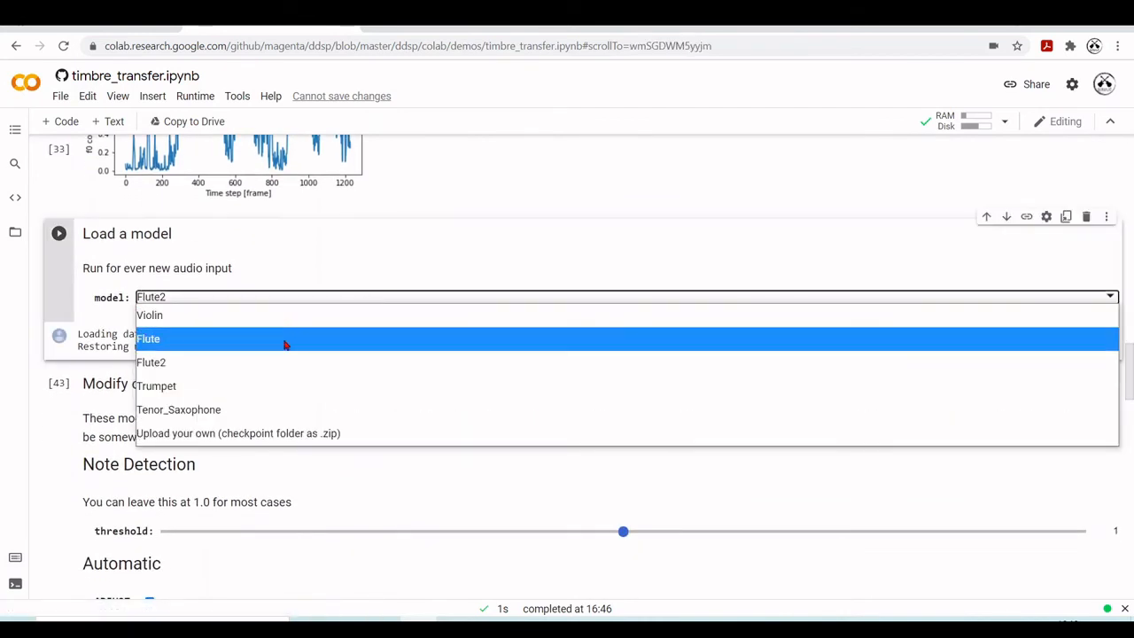
Select Flute in the model dropdown so the resynthesis and spectrogram regenerate
{"action": "left_click", "coordinate": [177, 409]}
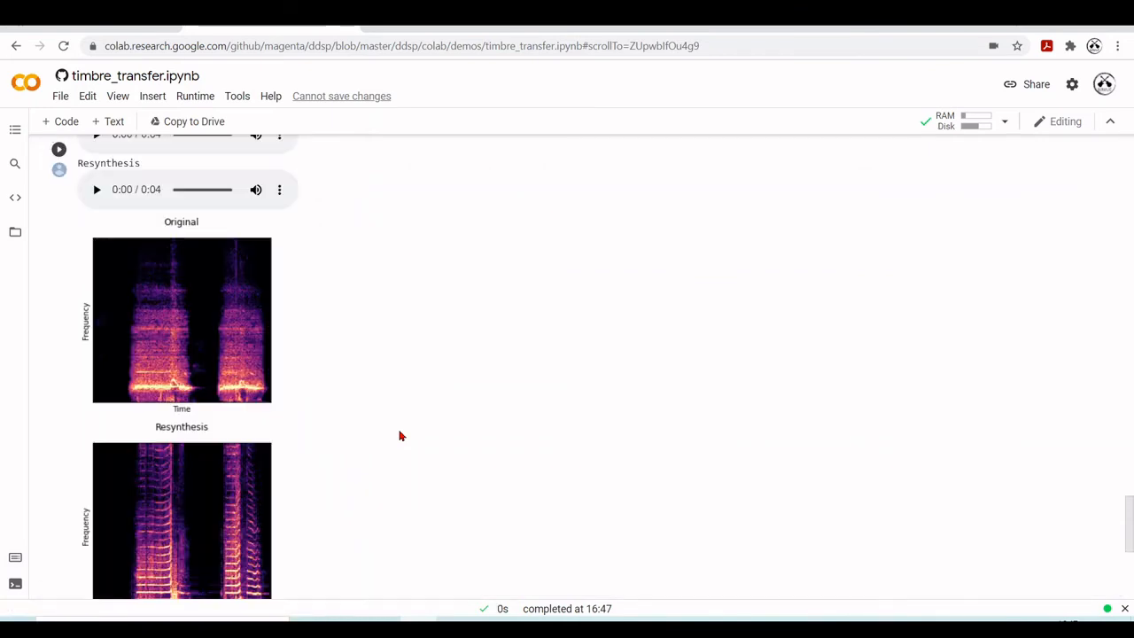
Play the Flute resynthesis clip through twice, returning to the loudness and pitch plots
{"action": "left_click", "coordinate": [96, 190]}
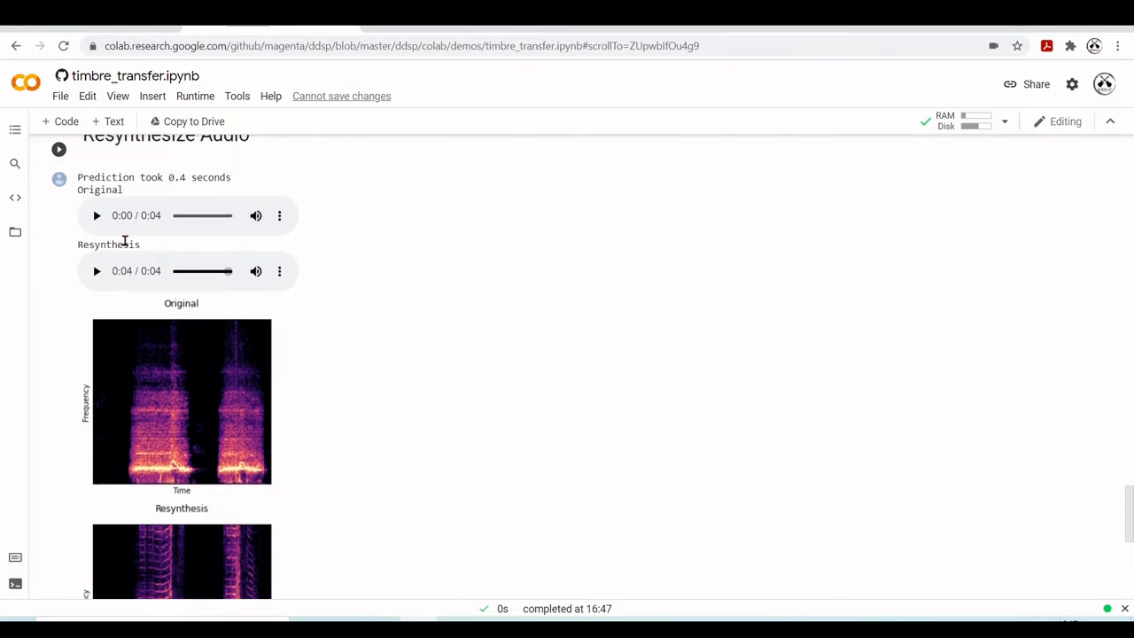
{"action": "left_click", "coordinate": [96, 216]}
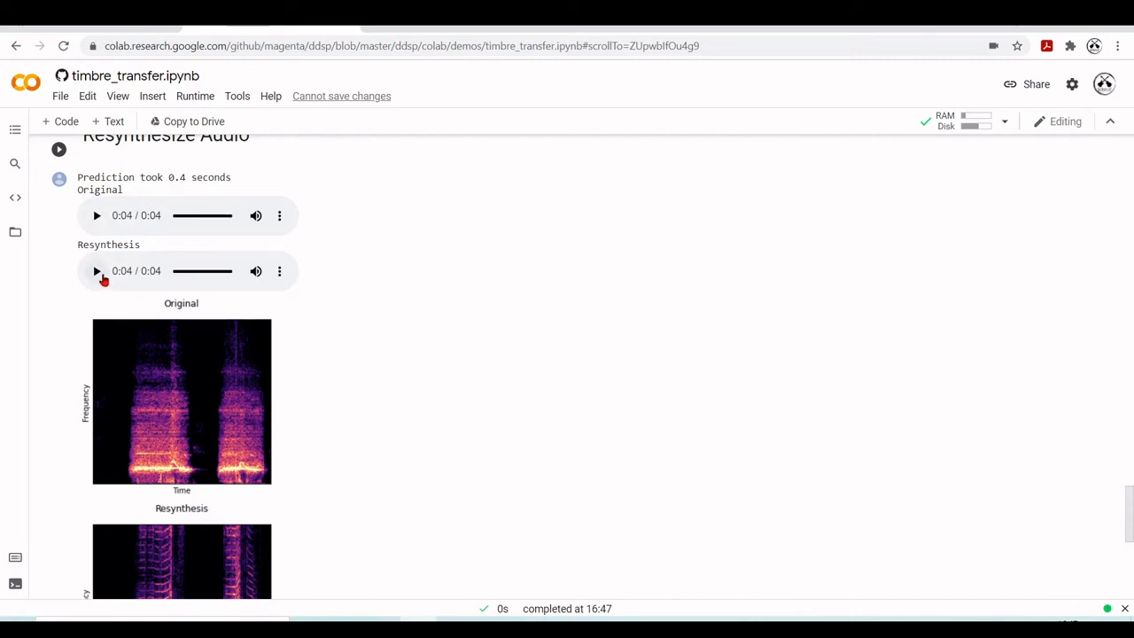
{"action": "left_click", "coordinate": [95, 271]}
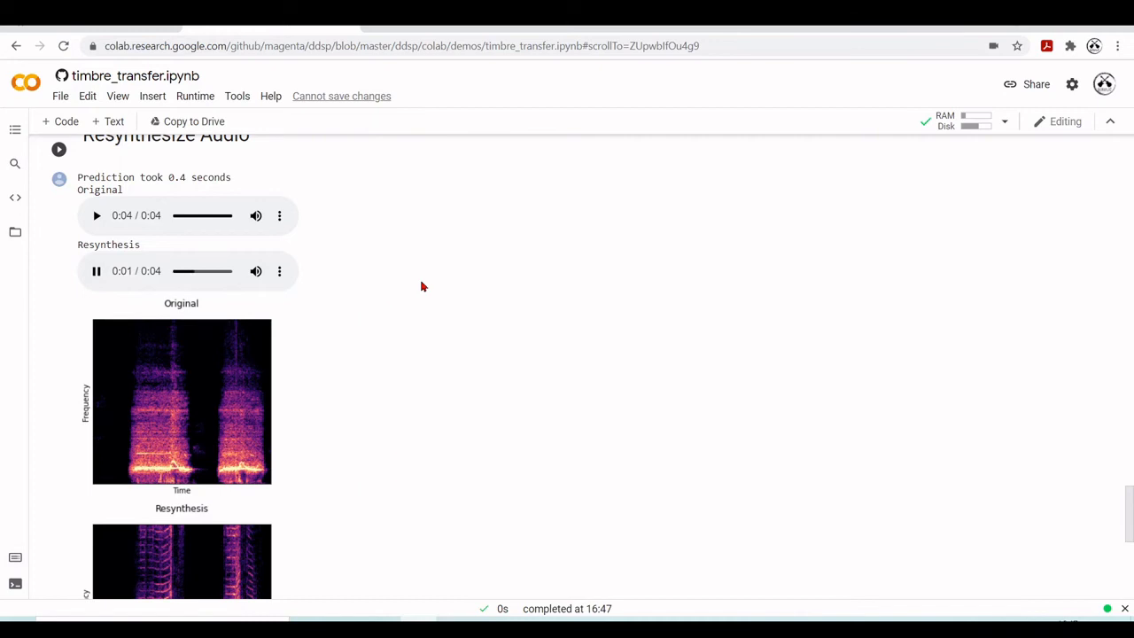
{"action": "mouse_move", "coordinate": [471, 411]}
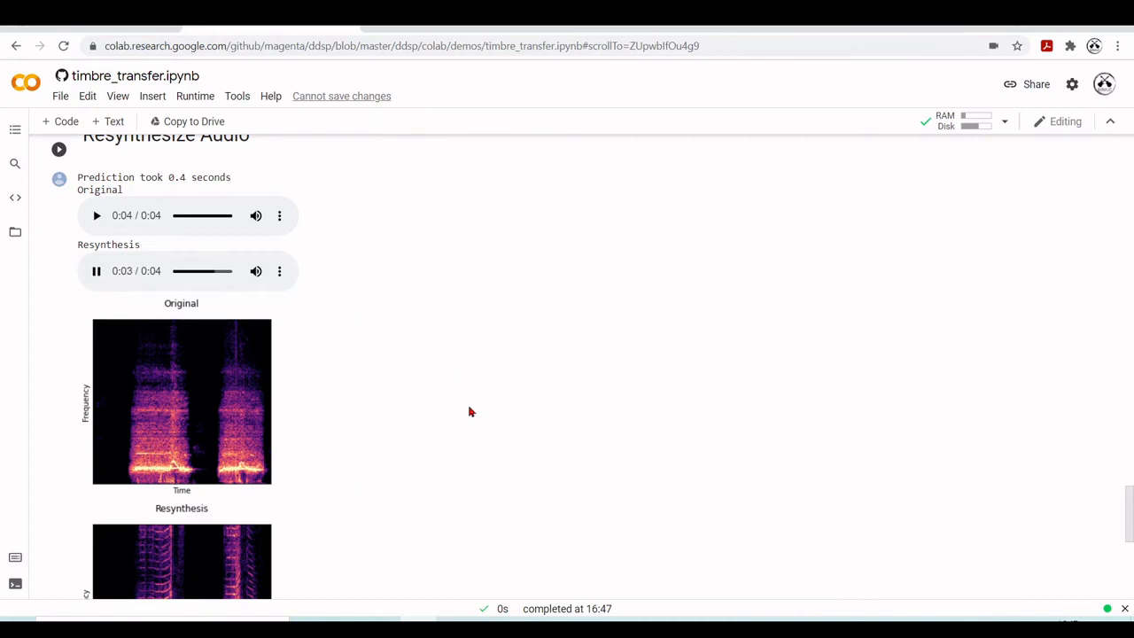
{"action": "scroll", "scroll_direction": "down", "scroll_amount": 3}
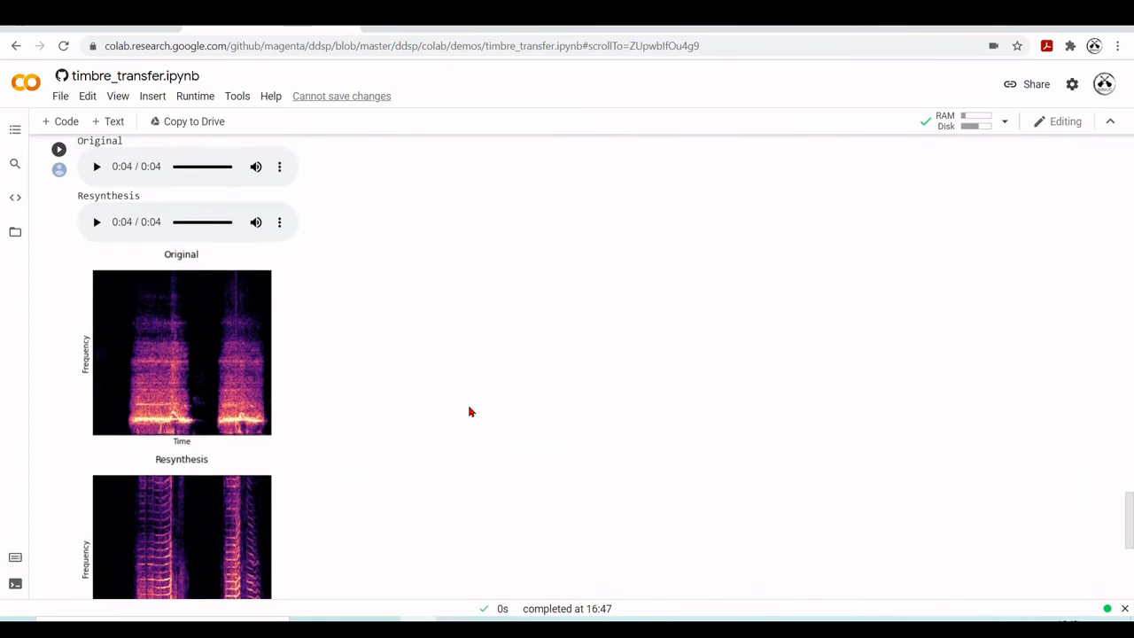
{"action": "scroll", "scroll_direction": "down", "scroll_amount": 3}
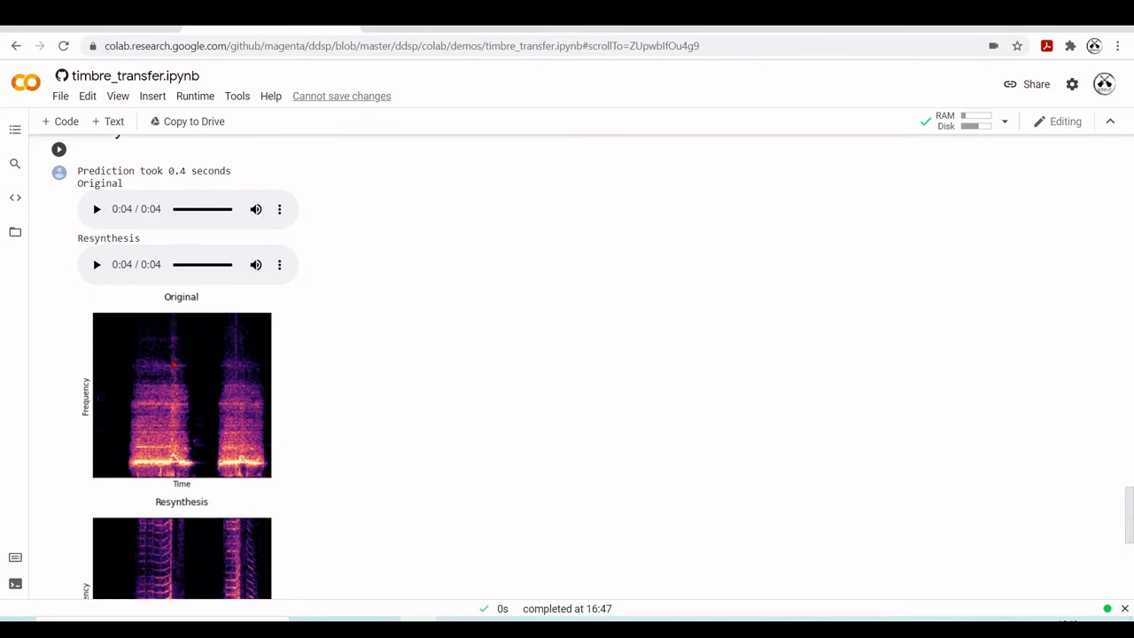
{"action": "left_click", "coordinate": [95, 239]}
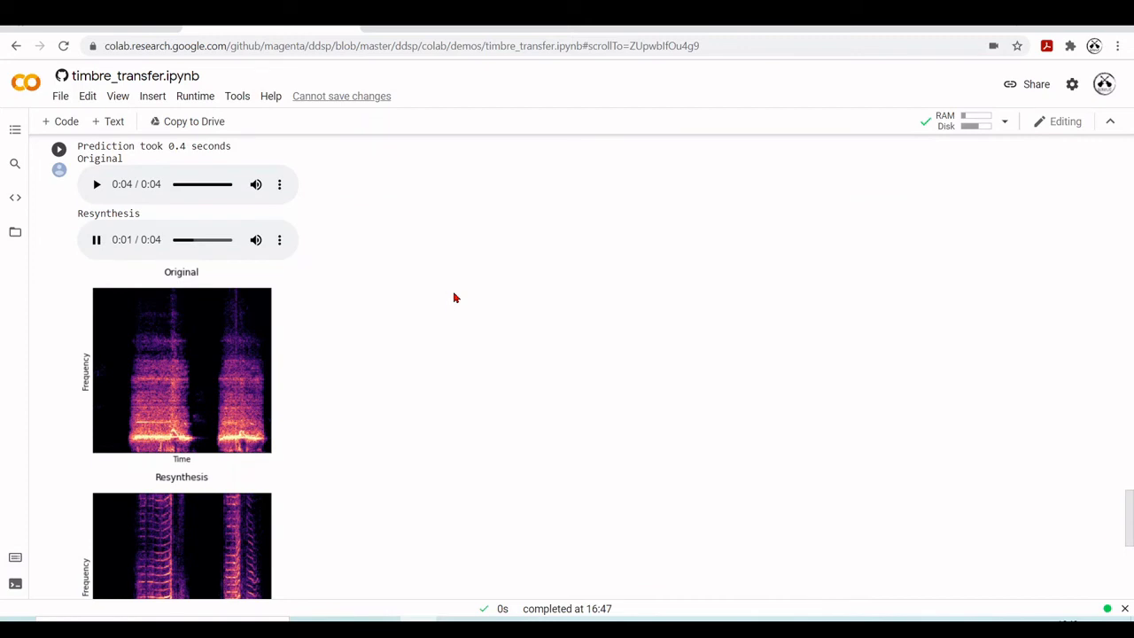
{"action": "mouse_move", "coordinate": [499, 391]}
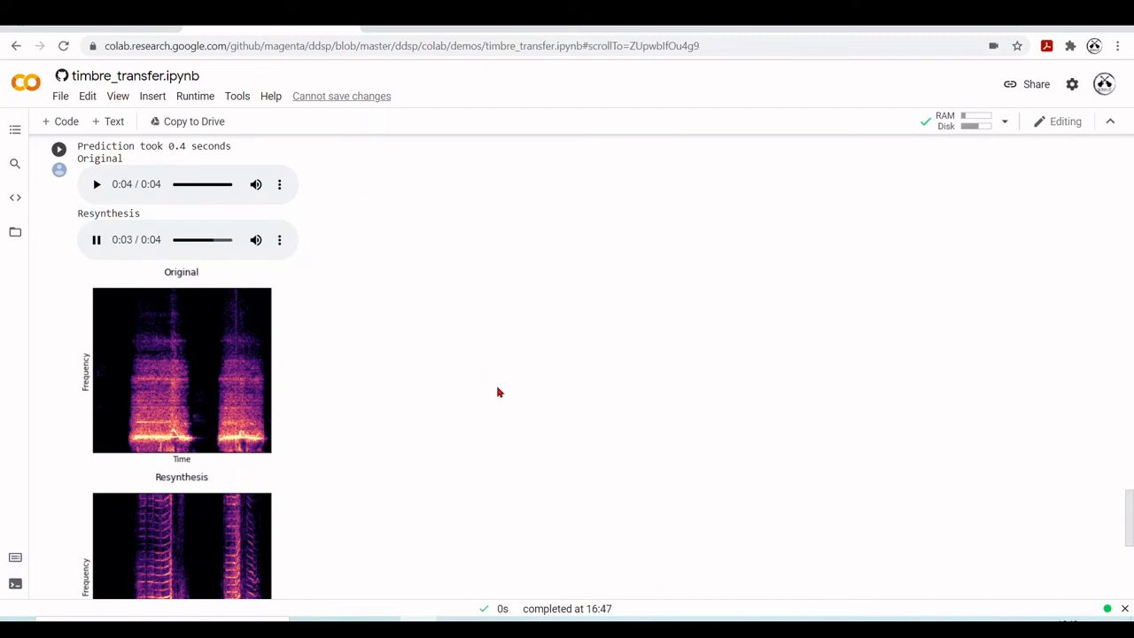
{"action": "scroll", "scroll_direction": "down", "scroll_amount": 3}
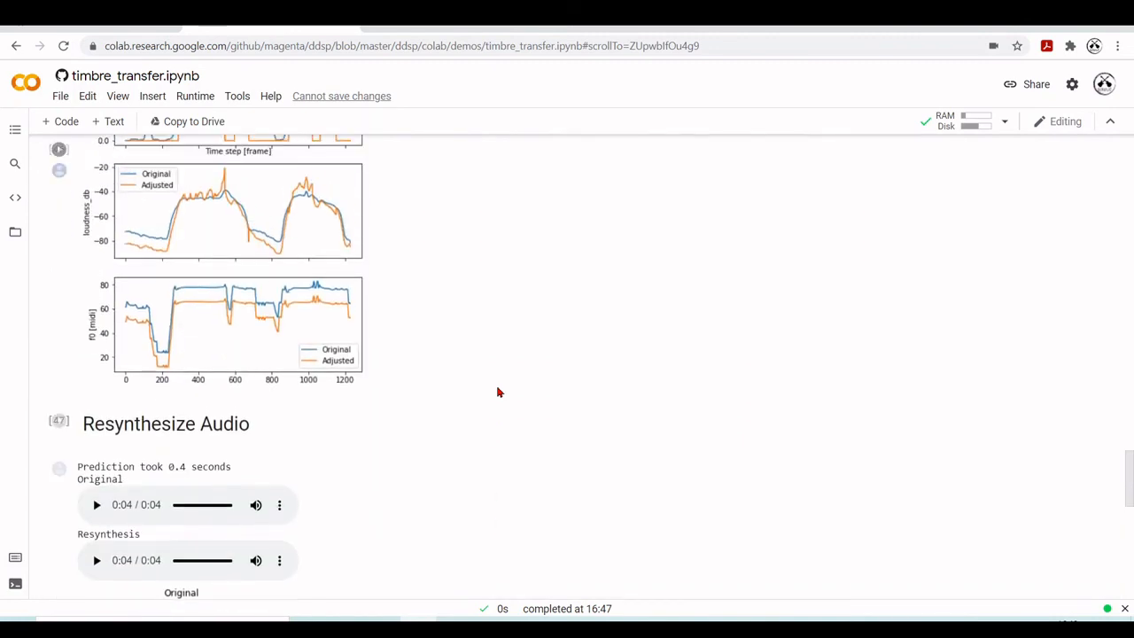
{"action": "scroll", "scroll_direction": "down", "scroll_amount": 3}
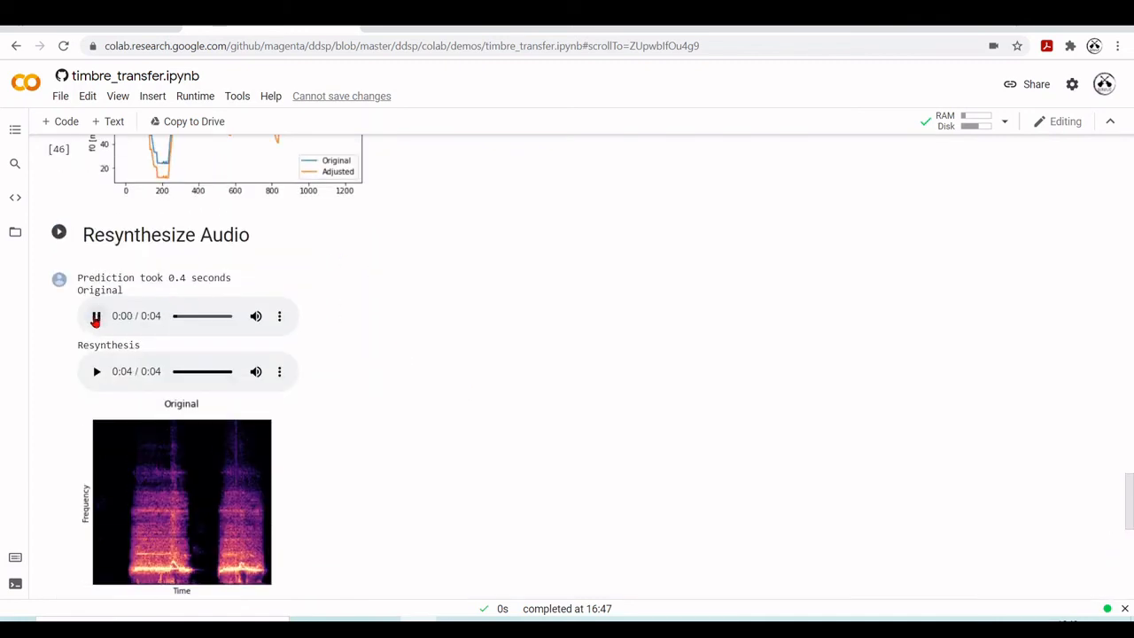
{"action": "left_click", "coordinate": [96, 315]}
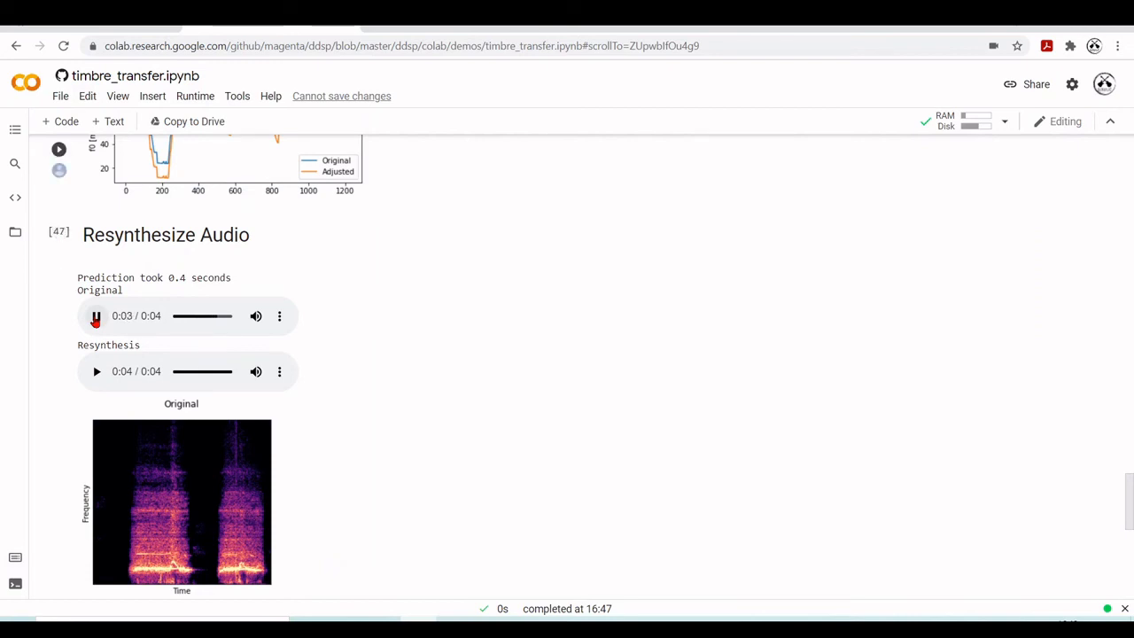
{"action": "left_click", "coordinate": [96, 316]}
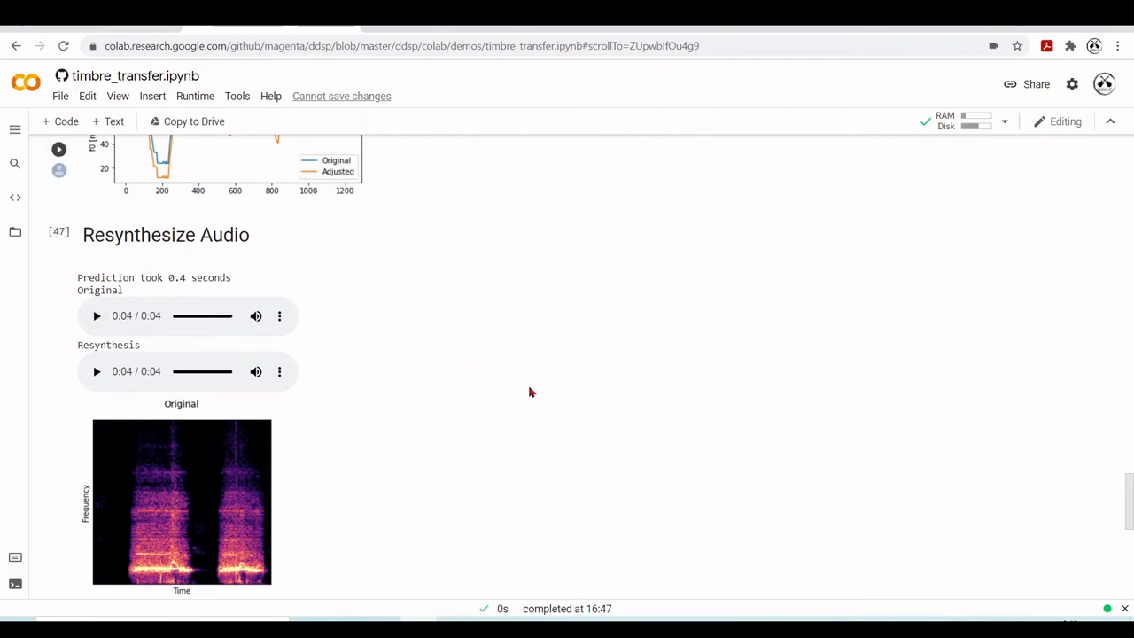
{"action": "scroll", "scroll_direction": "down", "scroll_amount": 3}
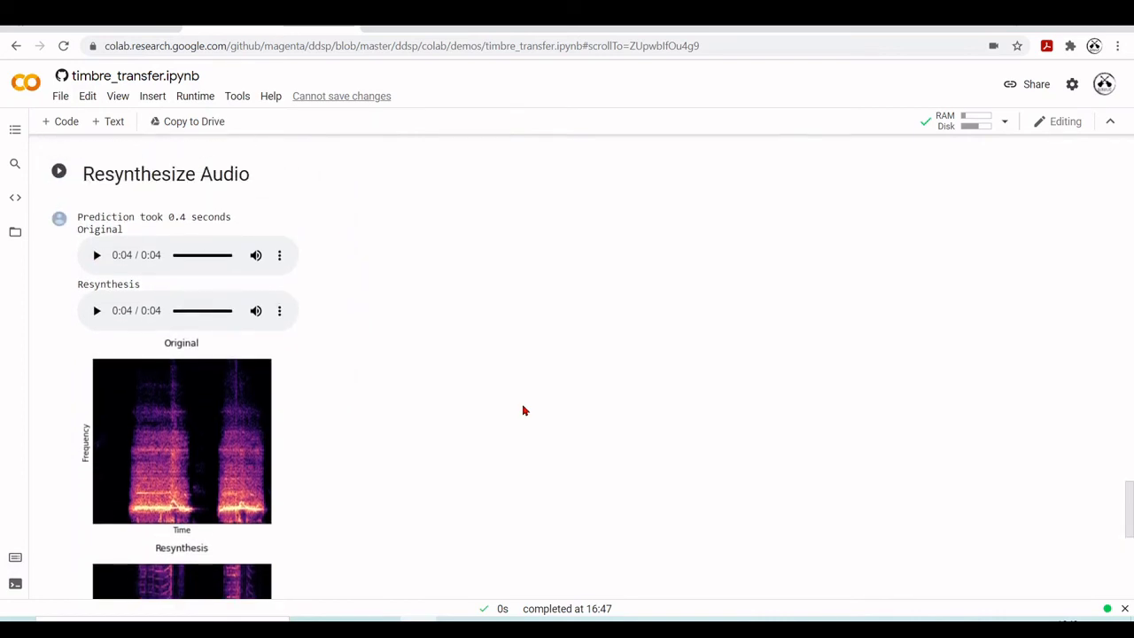
{"action": "scroll", "scroll_direction": "down", "scroll_amount": 3}
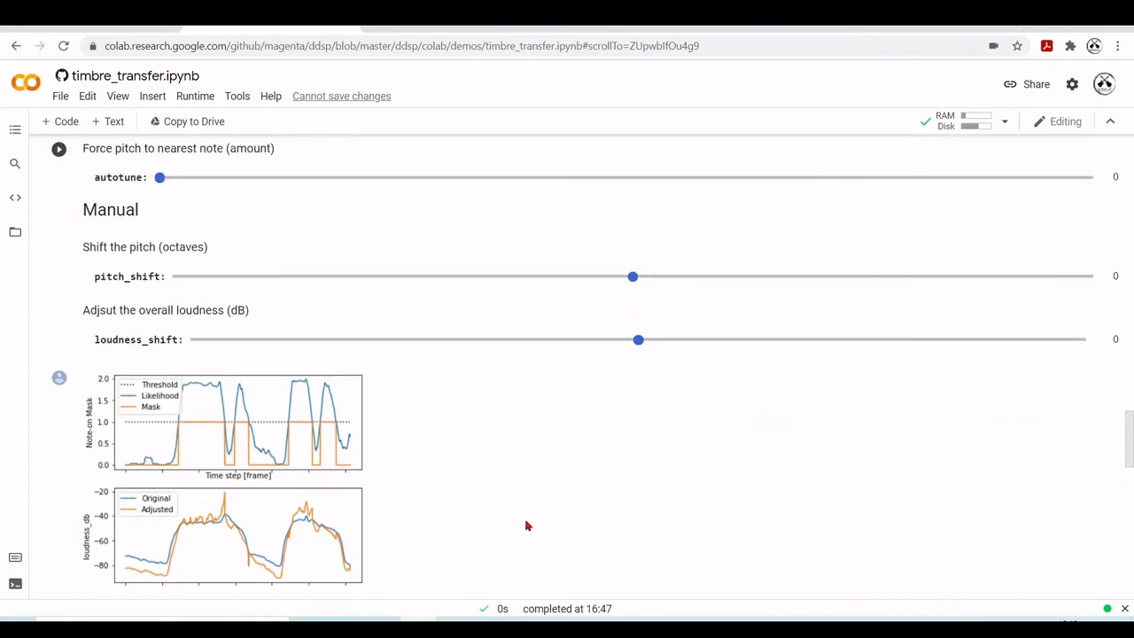
Scroll through the cells from Record or Upload Audio down to the regenerated Resynthesize Audio output
{"action": "scroll", "scroll_direction": "down", "scroll_amount": 3}
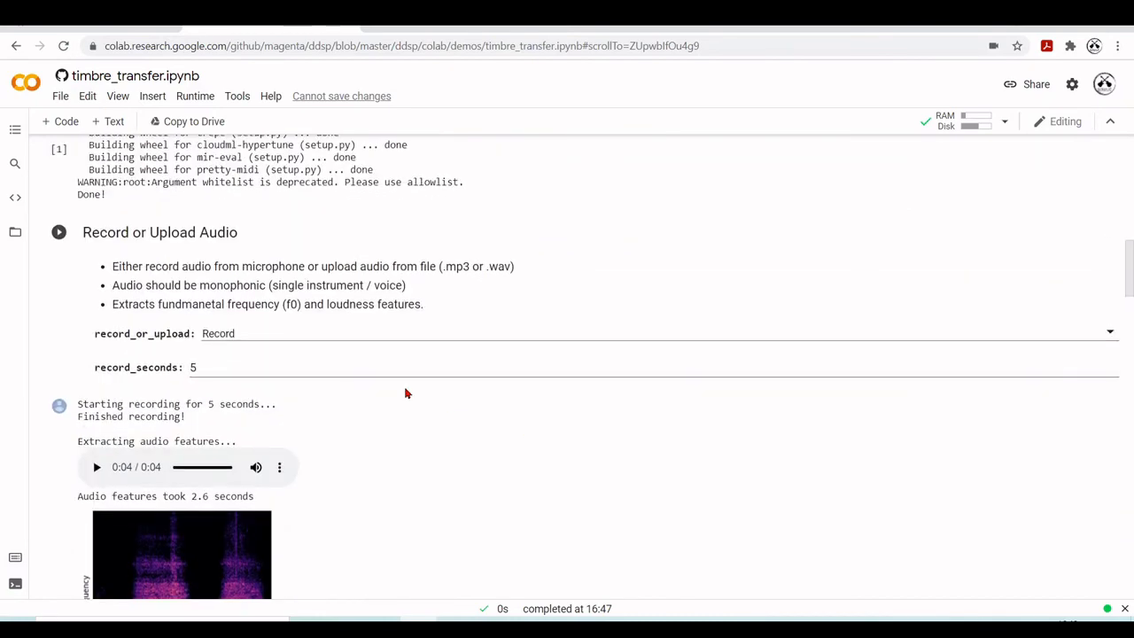
{"action": "scroll", "scroll_direction": "down", "scroll_amount": 3}
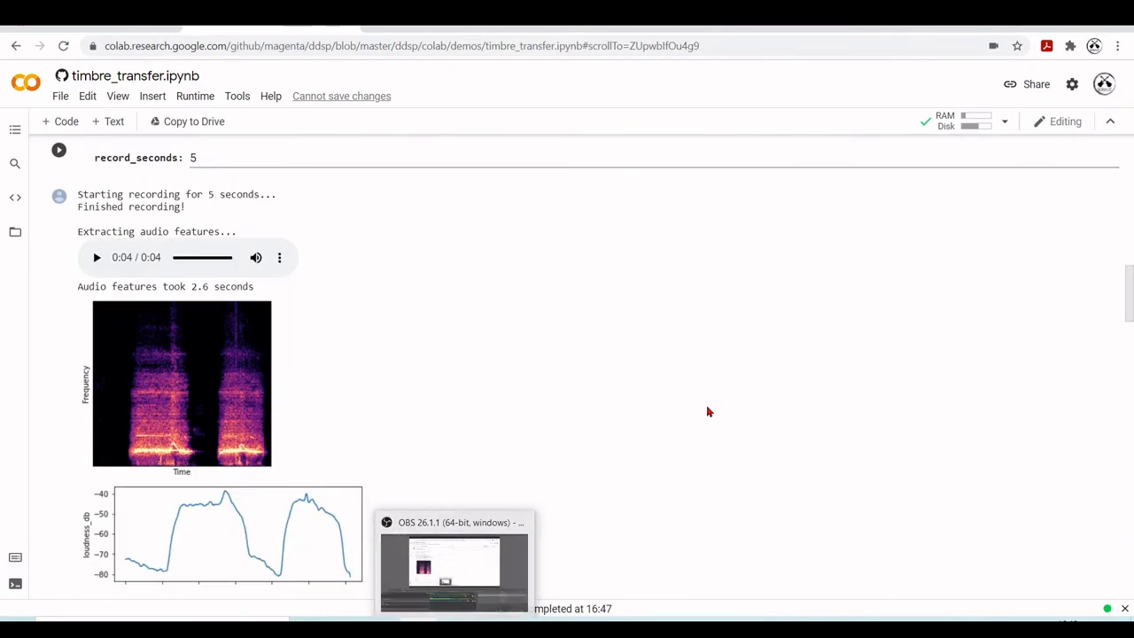
{"action": "scroll", "scroll_direction": "down", "scroll_amount": 3}
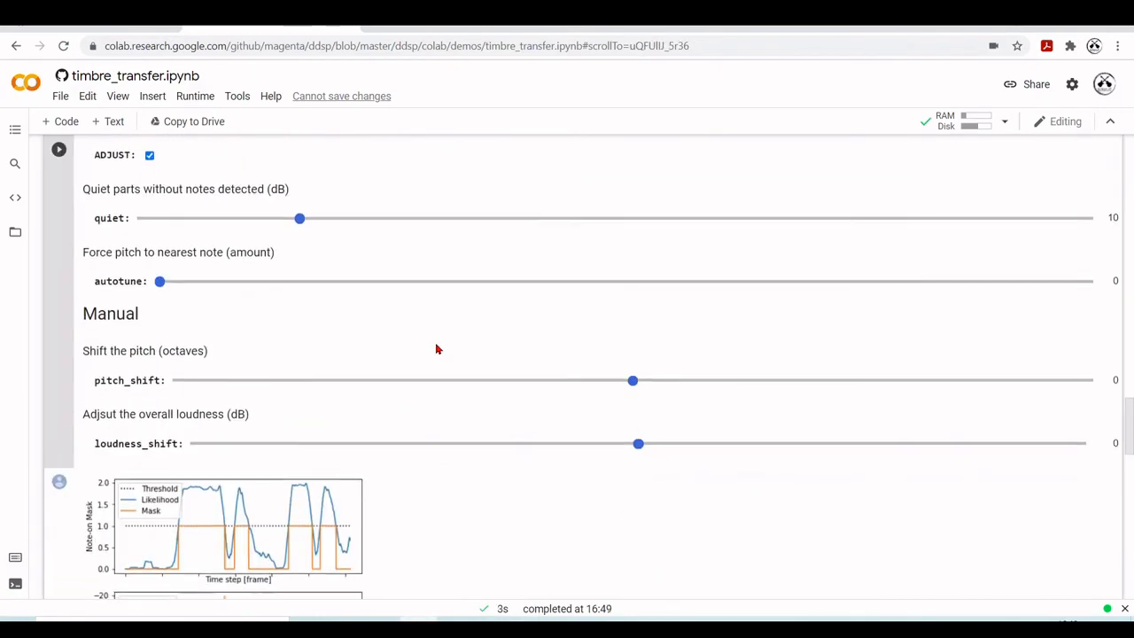
{"action": "scroll", "scroll_direction": "down", "scroll_amount": 3}
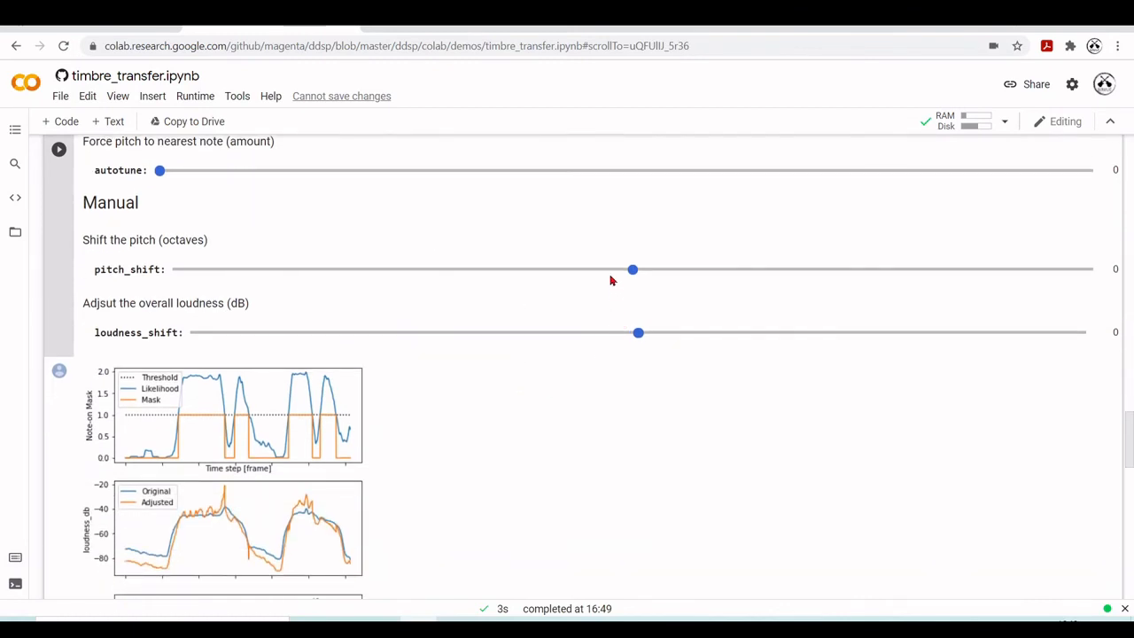
{"action": "scroll", "scroll_direction": "down", "scroll_amount": 3}
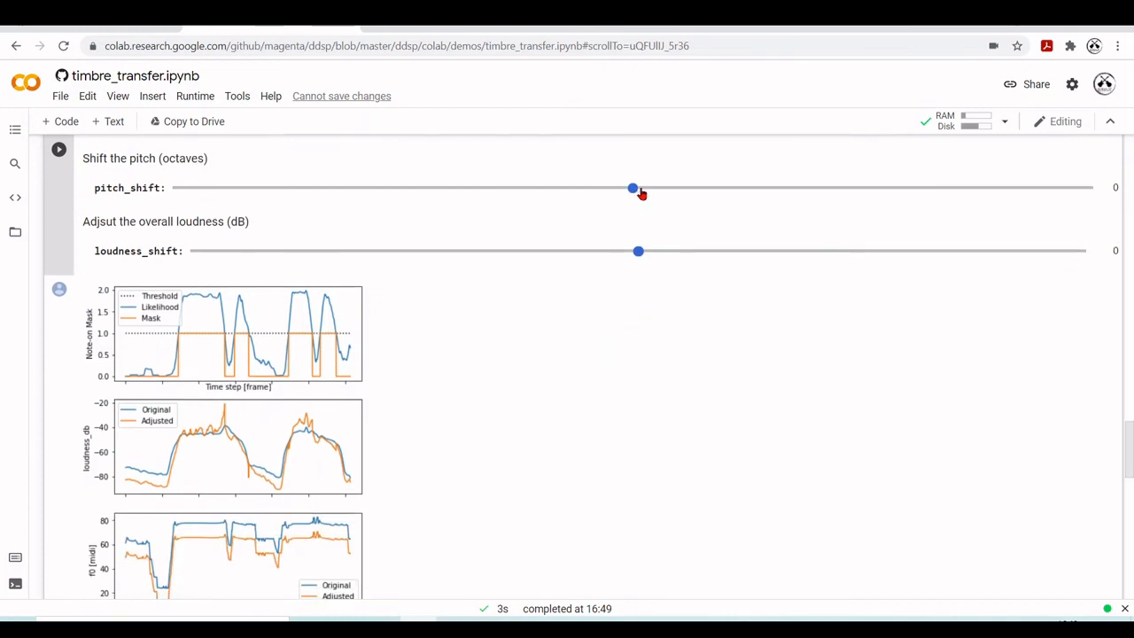
{"action": "scroll", "scroll_direction": "up", "scroll_amount": 3}
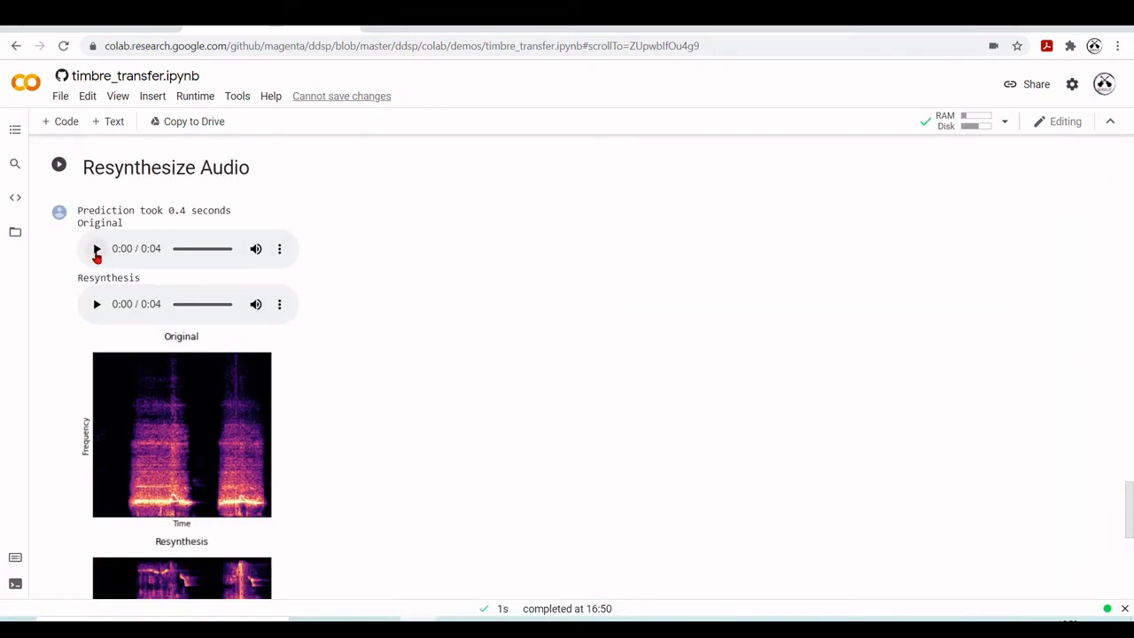
Play the Original audio clip, then the Resynthesis clip, to compare them
{"action": "left_click", "coordinate": [95, 248]}
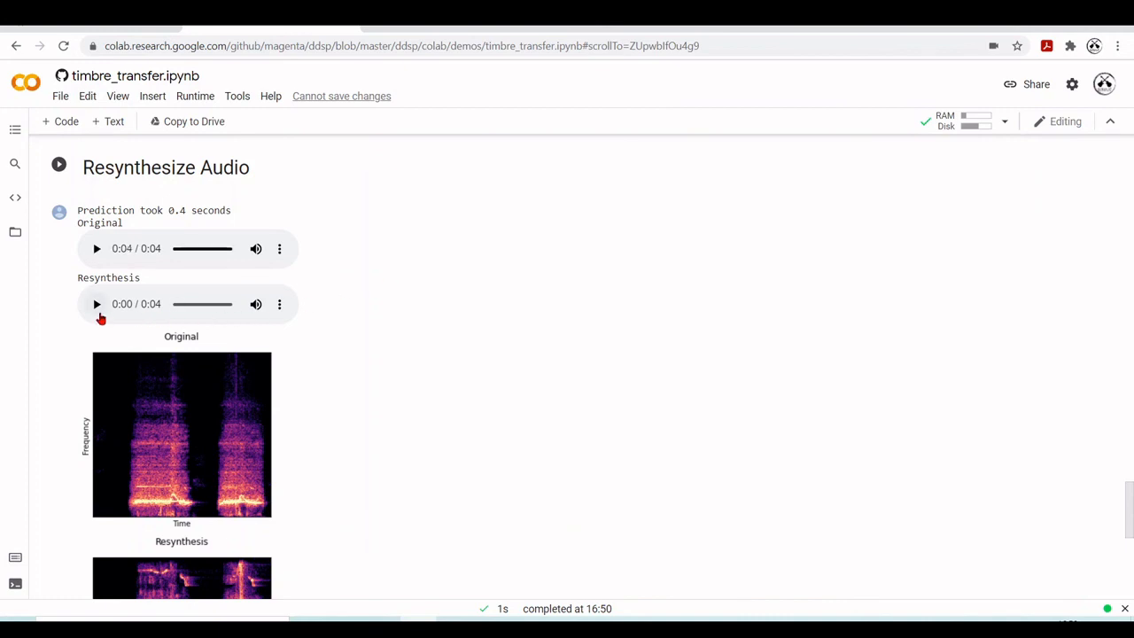
{"action": "left_click", "coordinate": [96, 304]}
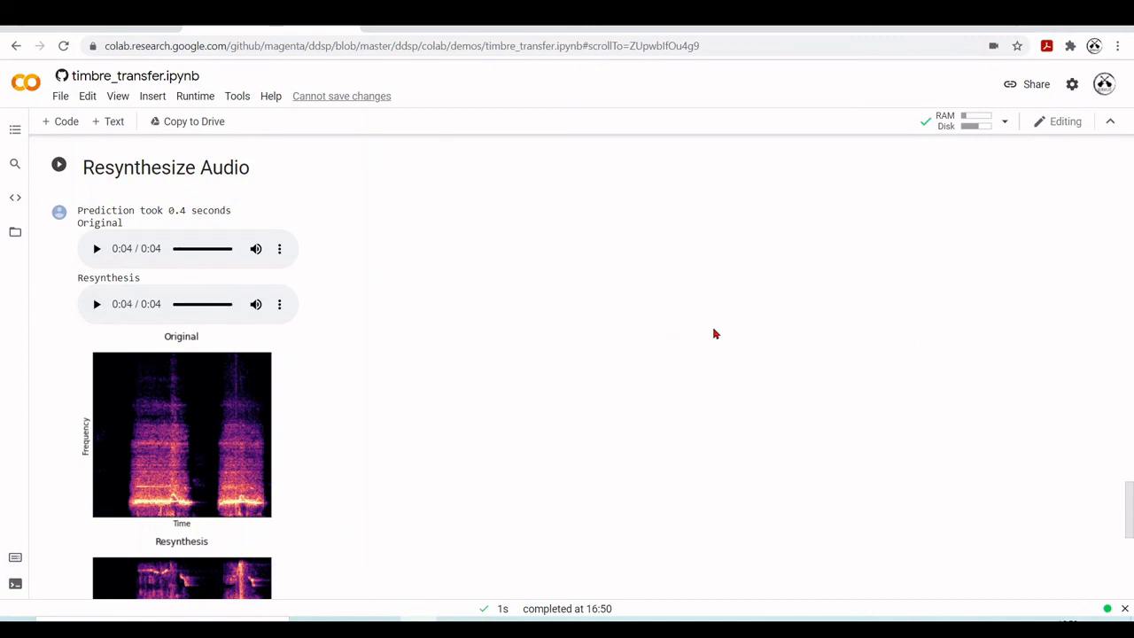
Drag the octave pitch_shift slider below 0 so the resynthesis regenerates at lower pitch
{"action": "scroll", "scroll_direction": "down", "scroll_amount": 3}
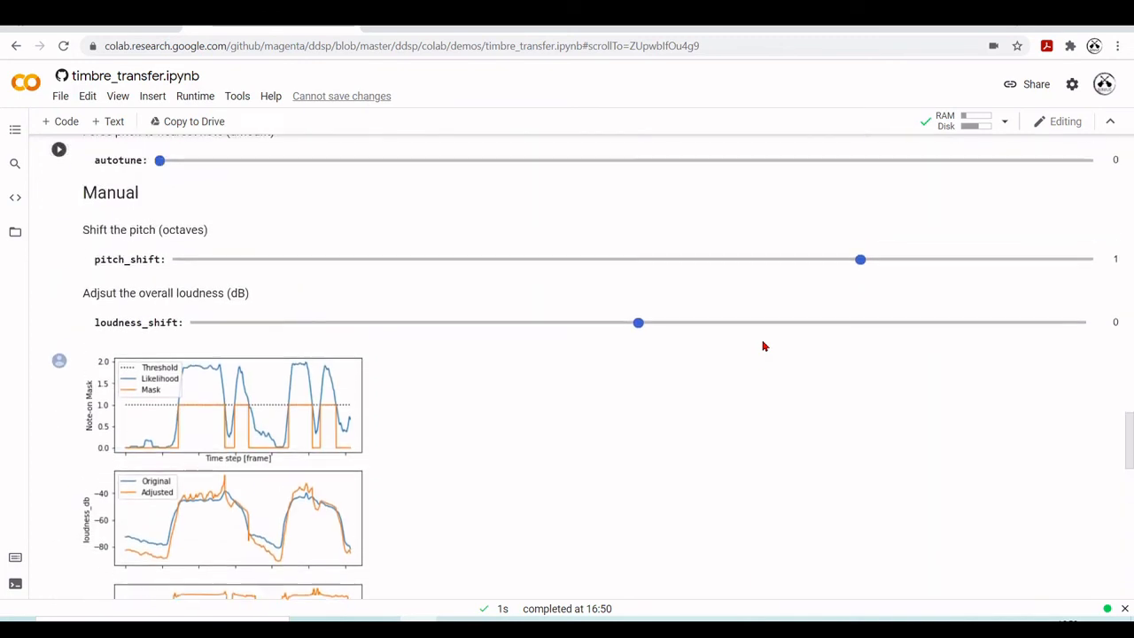
{"action": "left_click_drag", "start_coordinate": [859, 259], "coordinate": [632, 283]}
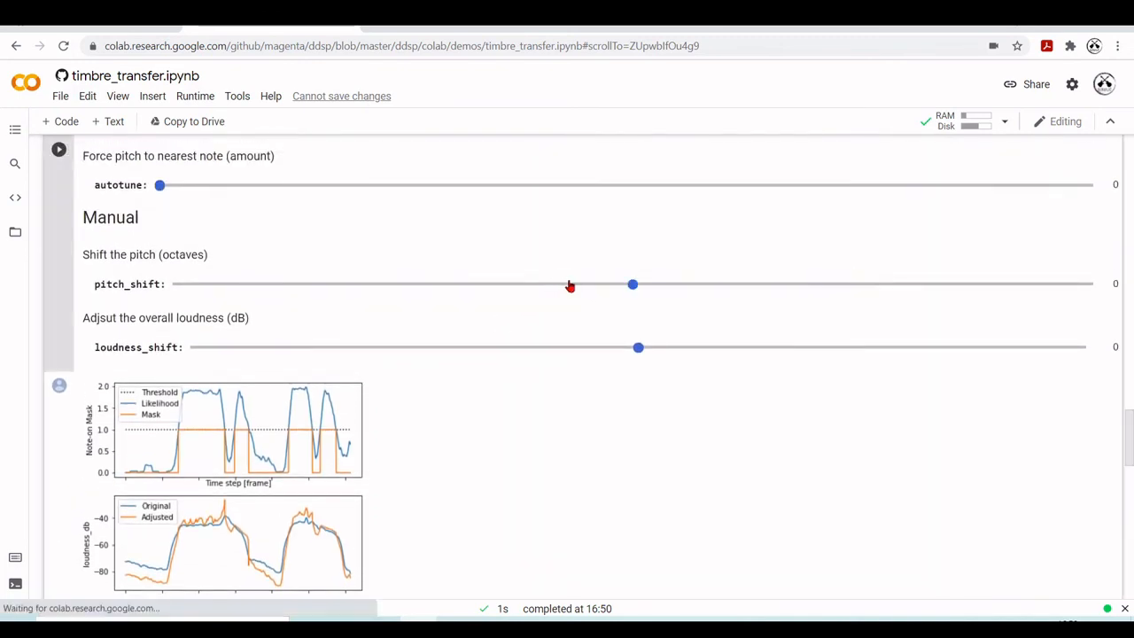
{"action": "left_click_drag", "start_coordinate": [632, 284], "coordinate": [405, 283]}
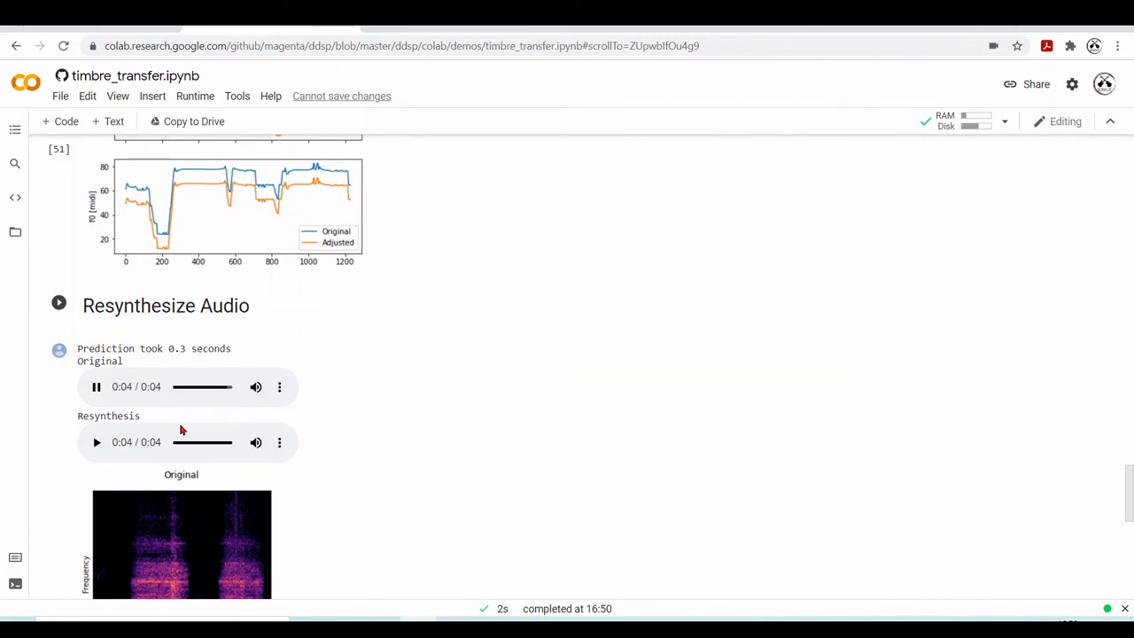
Play the pitch-lowered Resynthesis clip and scroll to its spectrogram comparison
{"action": "left_click", "coordinate": [96, 443]}
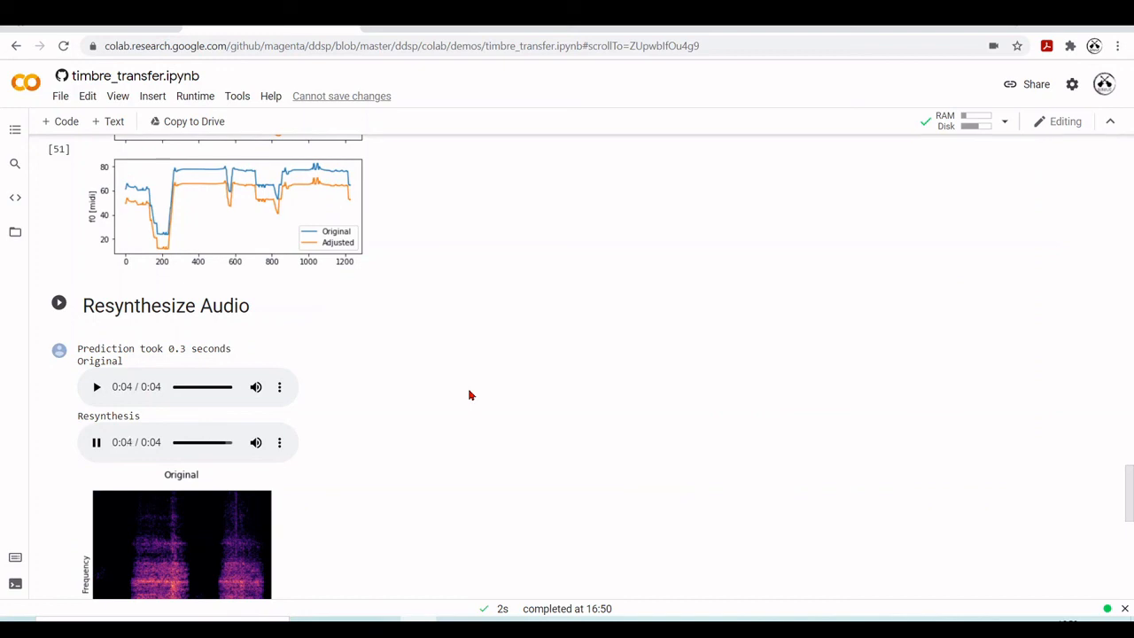
{"action": "scroll", "scroll_direction": "down", "scroll_amount": 3}
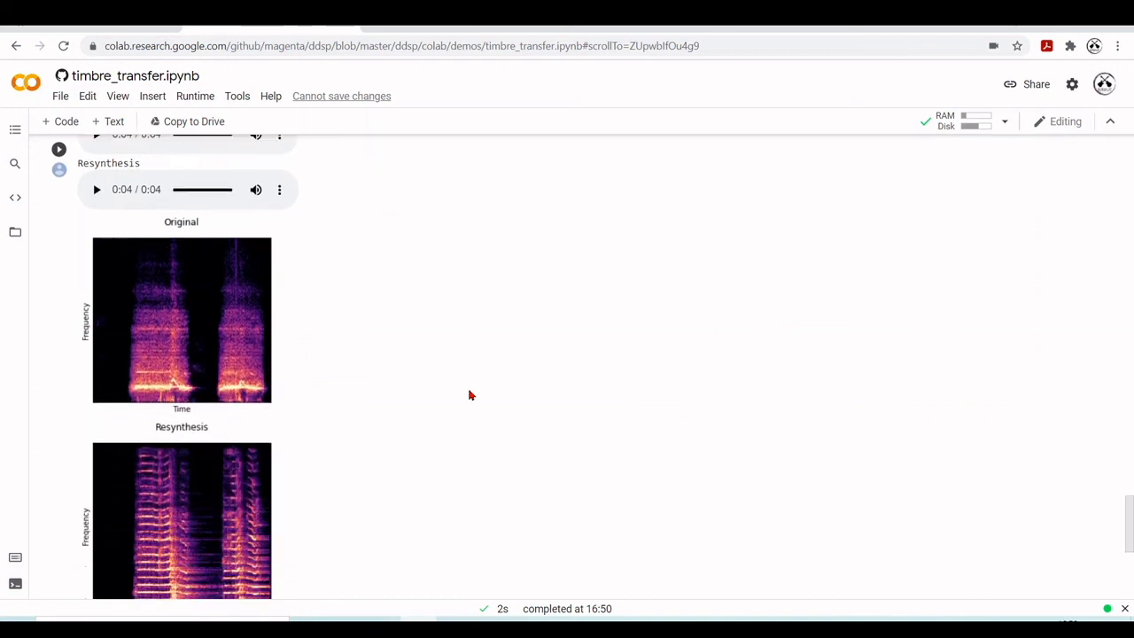
{"action": "scroll", "scroll_direction": "down", "scroll_amount": 3}
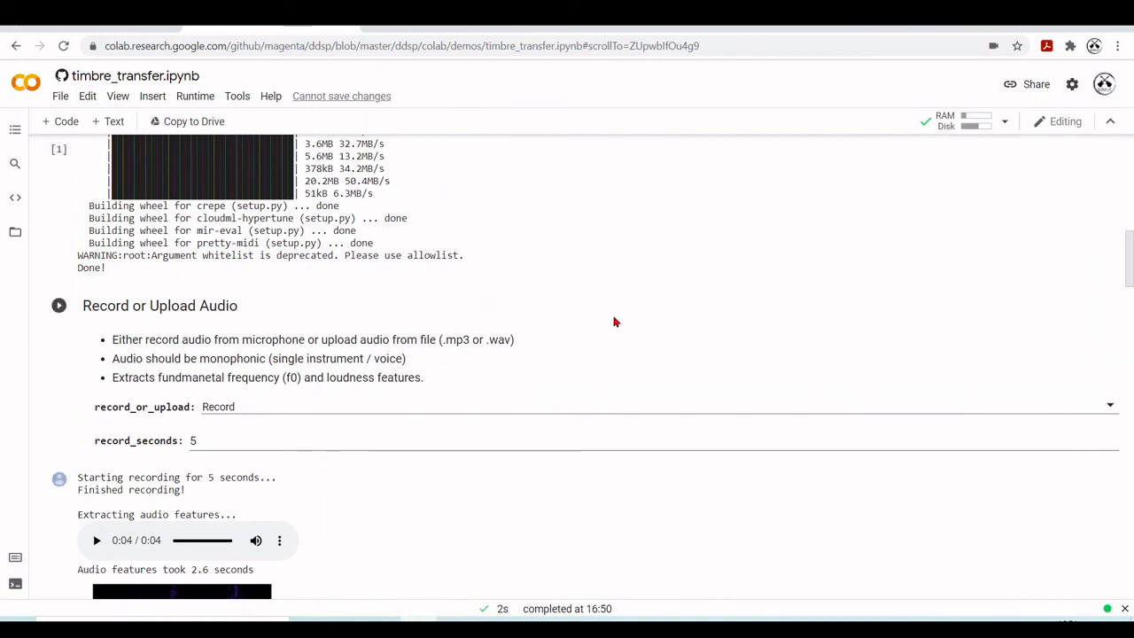
{"action": "scroll", "scroll_direction": "down", "scroll_amount": 3}
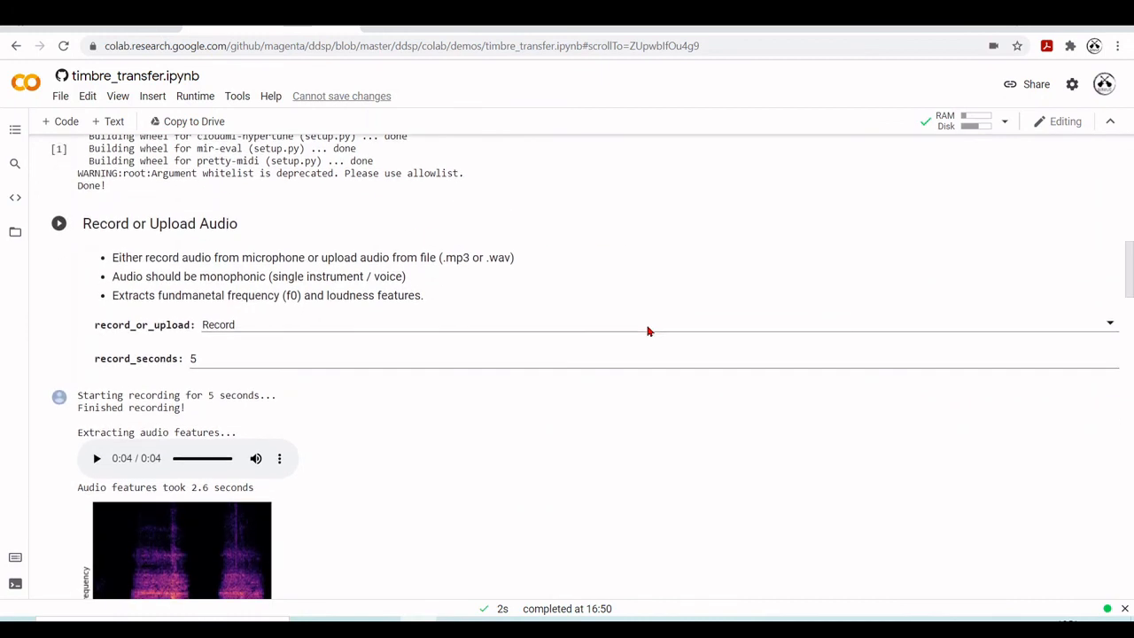
{"action": "mouse_move", "coordinate": [543, 263]}
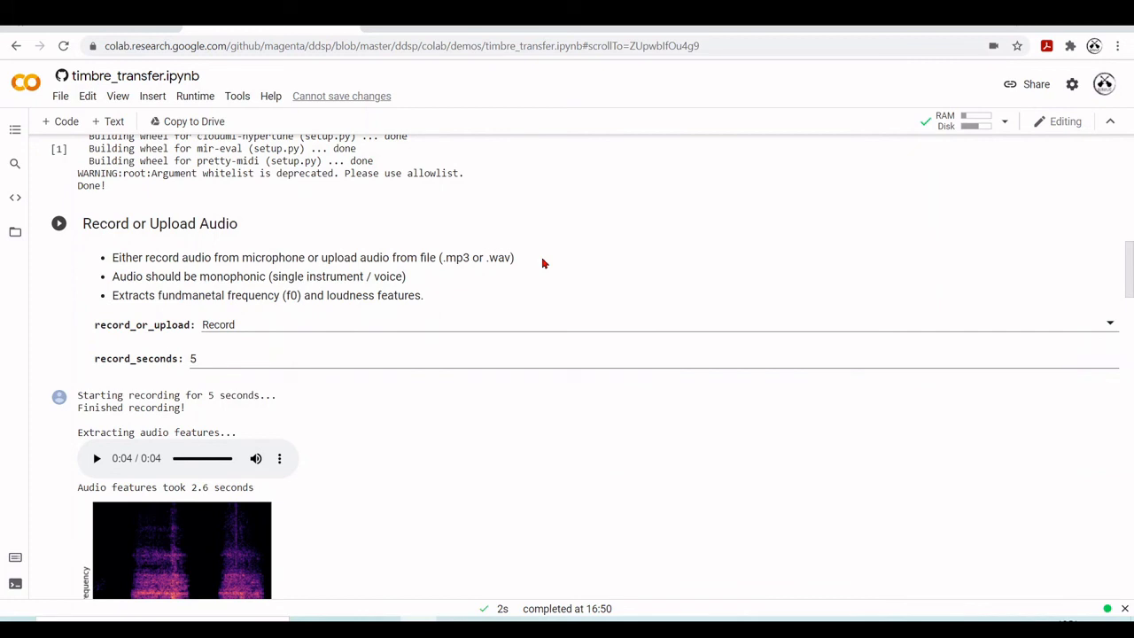
{"action": "scroll", "scroll_direction": "down", "scroll_amount": 3}
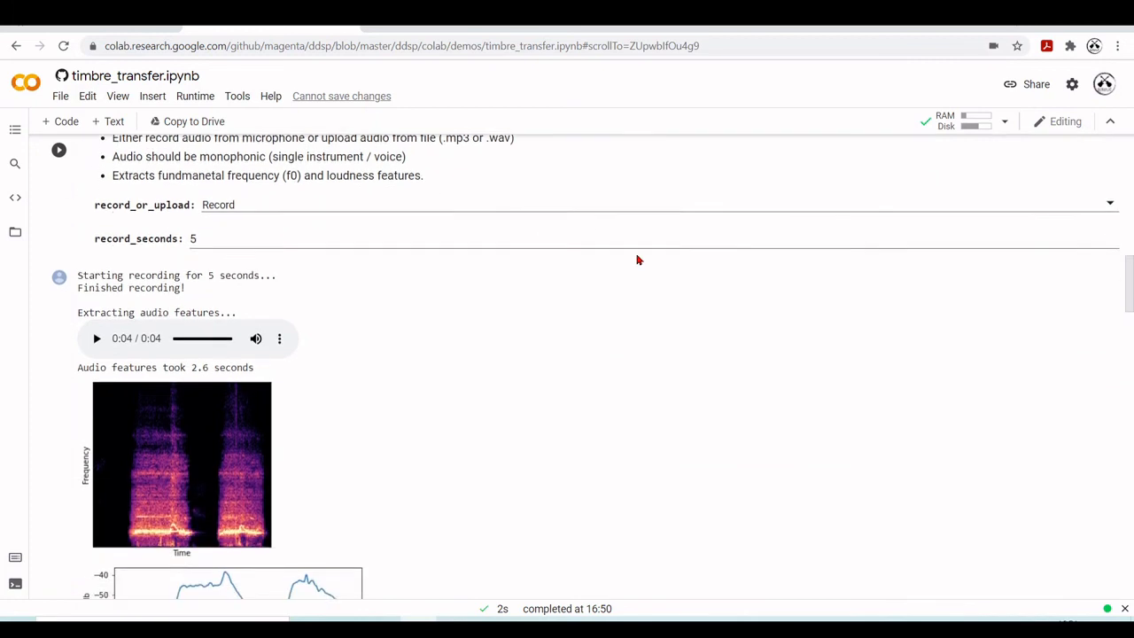
{"action": "scroll", "scroll_direction": "down", "scroll_amount": 3}
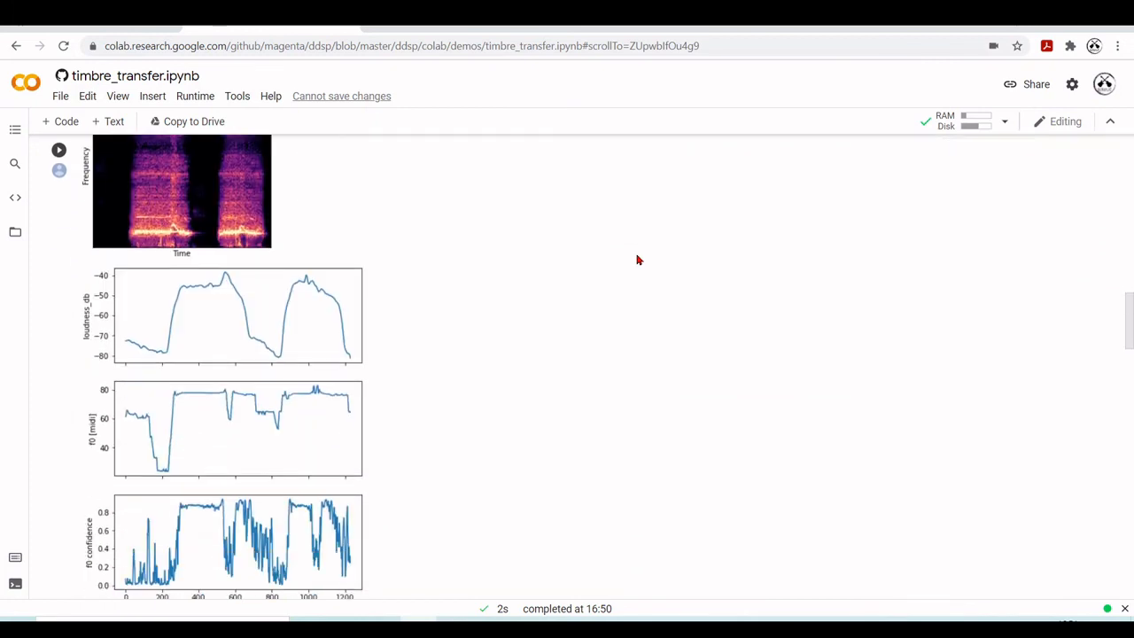
{"action": "scroll", "scroll_direction": "down", "scroll_amount": 3}
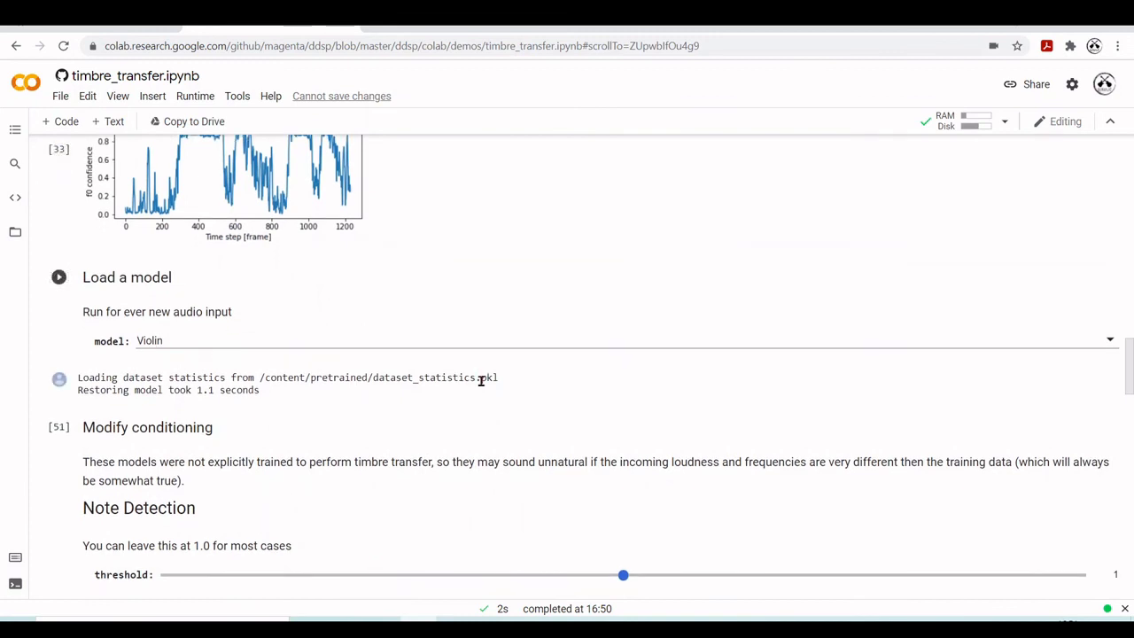
{"action": "scroll", "scroll_direction": "down", "scroll_amount": 3}
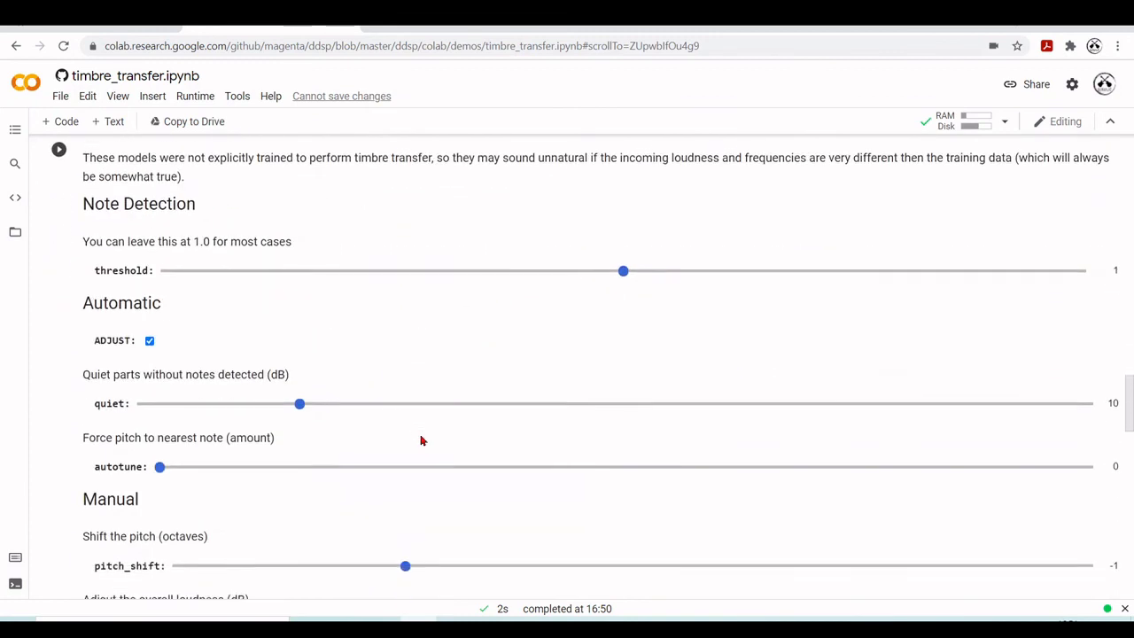
{"action": "scroll", "scroll_direction": "down", "scroll_amount": 3}
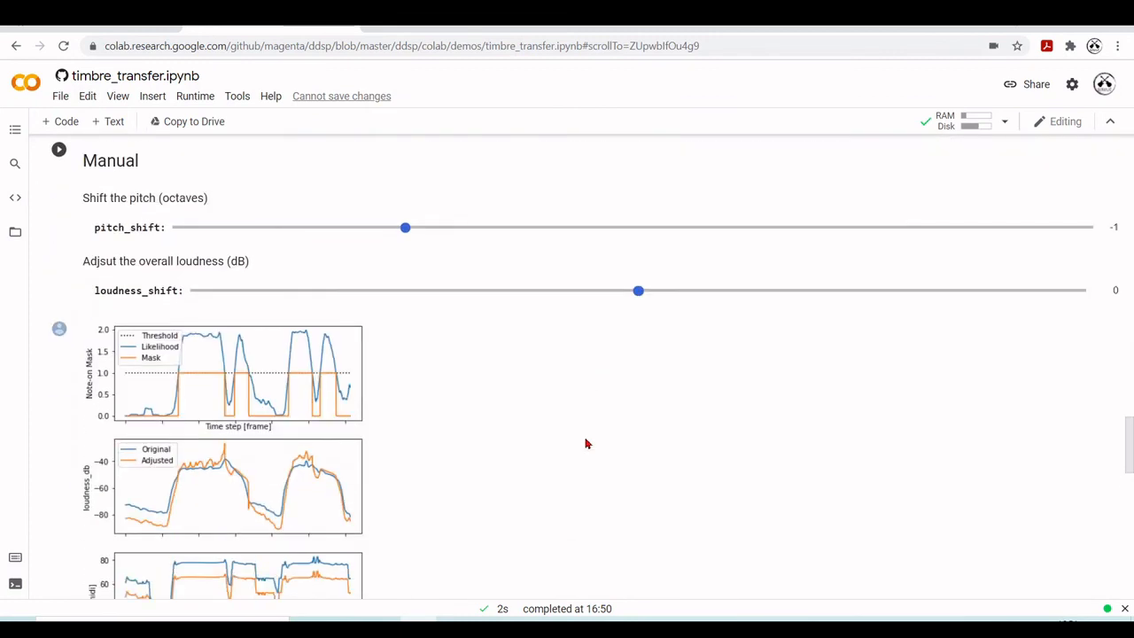
{"action": "scroll", "scroll_direction": "down", "scroll_amount": 3}
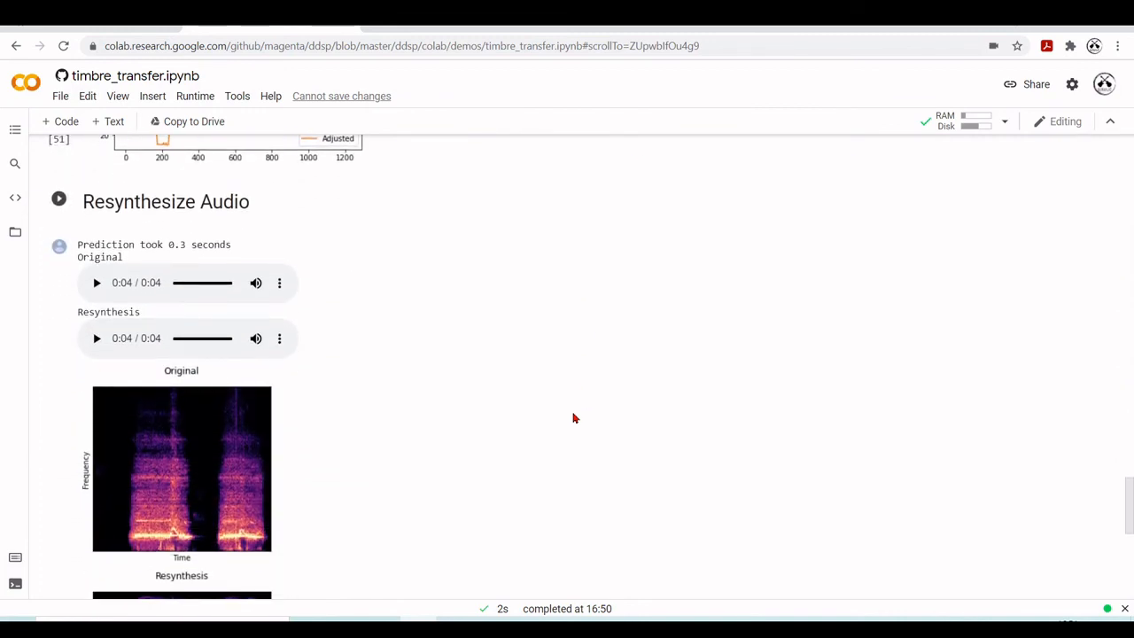
{"action": "scroll", "scroll_direction": "down", "scroll_amount": 3}
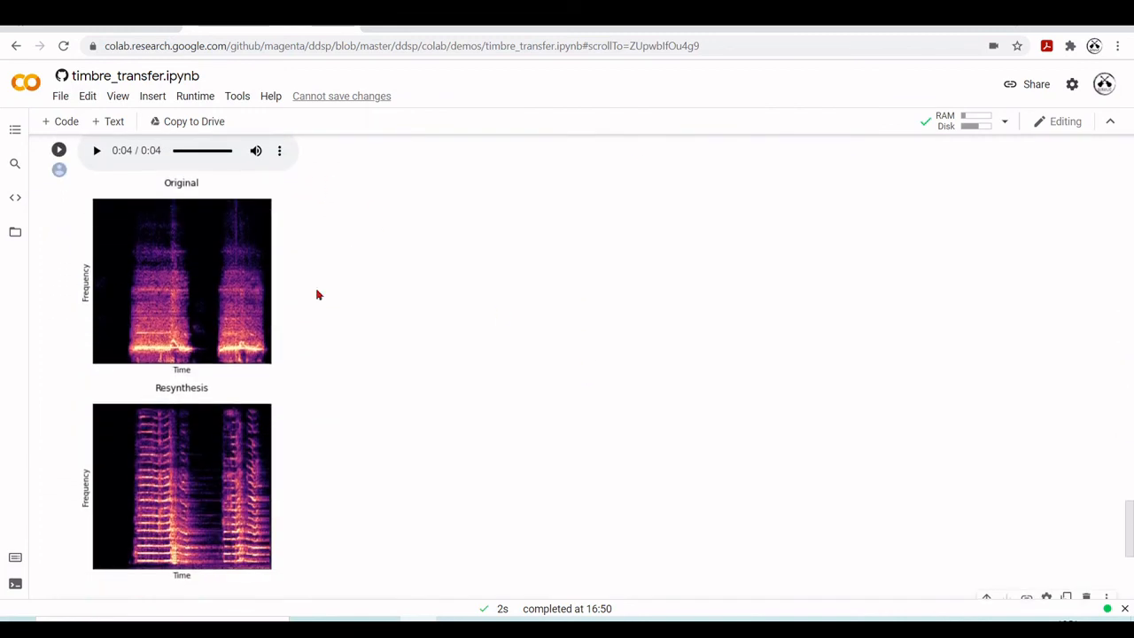
{"action": "mouse_move", "coordinate": [333, 375]}
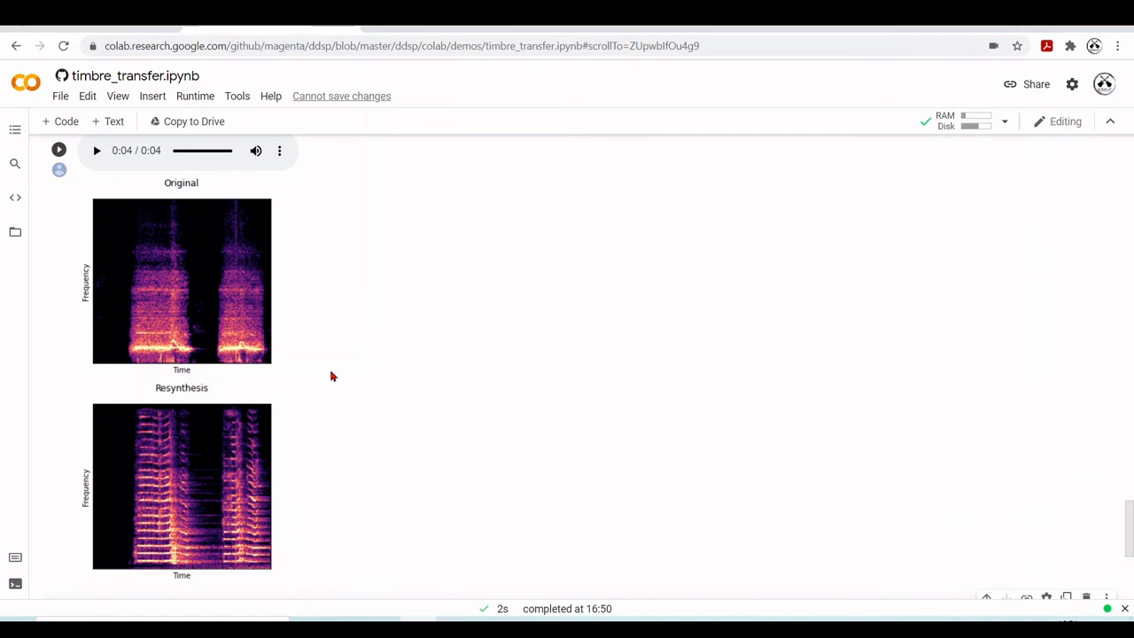
{"action": "mouse_move", "coordinate": [227, 570]}
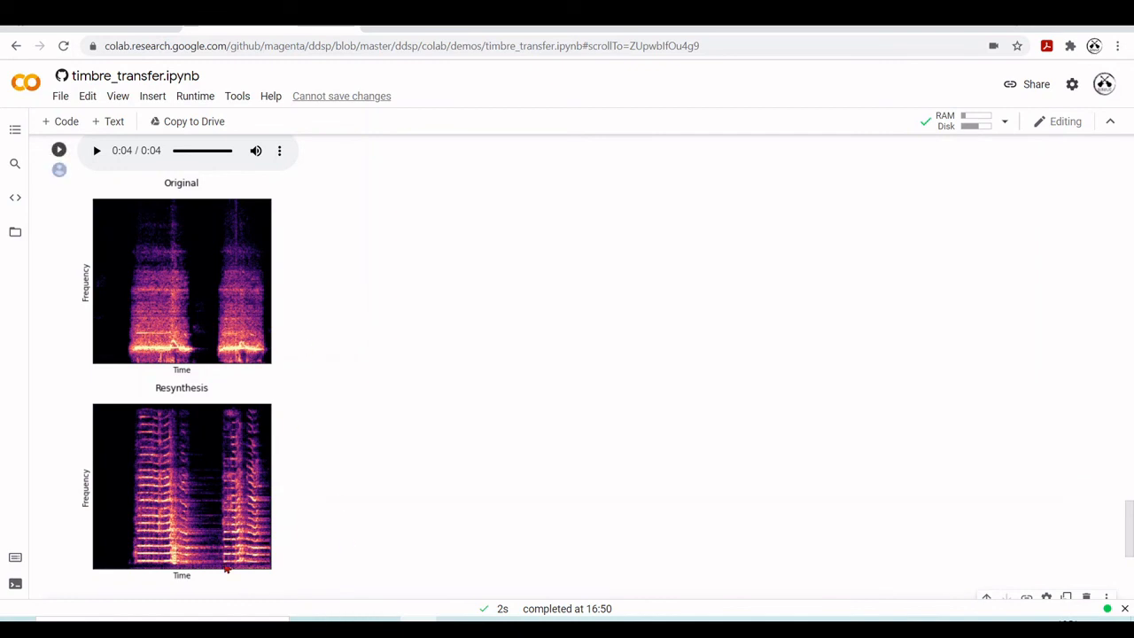